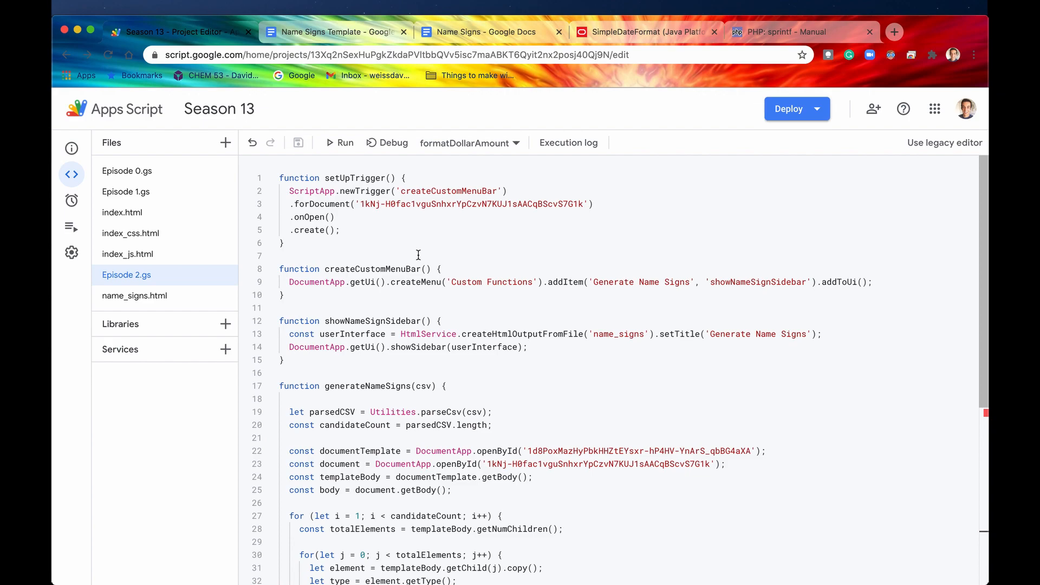
left_click(490, 32)
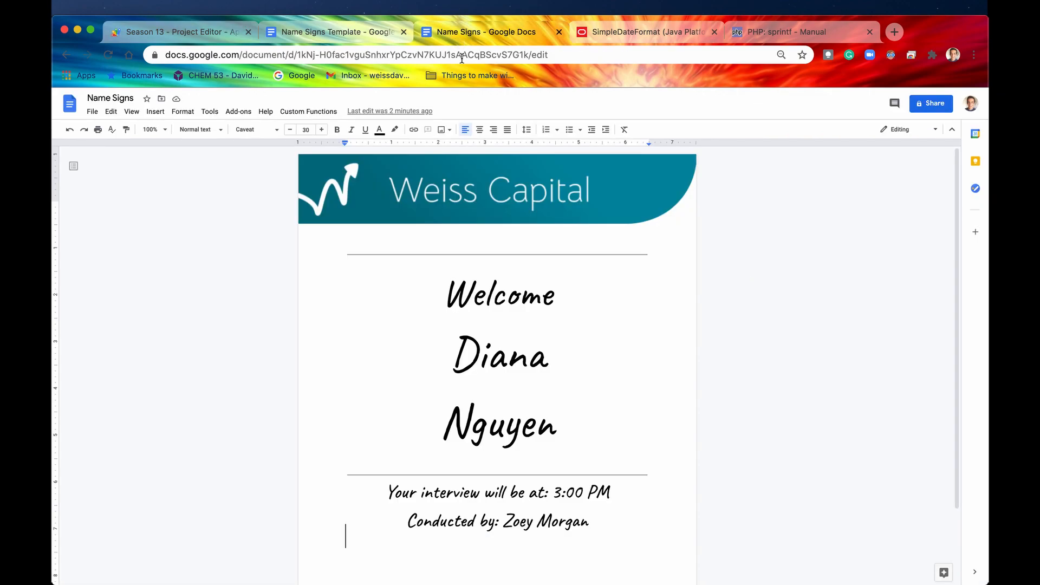
mouse_move(452, 353)
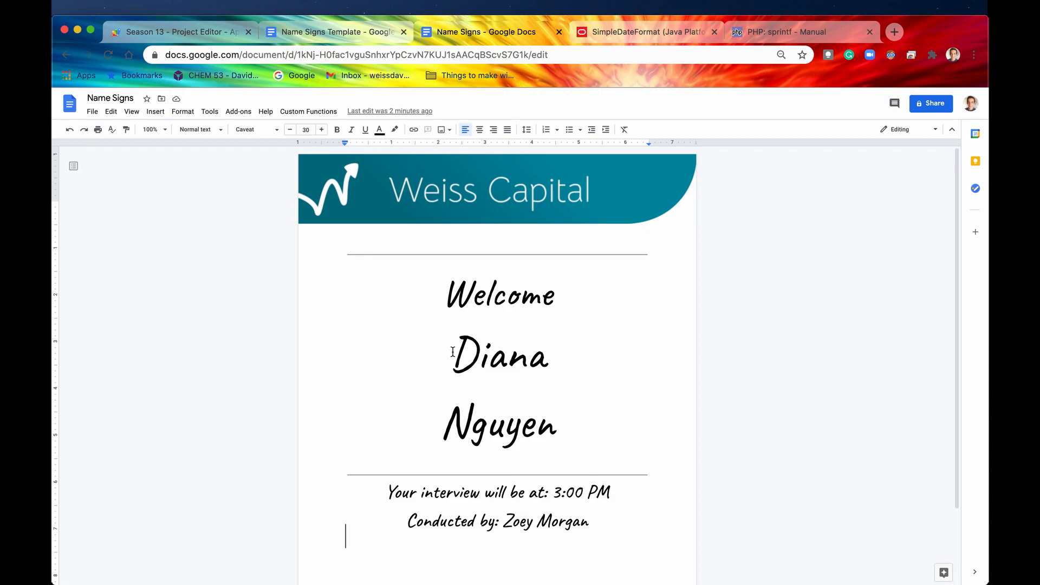
left_click_drag(452, 351, 557, 428)
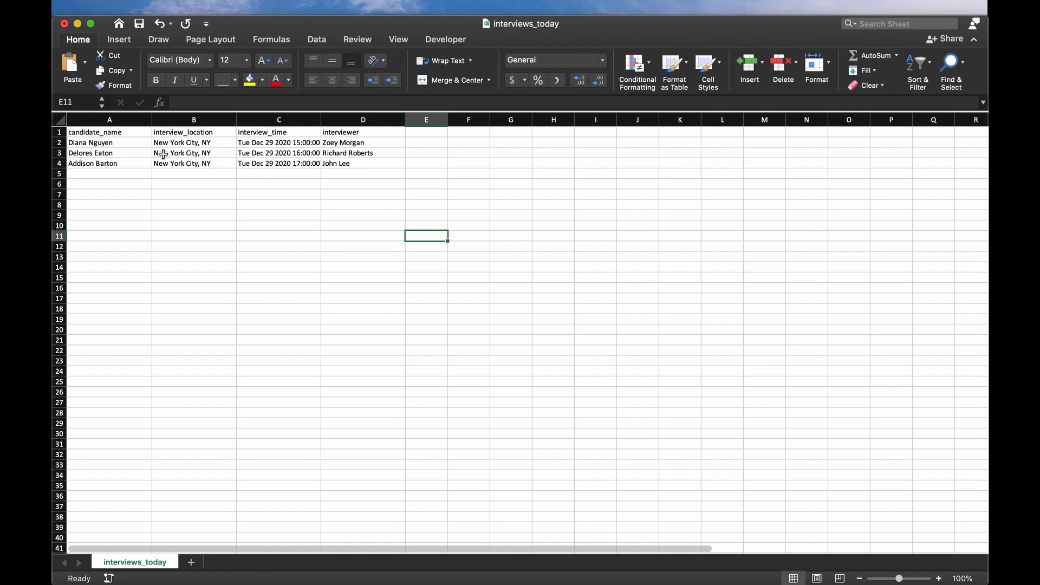
left_click(58, 153)
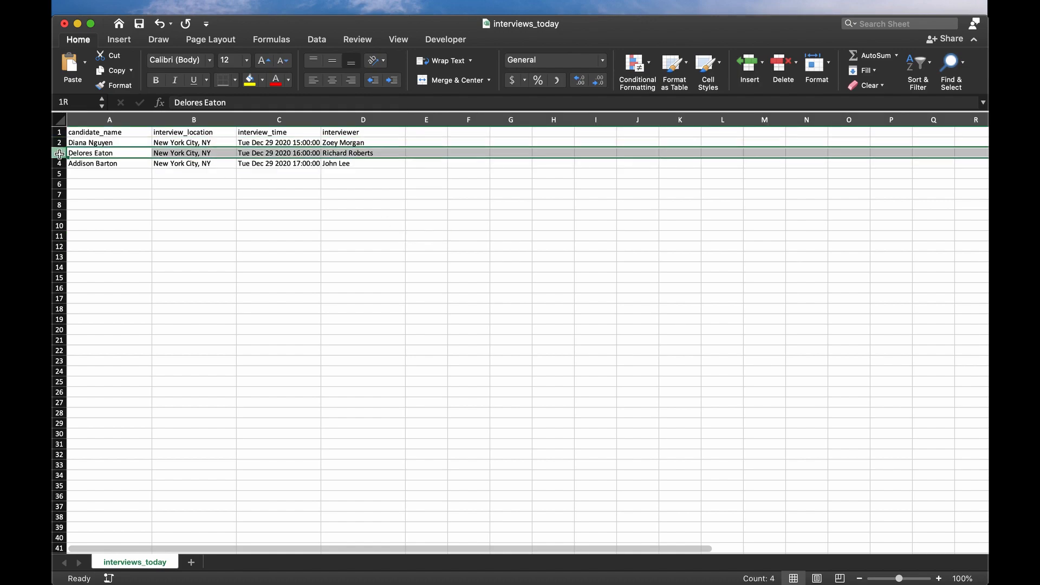
left_click(97, 143)
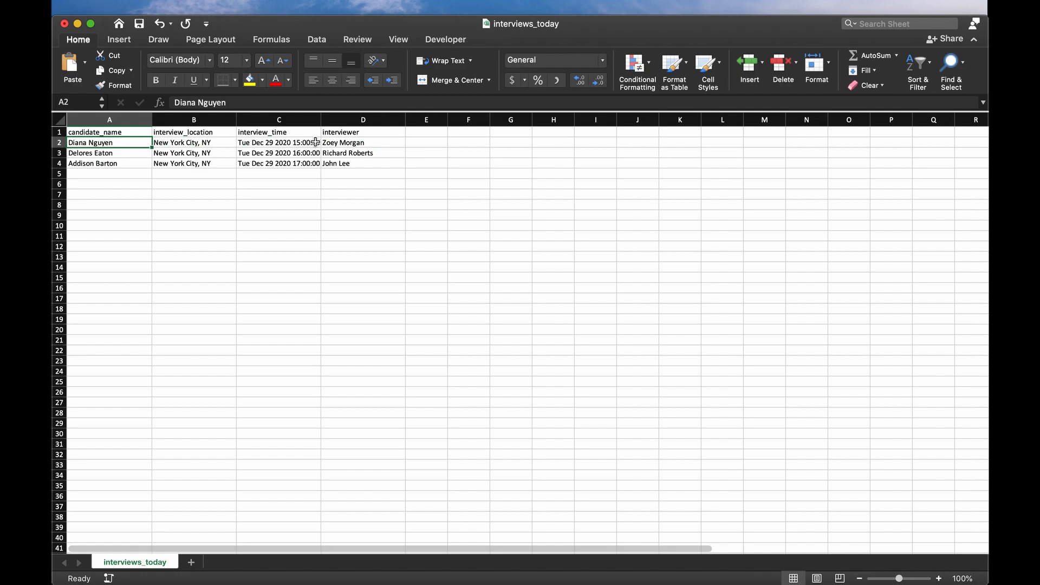
left_click(363, 142)
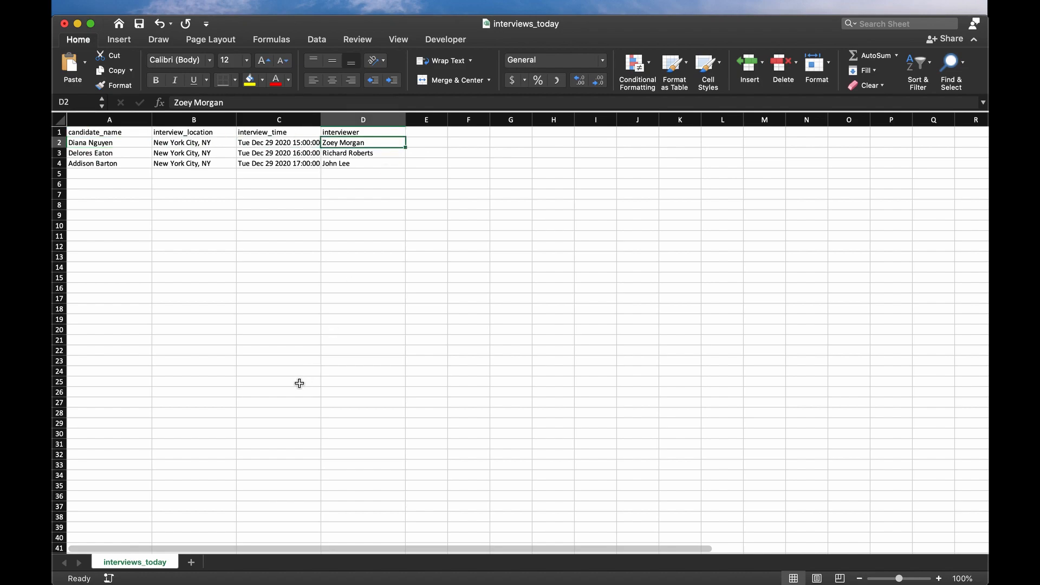
mouse_move(432, 127)
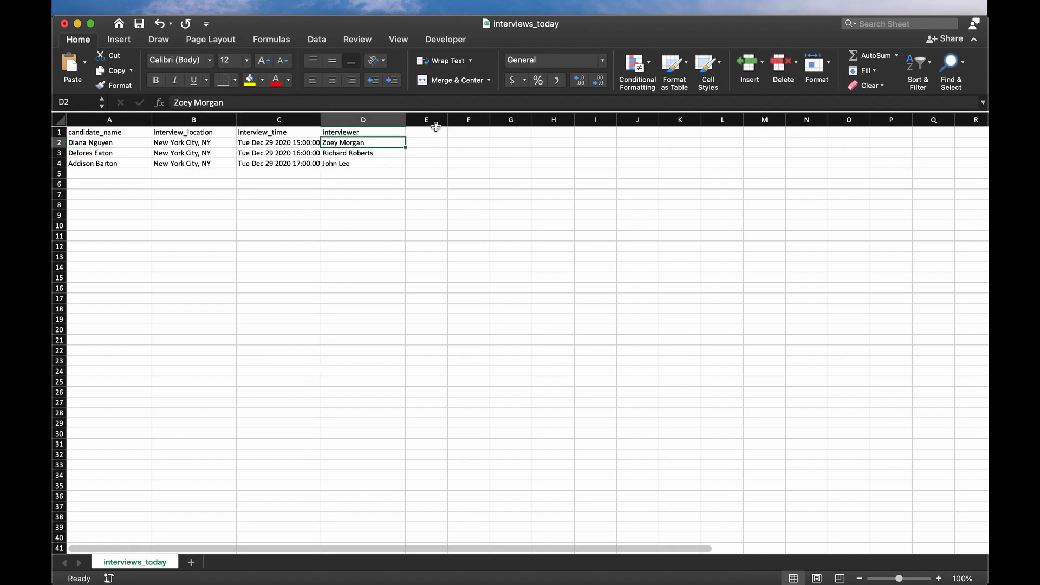
left_click(468, 183)
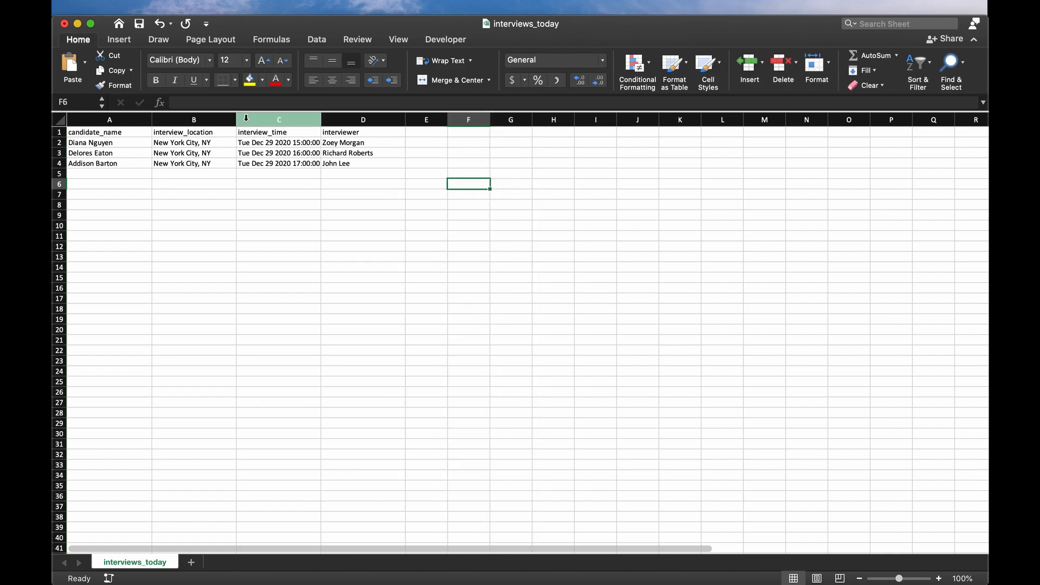
left_click(193, 132)
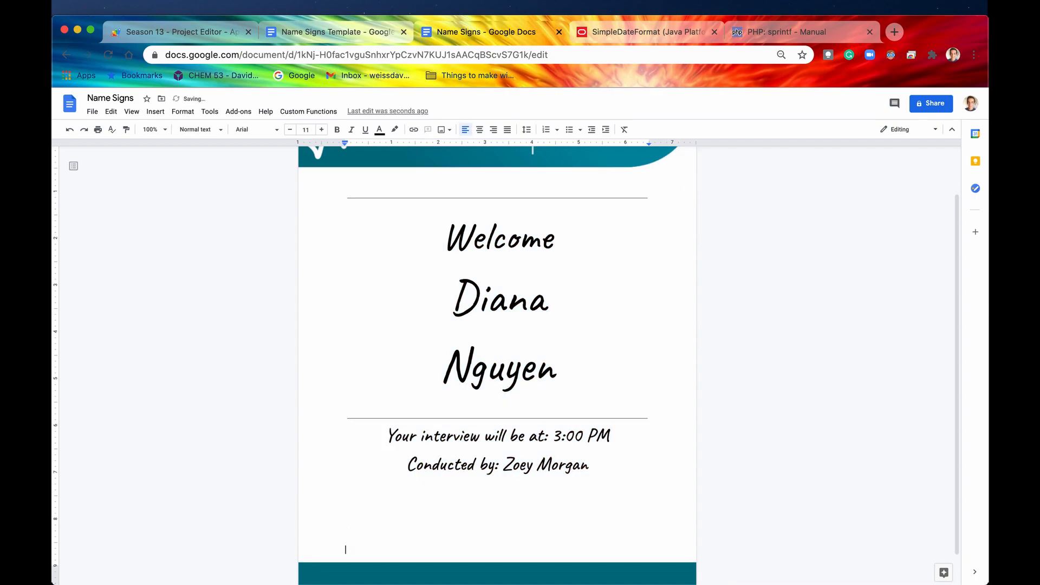
scroll("down", 3)
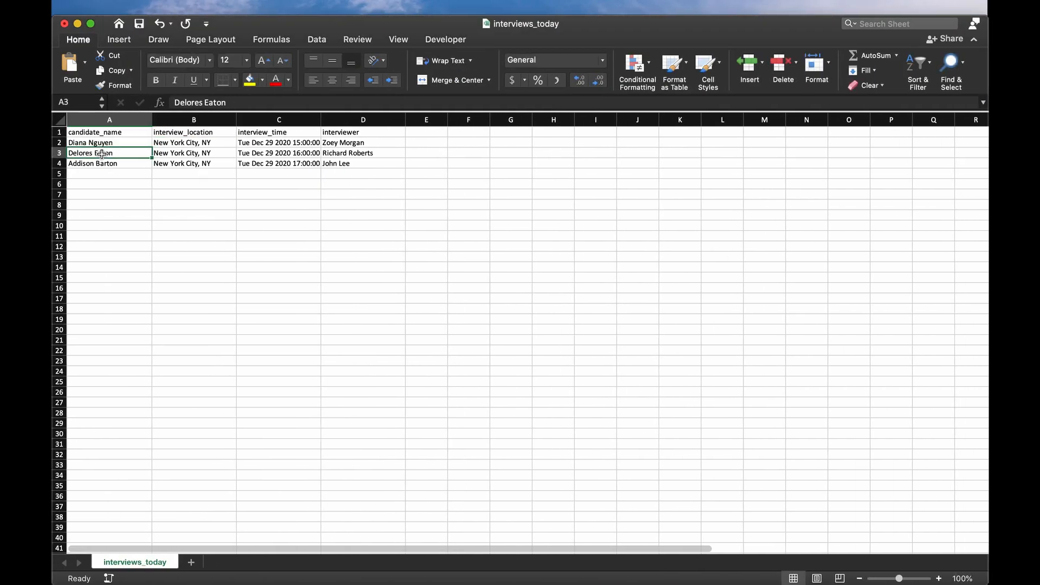
left_click(57, 153)
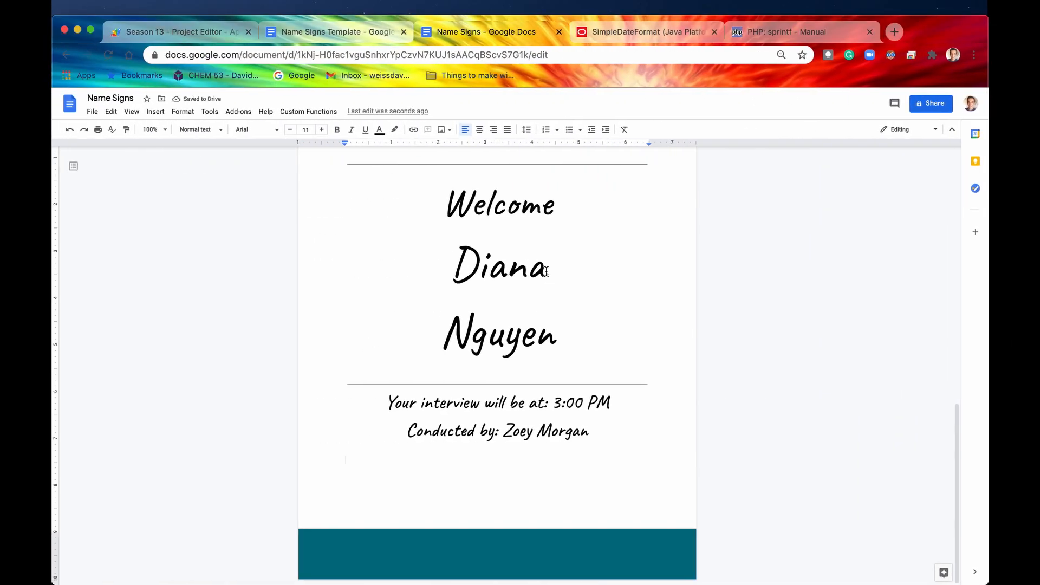
type("Dela")
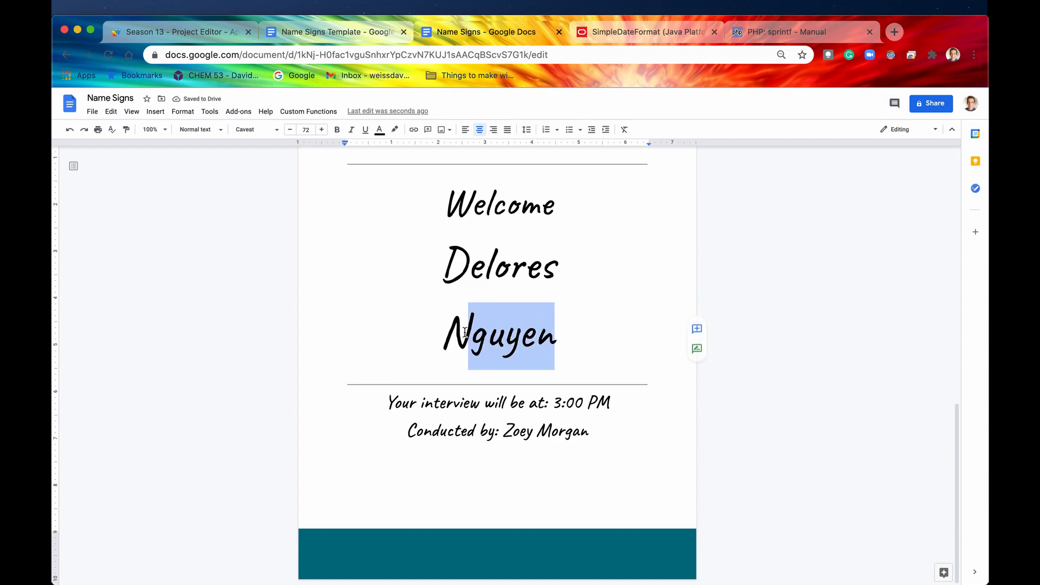
type("Eaton")
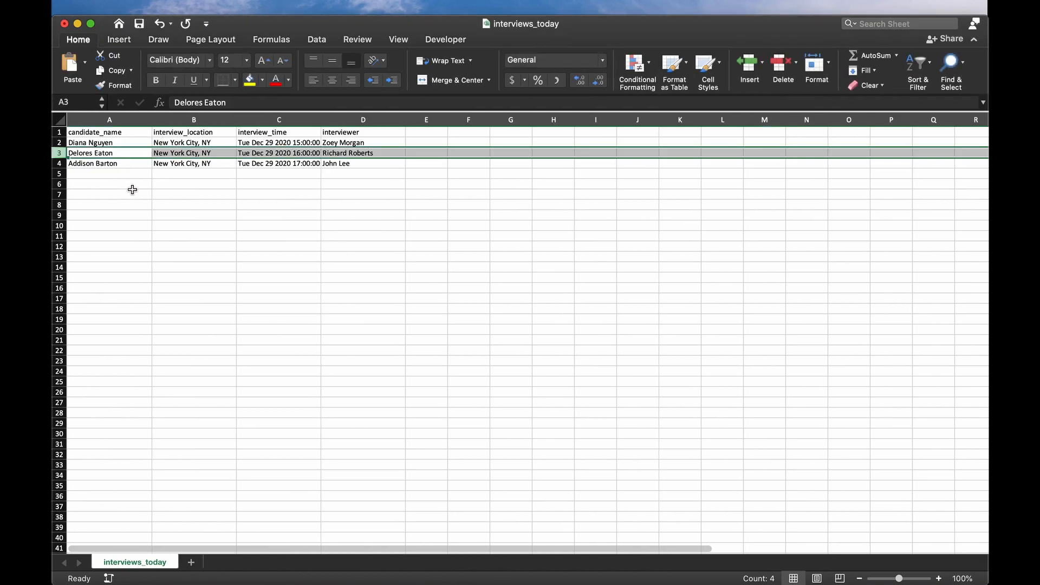
- Scroll through the sign pages and return to the Season 13 script project
scroll("down", 3)
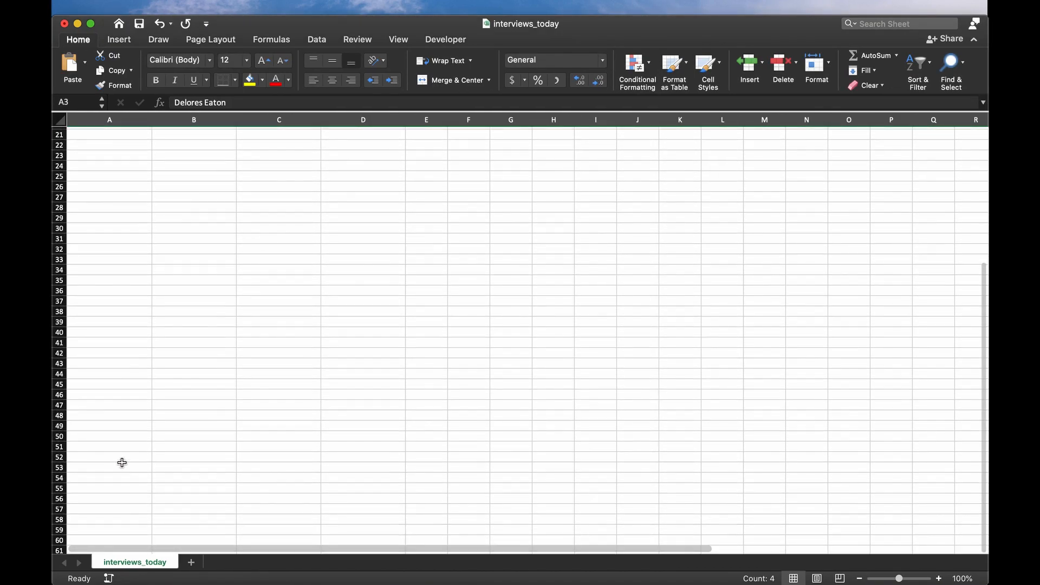
scroll("down", 3)
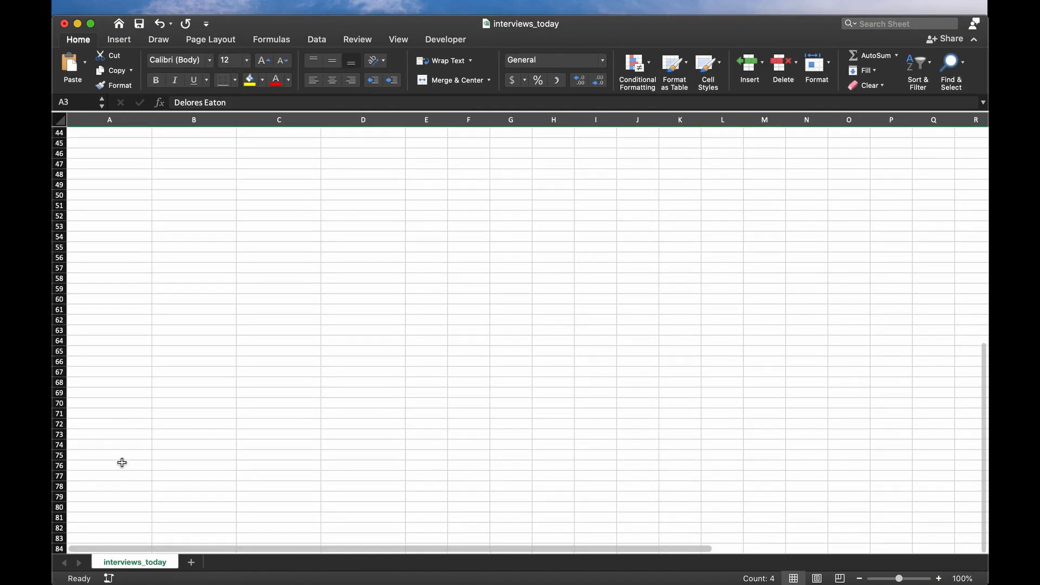
scroll("down", 3)
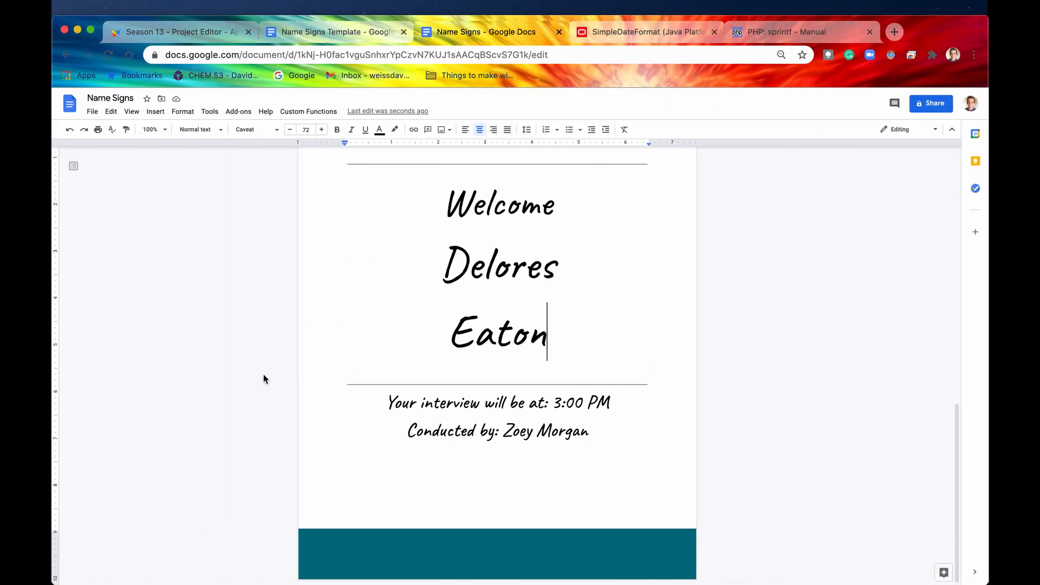
scroll("down", 3)
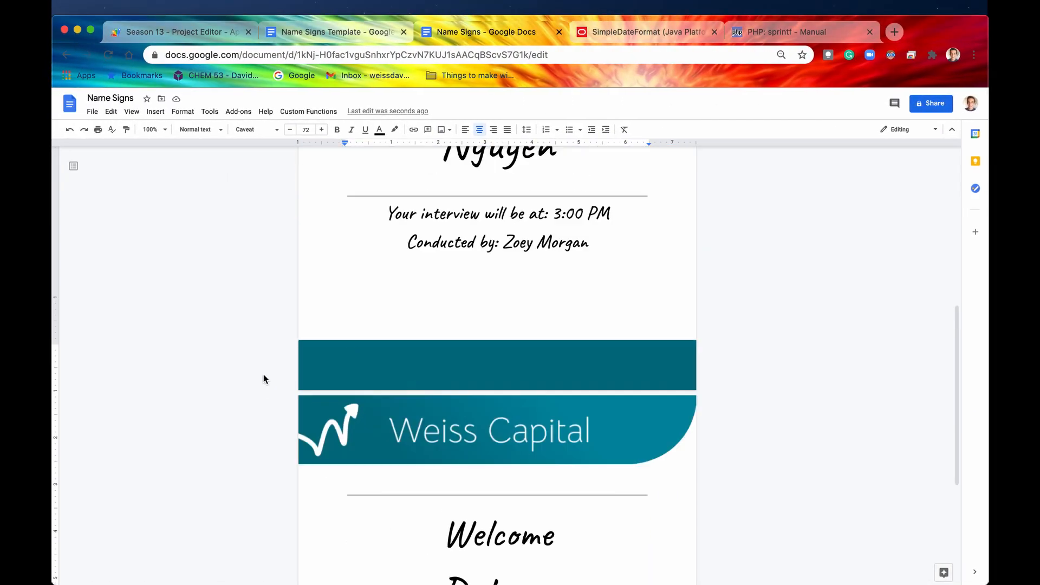
scroll("down", 3)
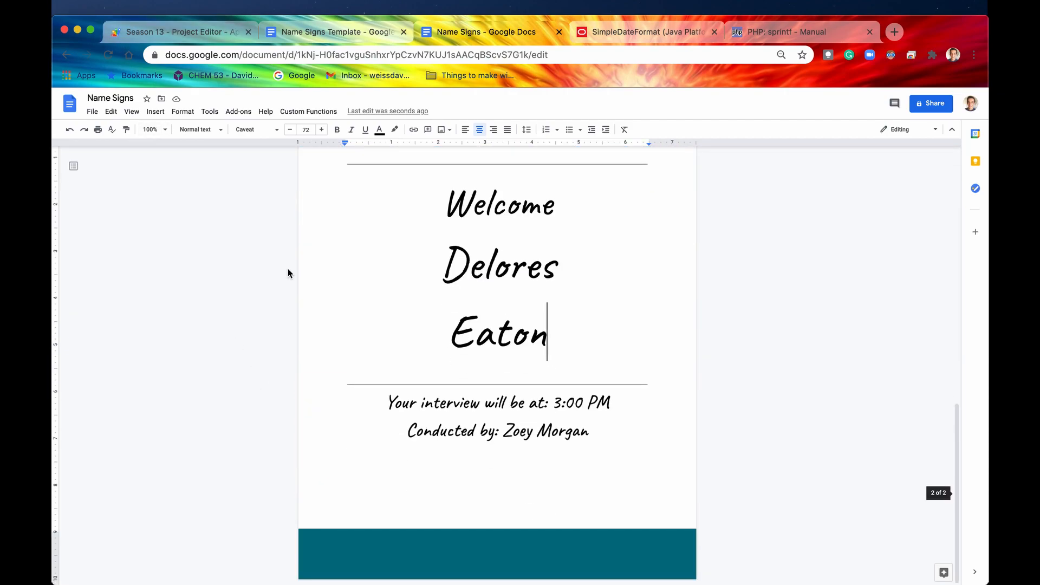
left_click(174, 31)
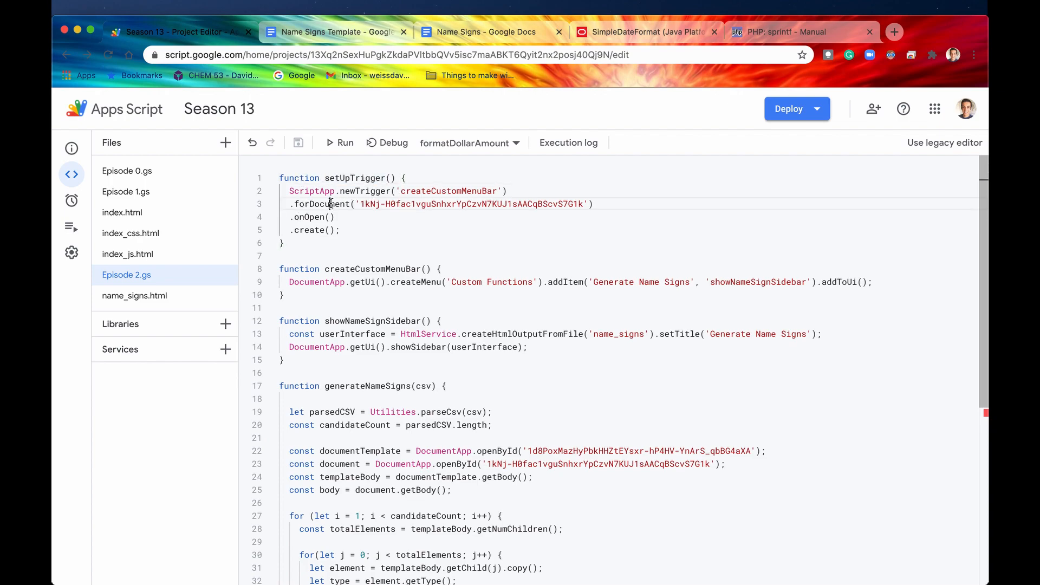
- Review the forDocument trigger, onOpen event and custom menu creation code
double_click(331, 204)
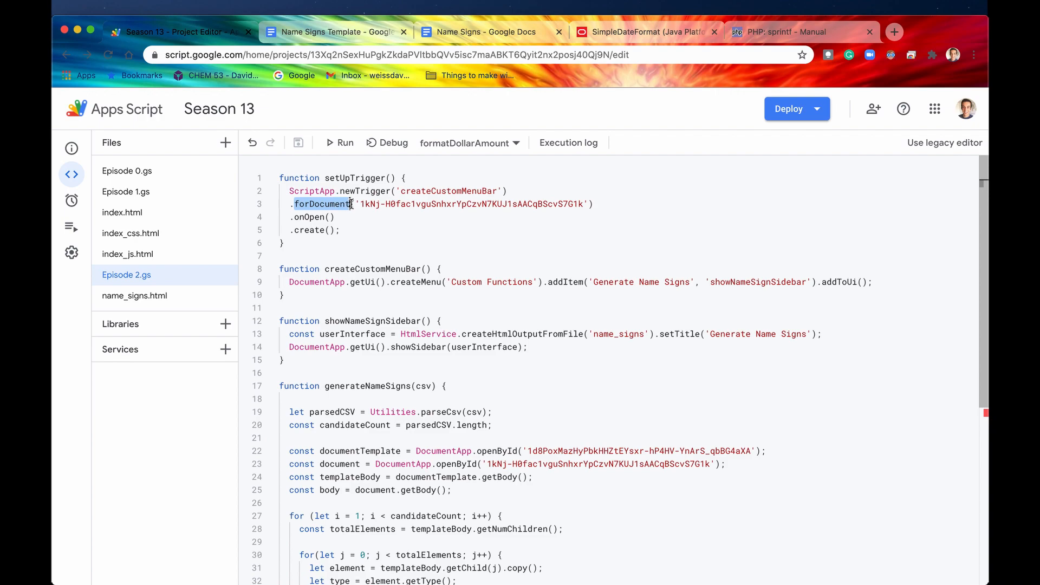
left_click(489, 31)
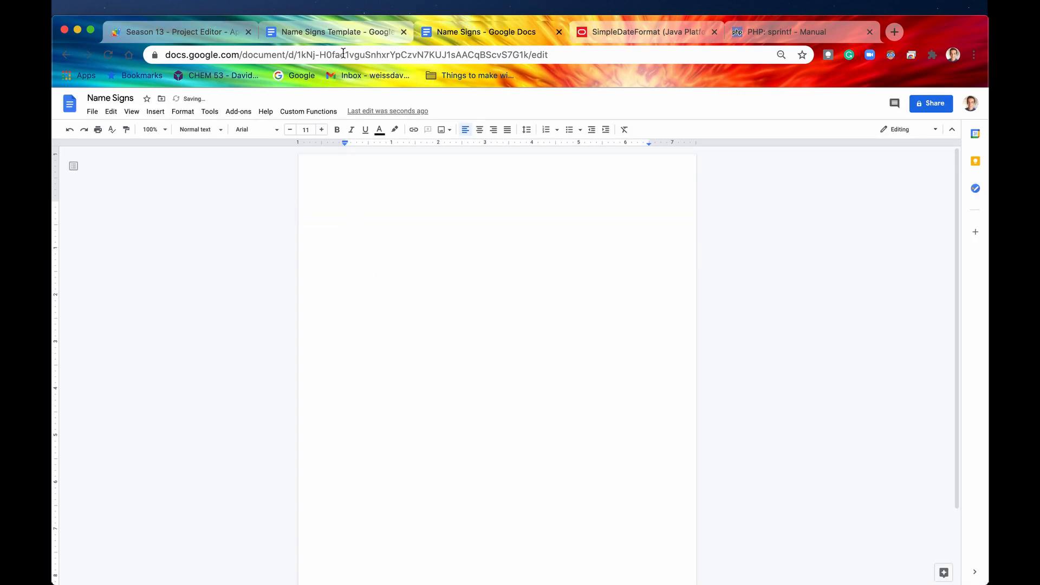
left_click(174, 32)
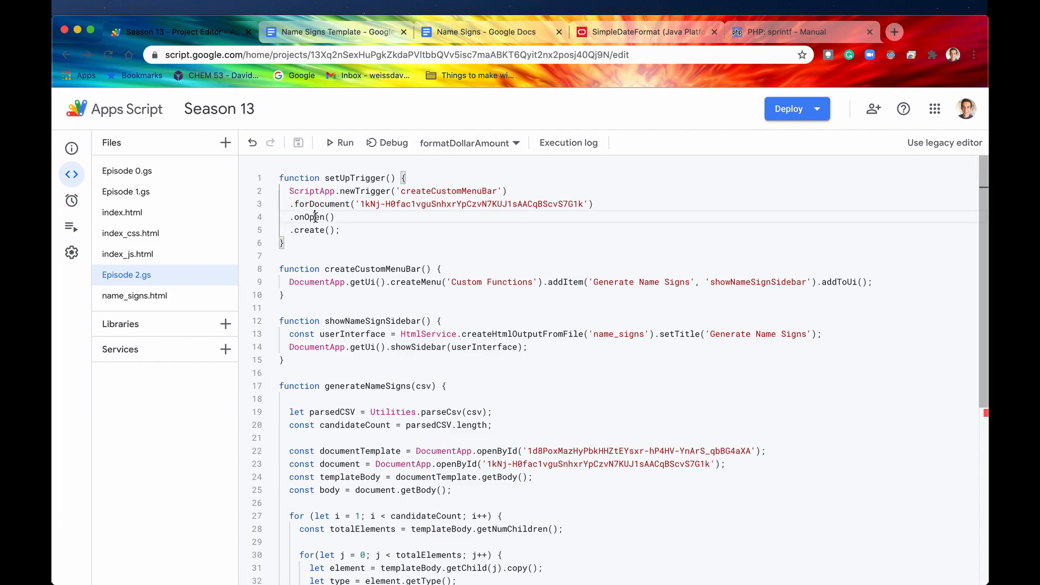
double_click(309, 217)
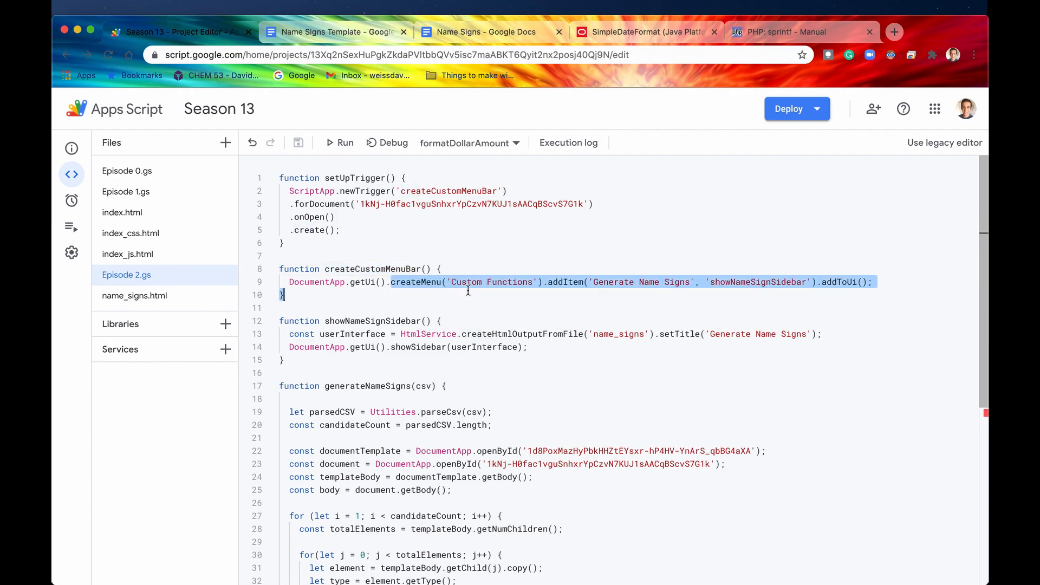
double_click(564, 282)
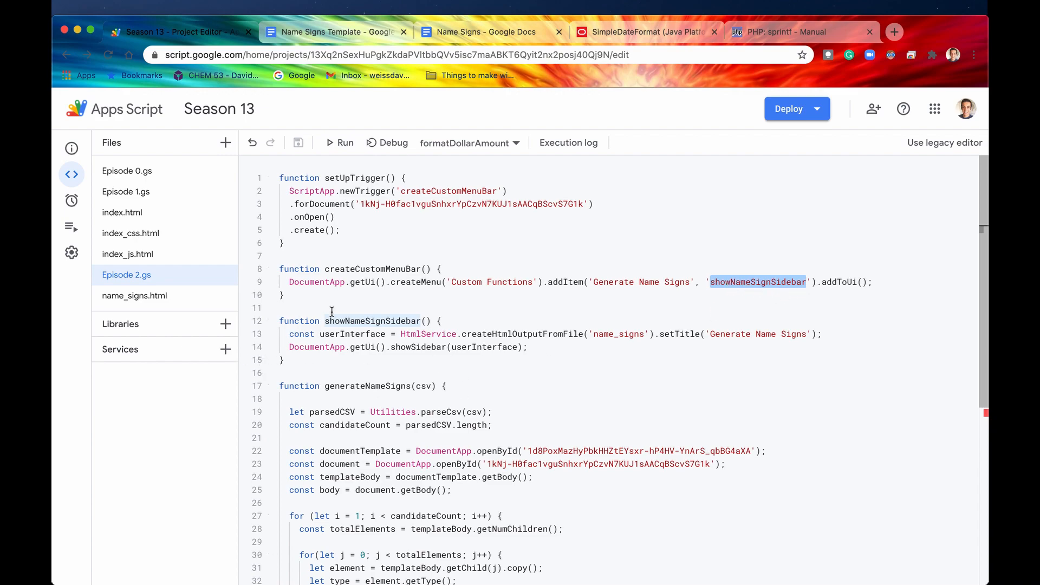
- Examine showNameSignSidebar's showSidebar call and name_signs reference, then view the Name Signs document
double_click(371, 320)
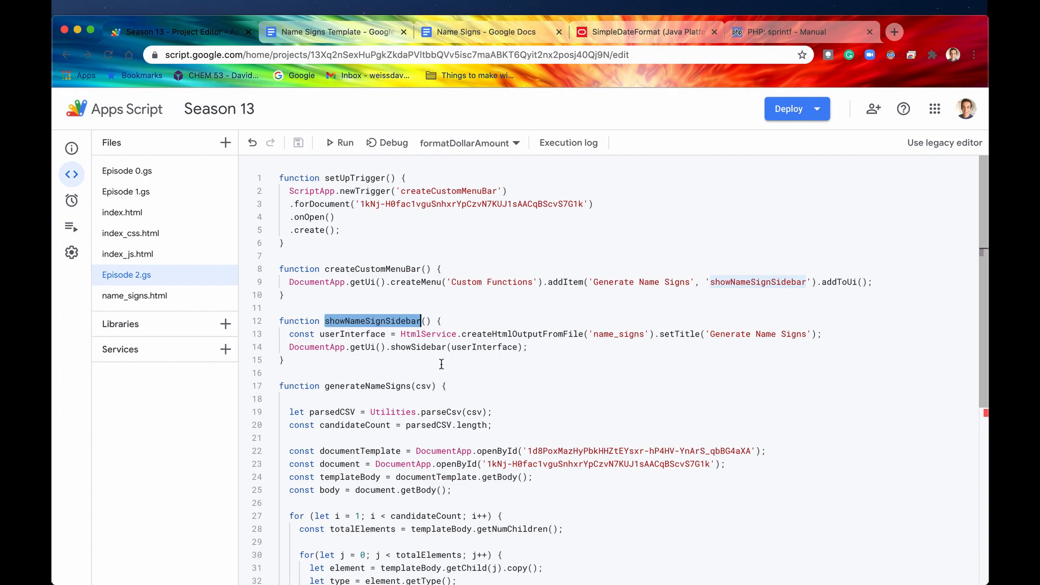
double_click(415, 347)
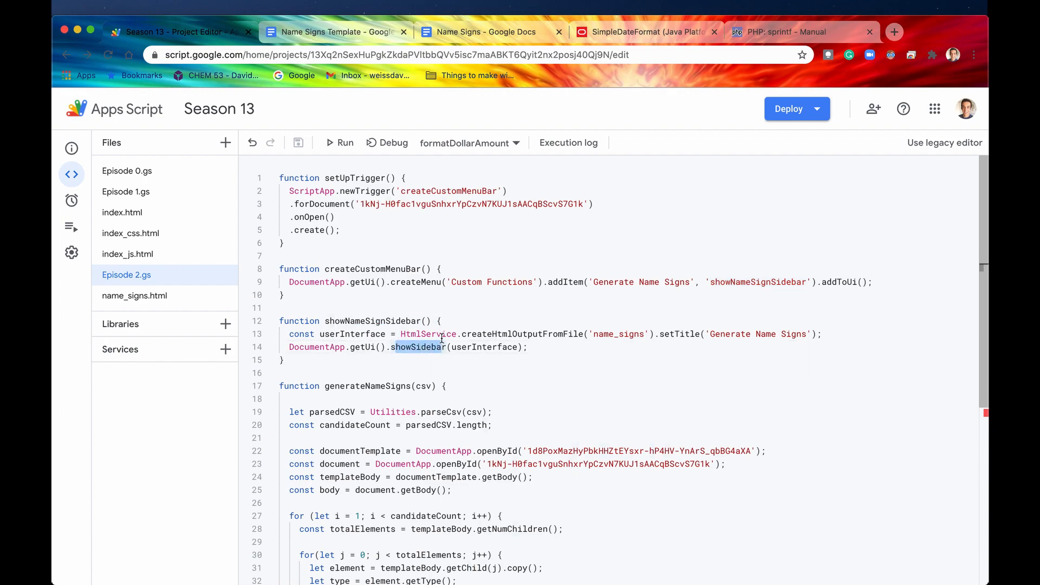
mouse_move(534, 366)
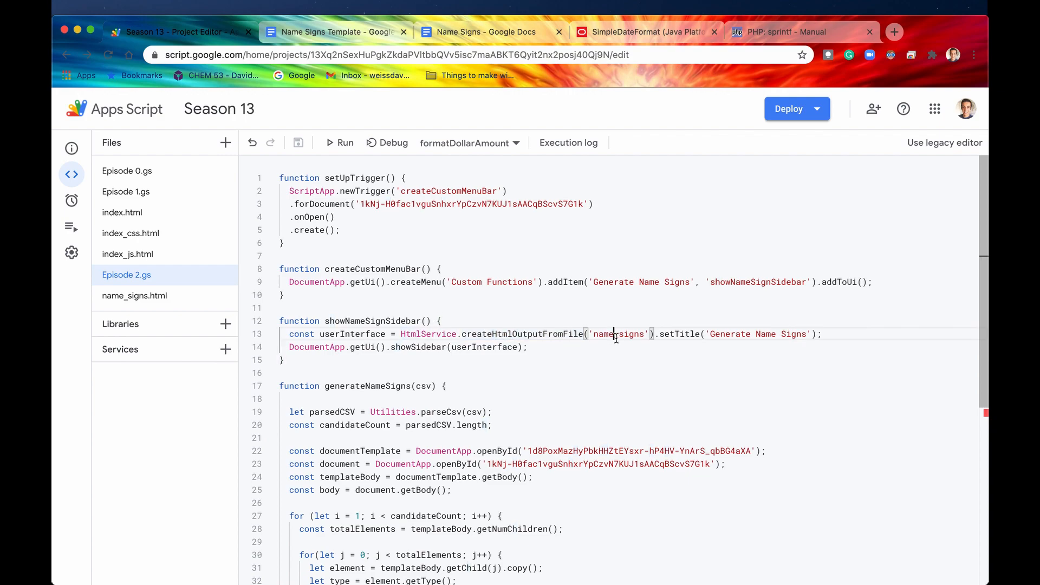
double_click(619, 334)
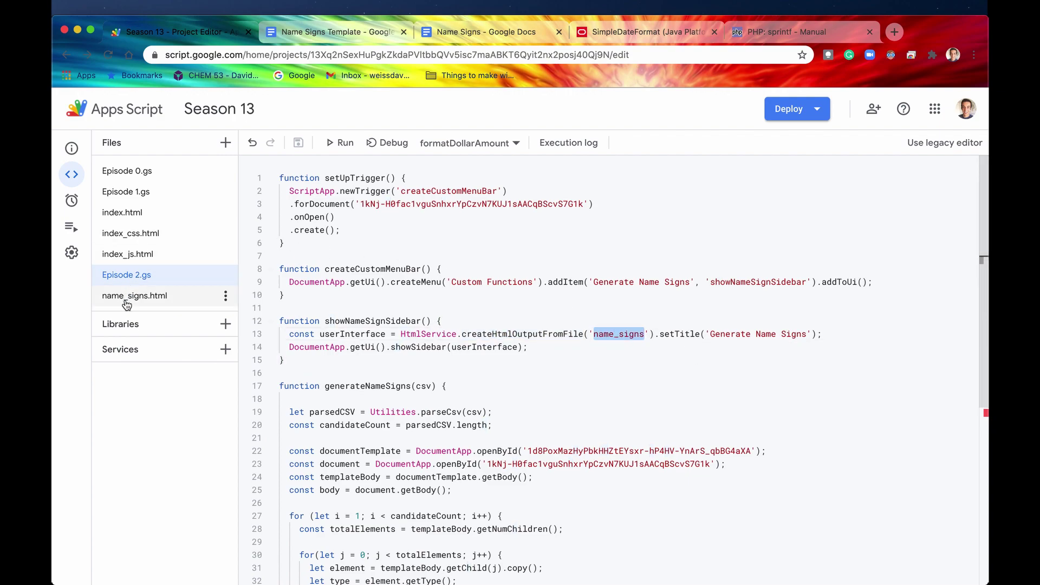
left_click(485, 32)
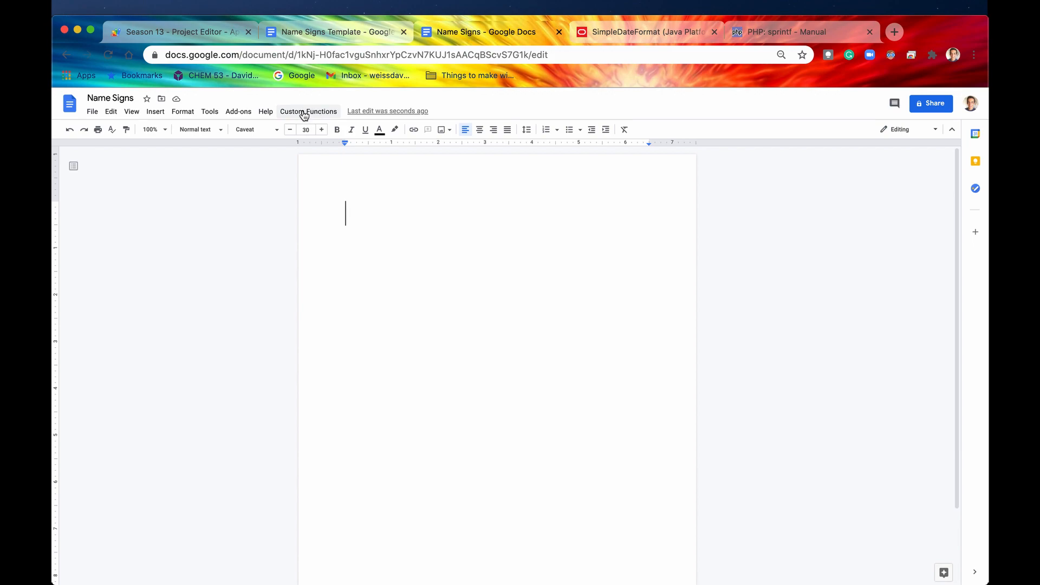
- Run Custom Functions > Generate Name Signs to open the CSV sidebar, then return to the script
left_click(309, 111)
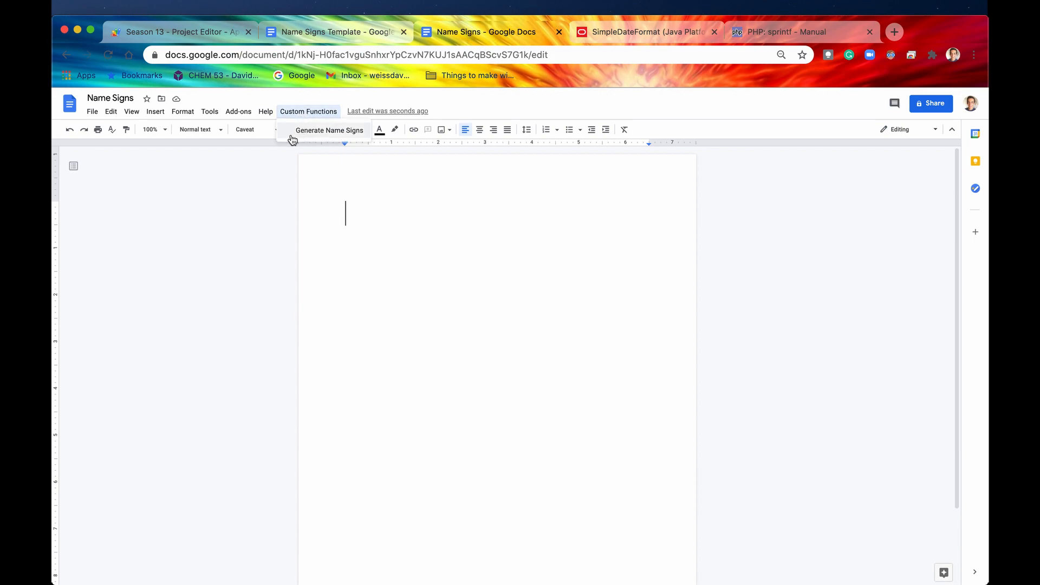
left_click(328, 130)
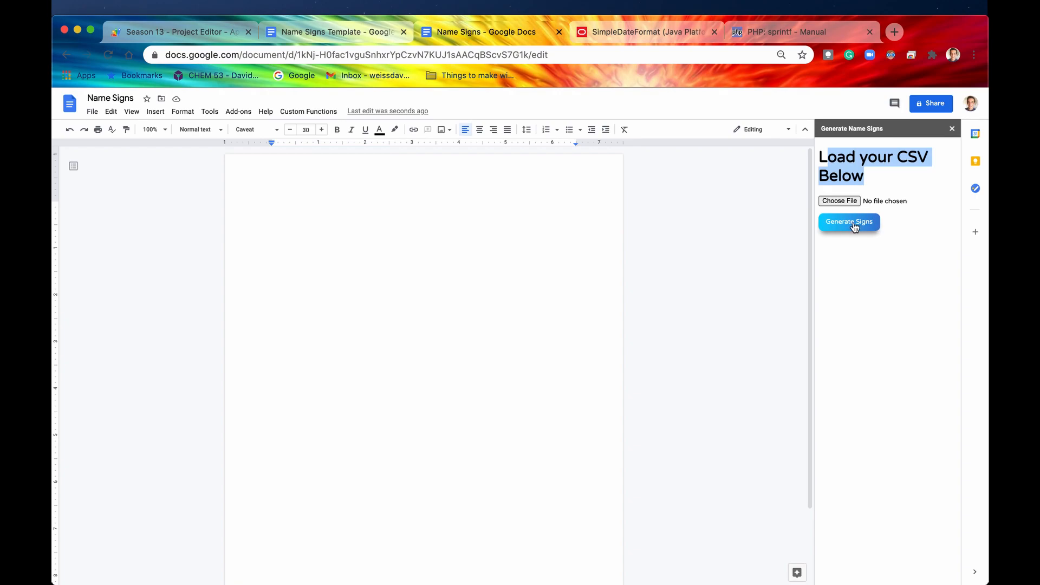
left_click(168, 32)
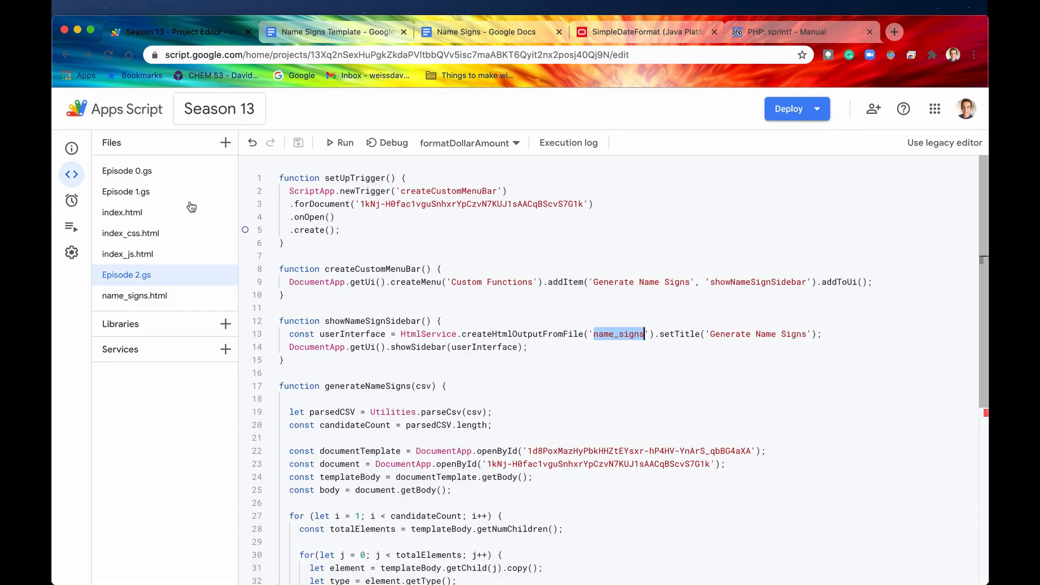
- Inspect the name_signs.html upload form markup and its h1 heading
left_click(134, 296)
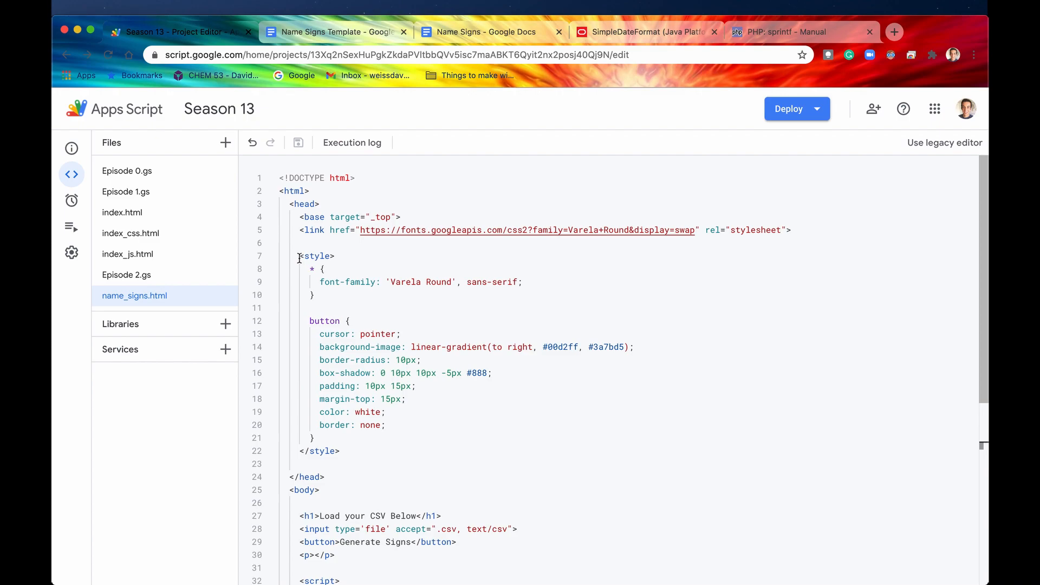
left_click_drag(298, 256, 339, 451)
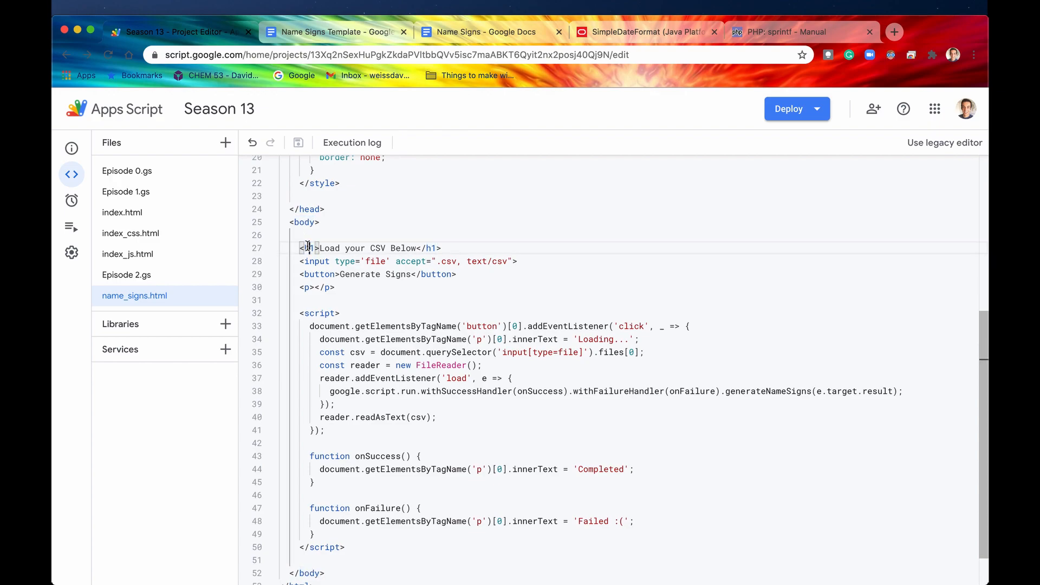
double_click(316, 261)
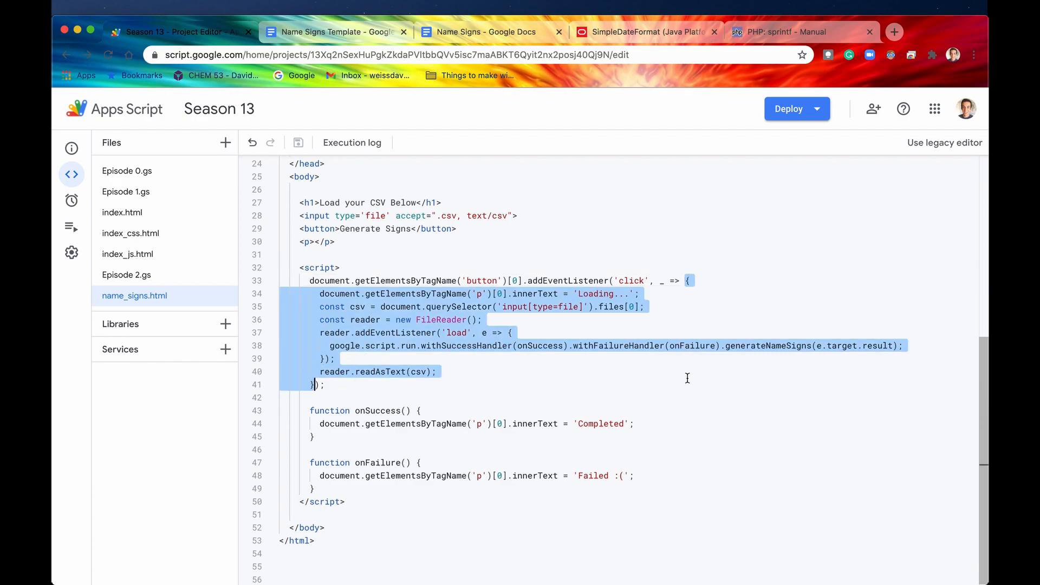
- Walk through the FileReader, google.script.run and generateNameSigns calls in the click handler
left_click(612, 307)
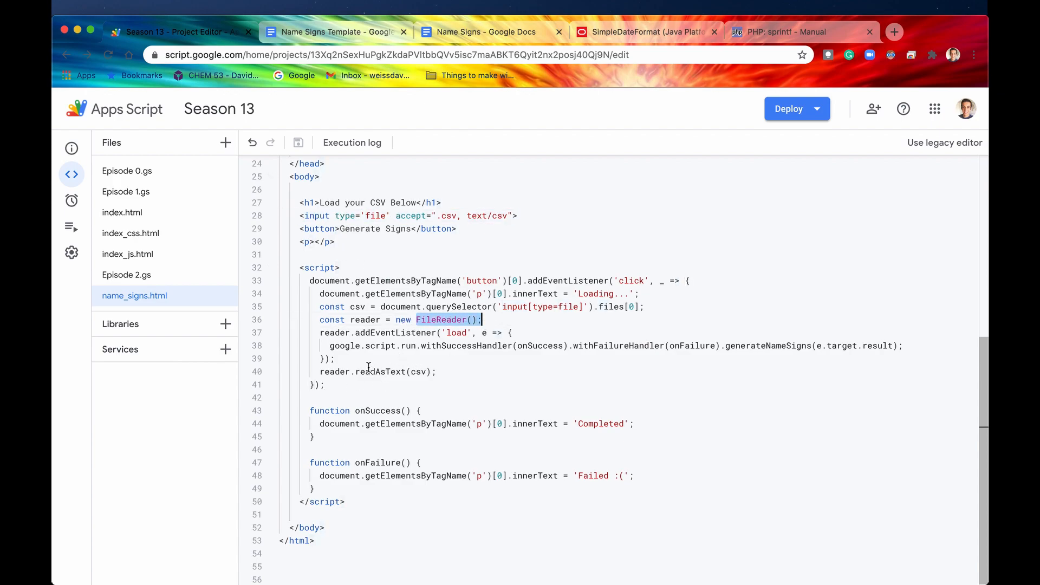
double_click(457, 333)
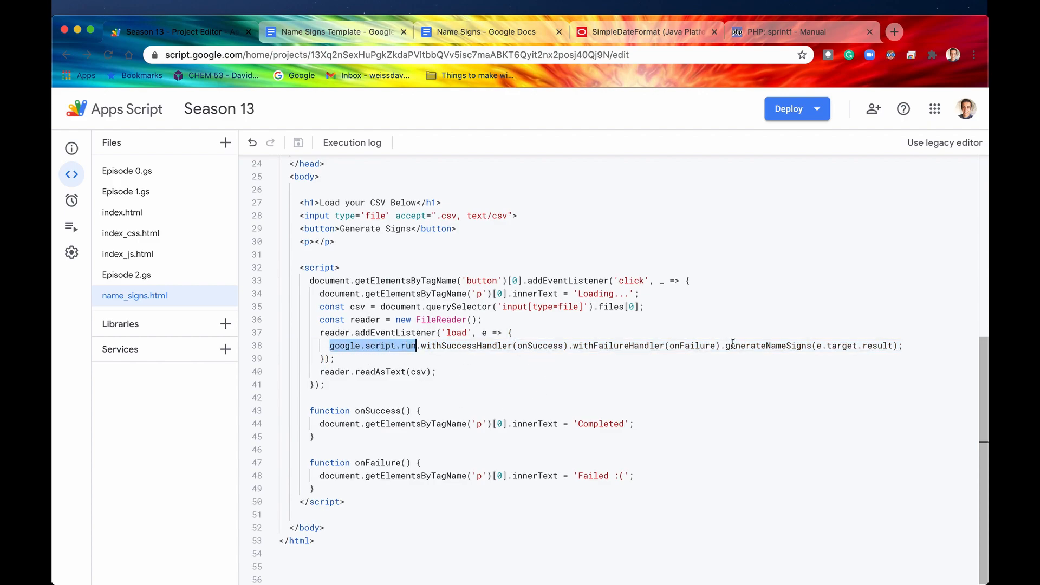
double_click(767, 345)
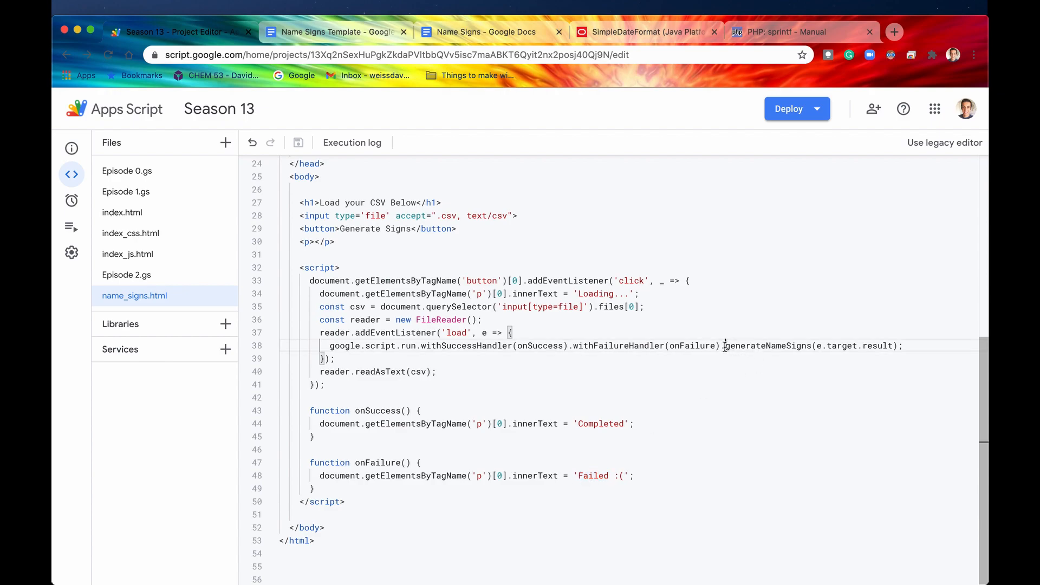
double_click(769, 345)
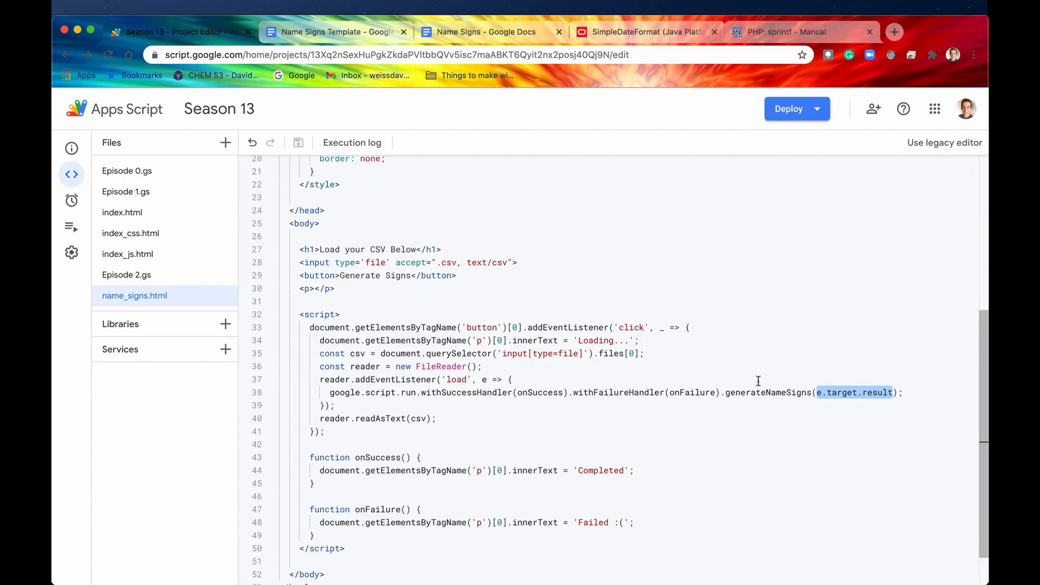
mouse_move(837, 393)
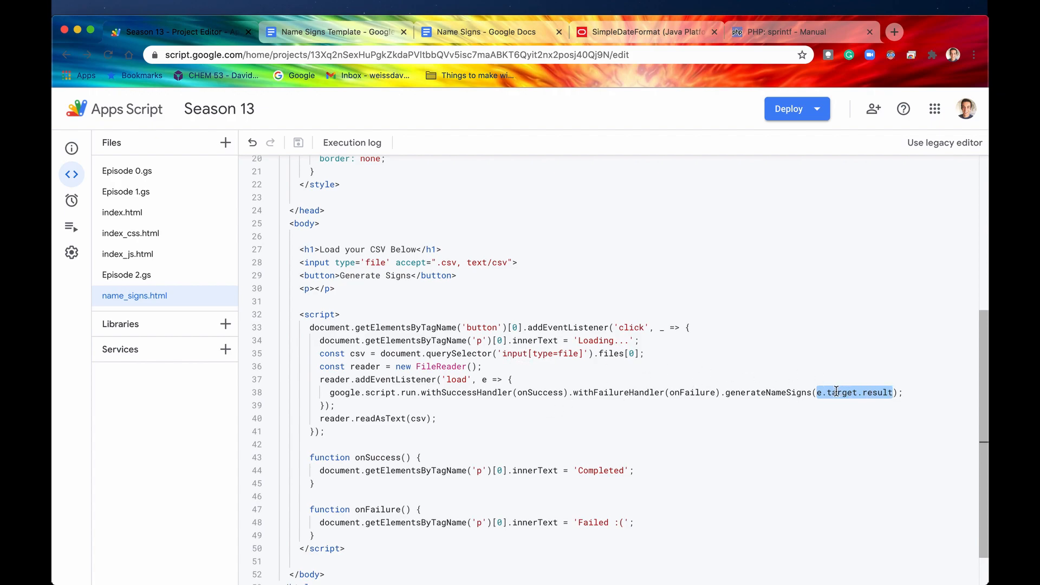
- Inspect the csv parameter of generateNameSigns in Episode 2.gs
left_click(126, 274)
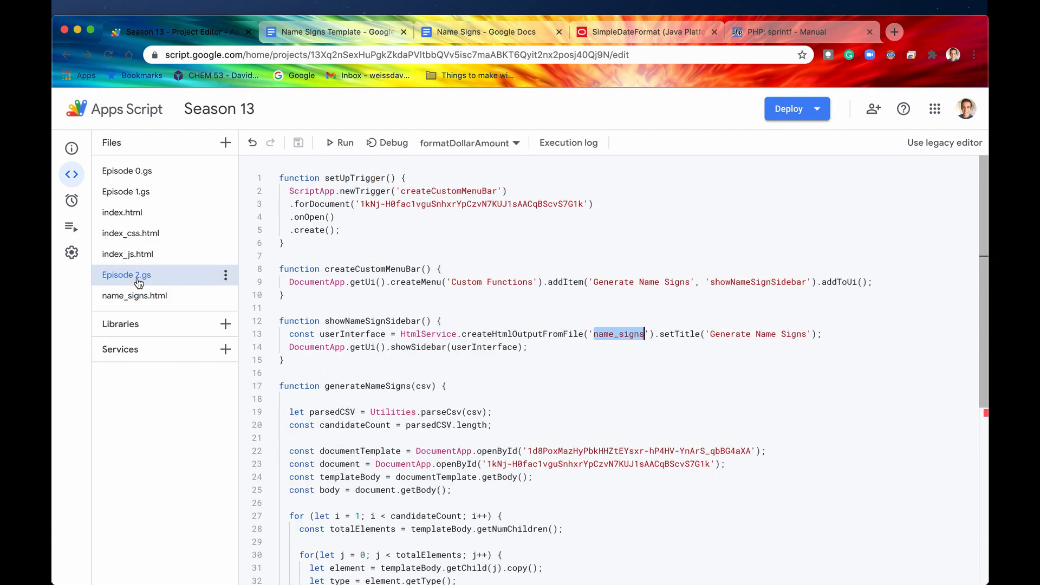
scroll("down", 3)
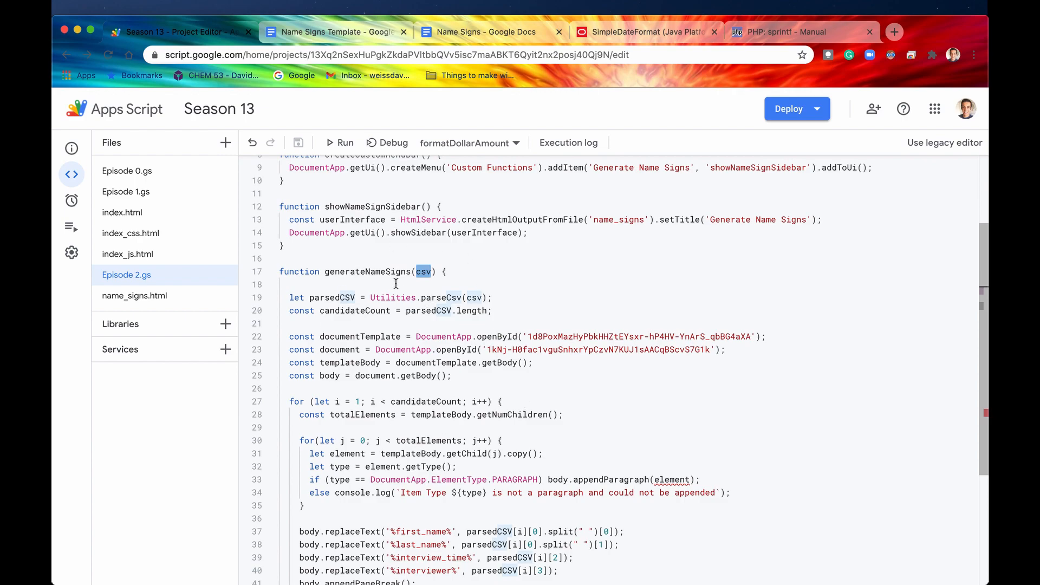
left_click(415, 271)
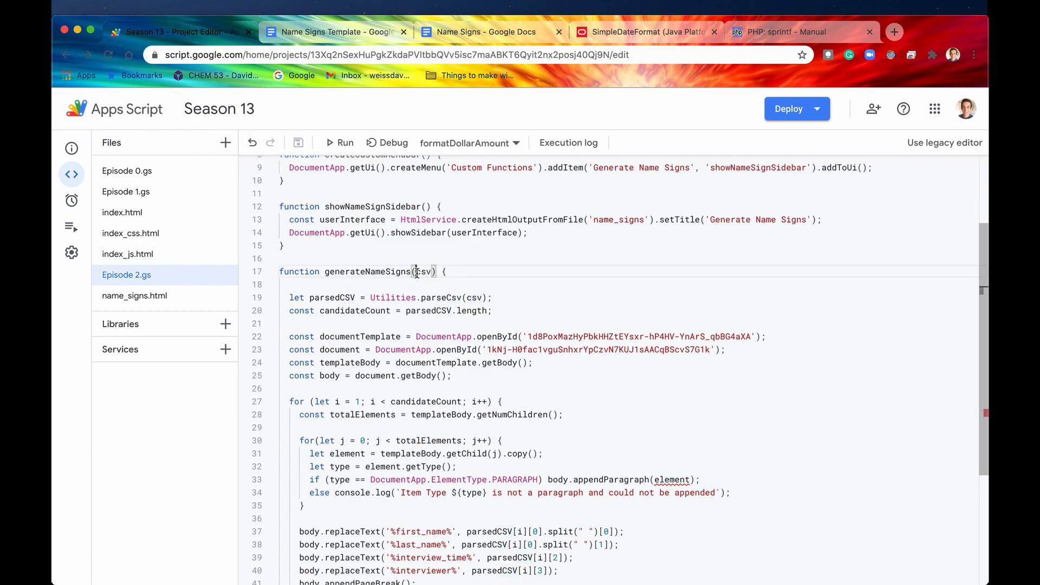
double_click(425, 271)
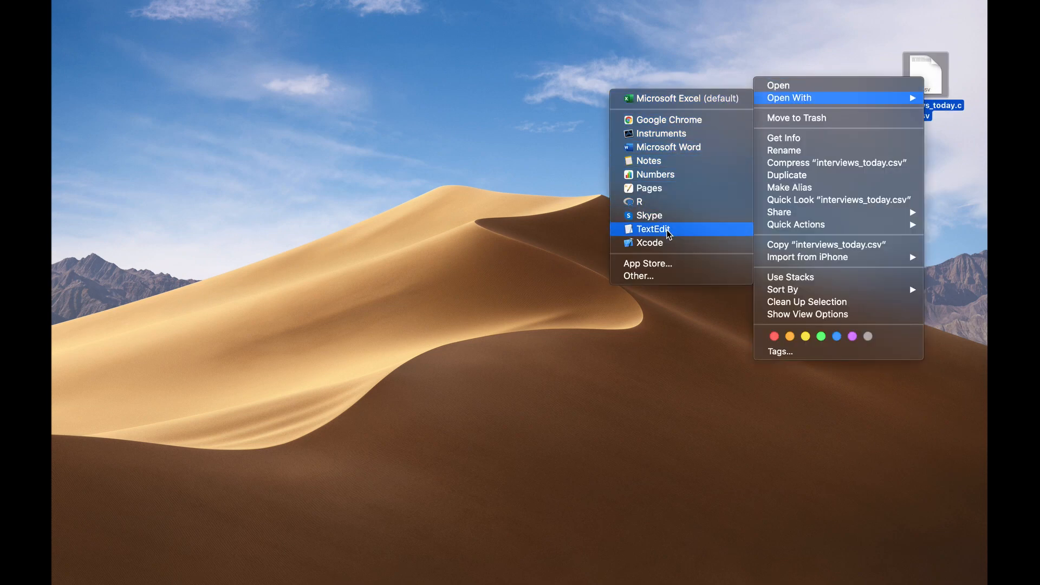
- Open interviews_today.csv in TextEdit and view its header and three candidate rows
left_click(653, 229)
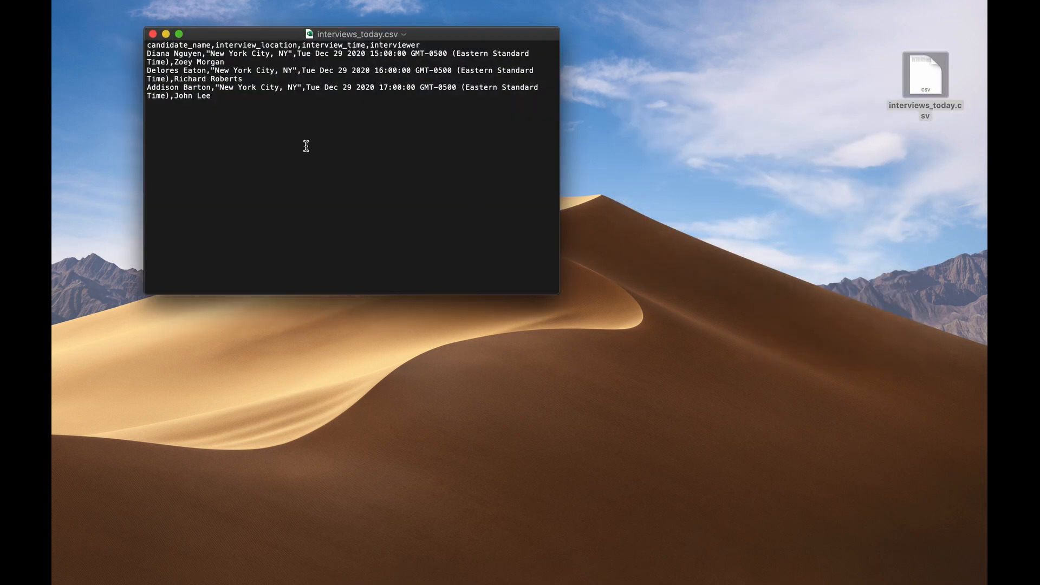
key("cmd+a")
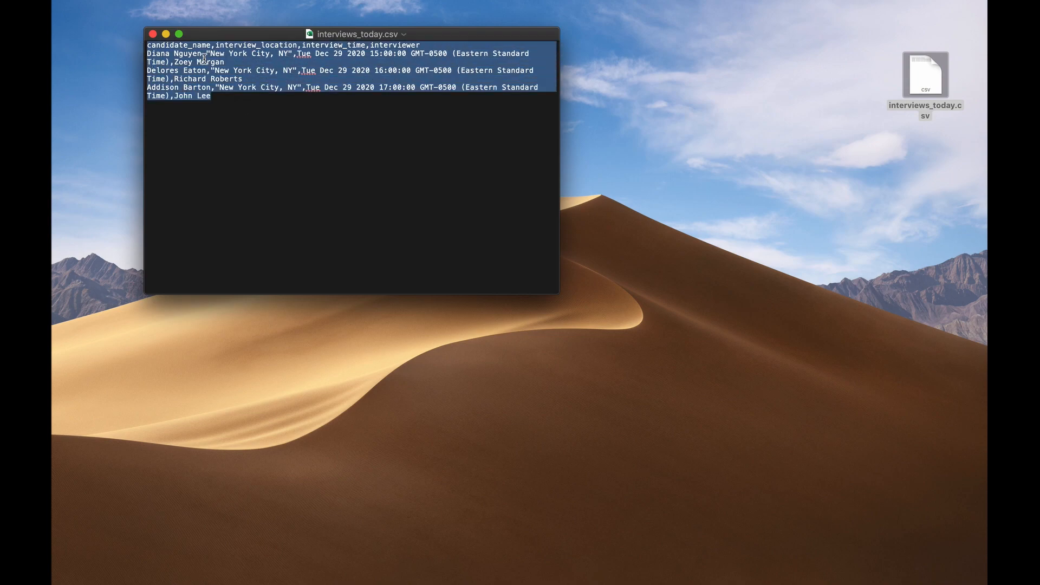
mouse_move(395, 41)
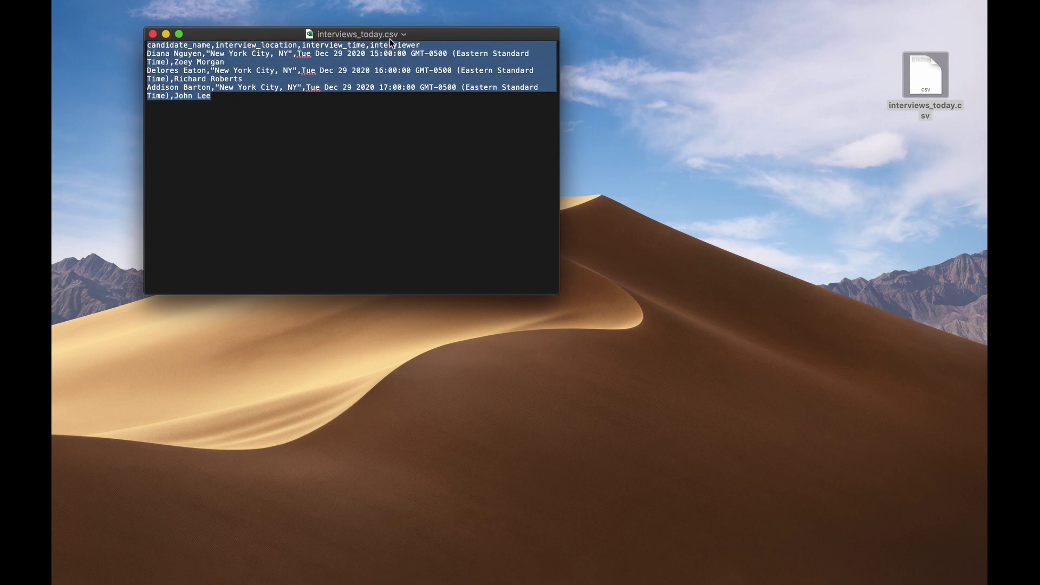
mouse_move(393, 120)
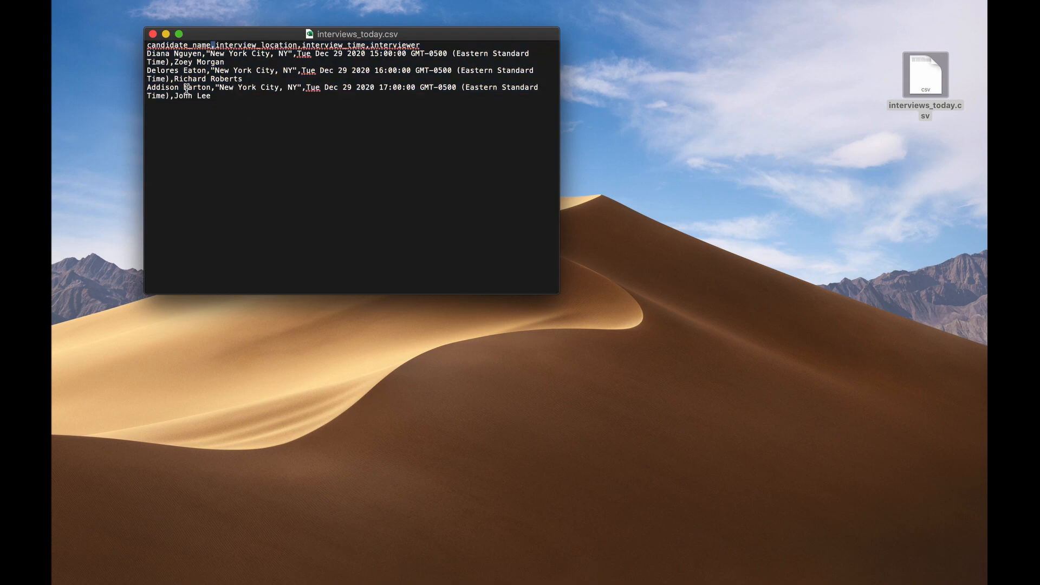
mouse_move(257, 123)
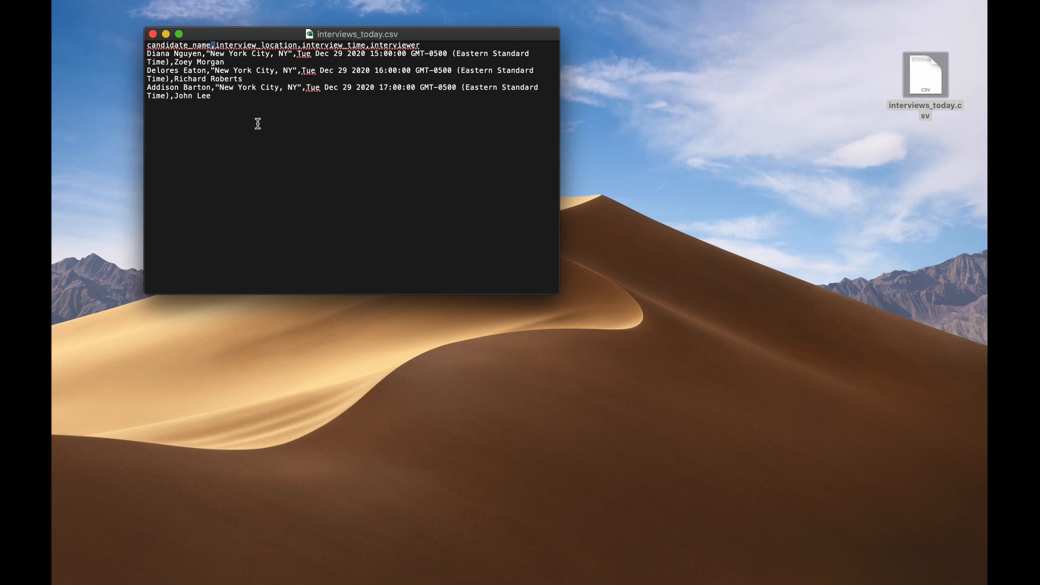
mouse_move(188, 62)
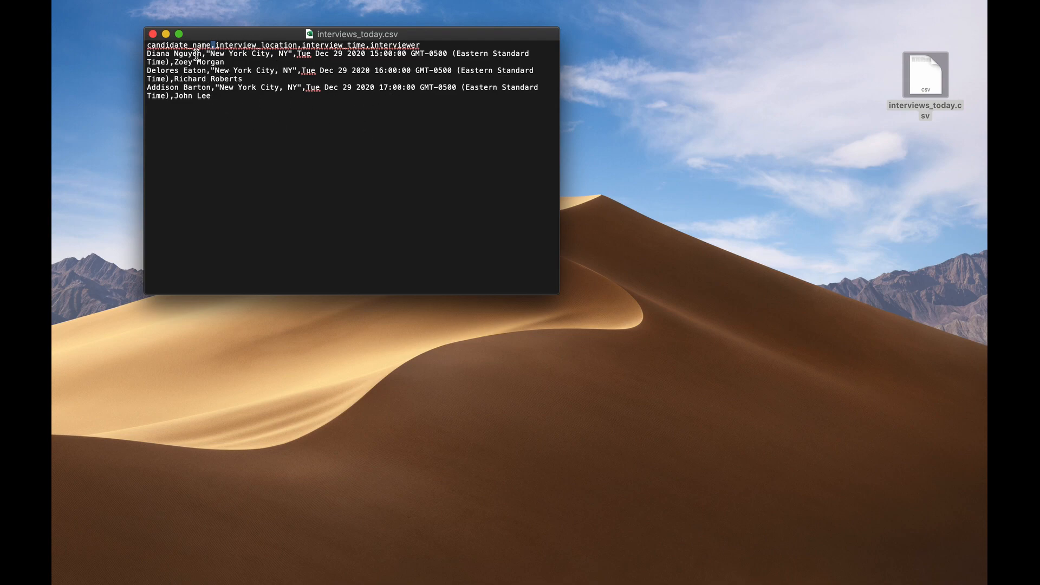
mouse_move(432, 41)
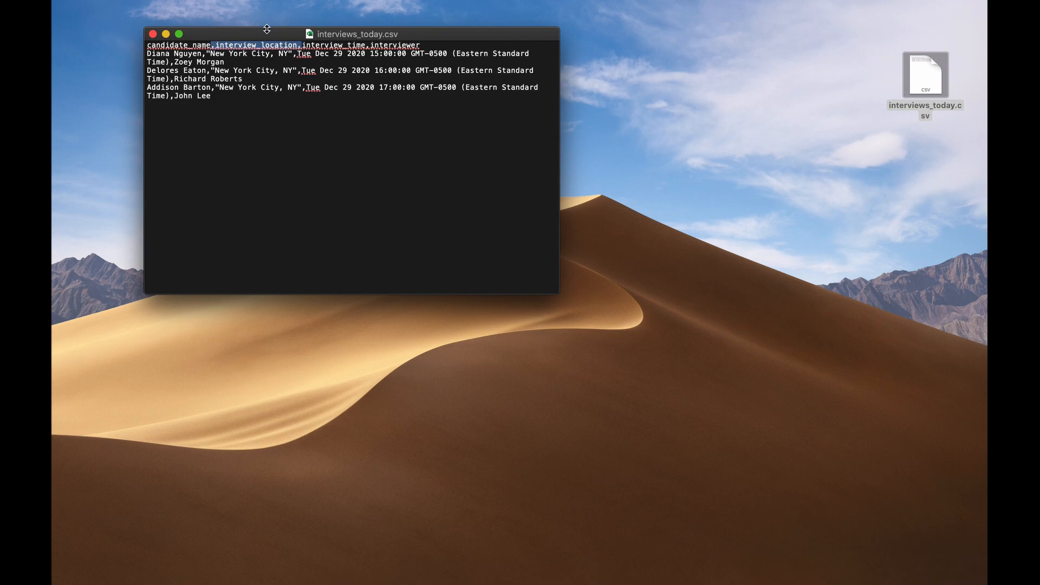
mouse_move(311, 46)
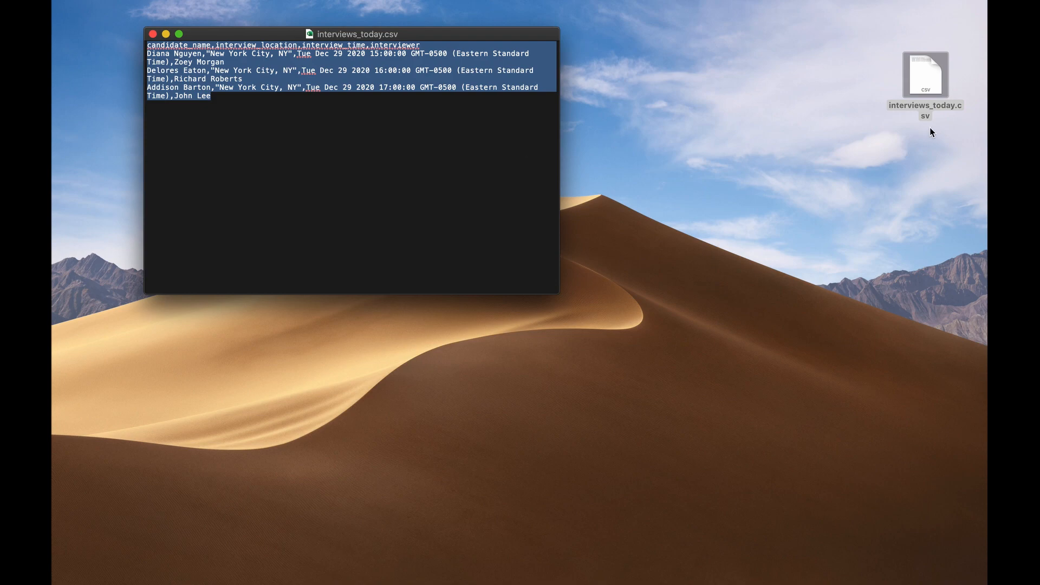
left_click(414, 93)
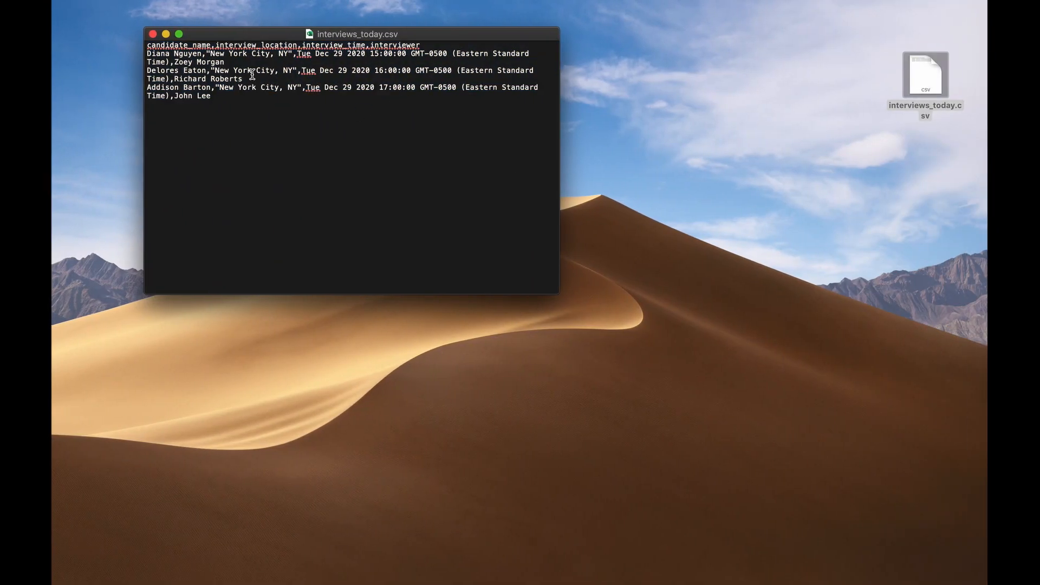
mouse_move(296, 134)
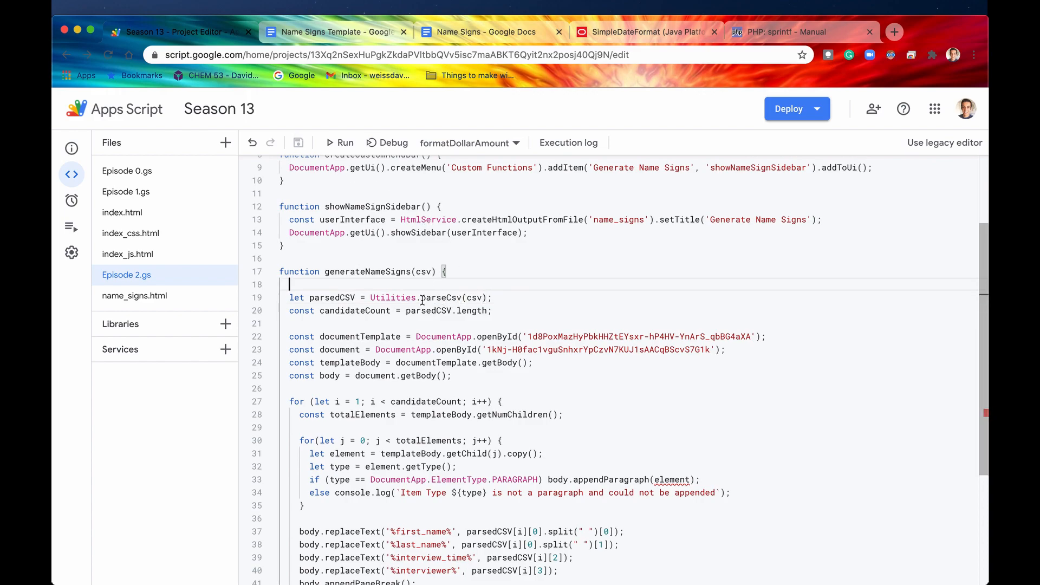
- Find and review the Utilities.parseCsv line and template document body setup
type("parse")
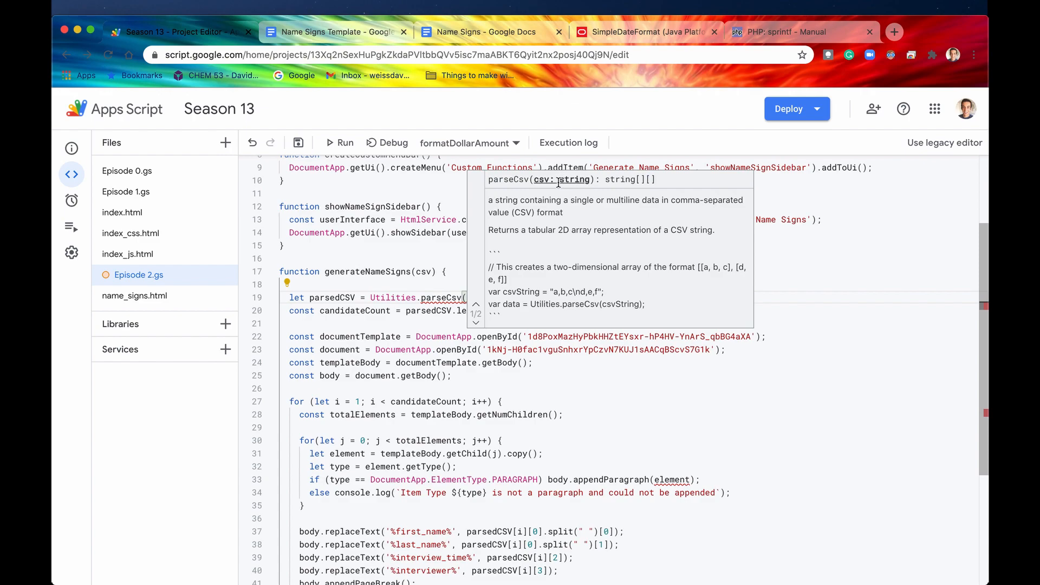
mouse_move(614, 177)
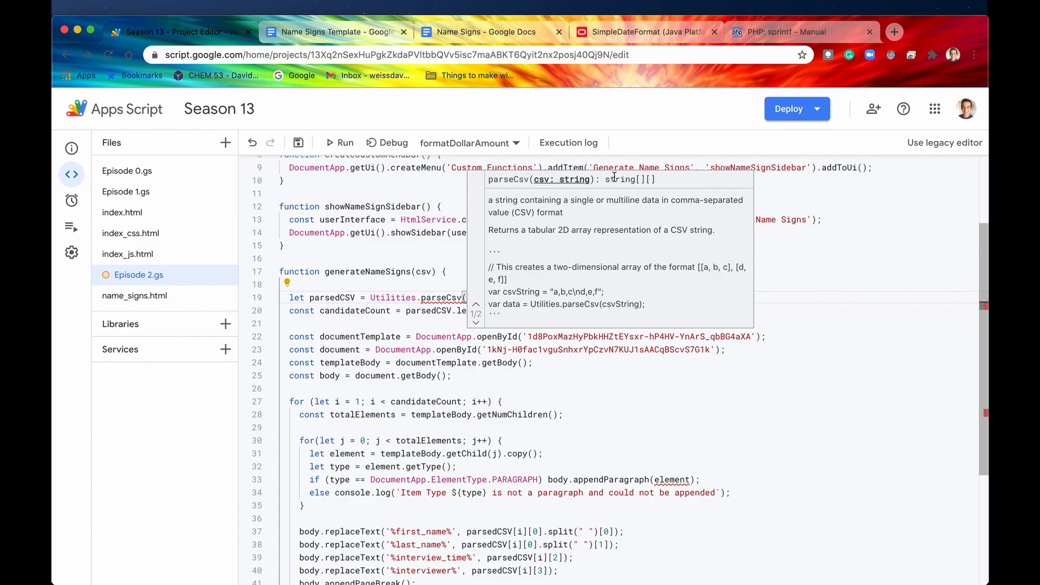
mouse_move(658, 185)
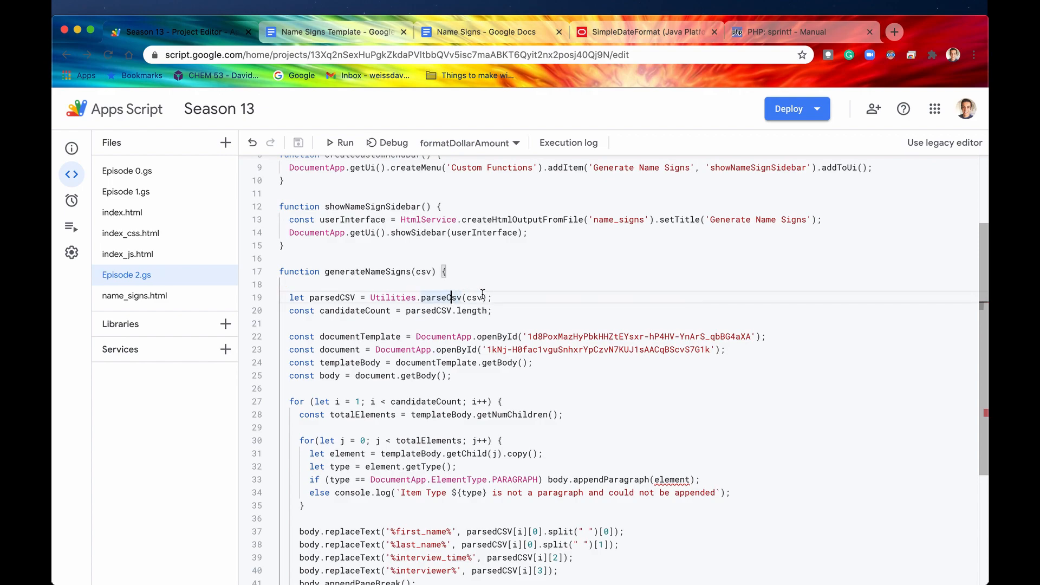
double_click(329, 298)
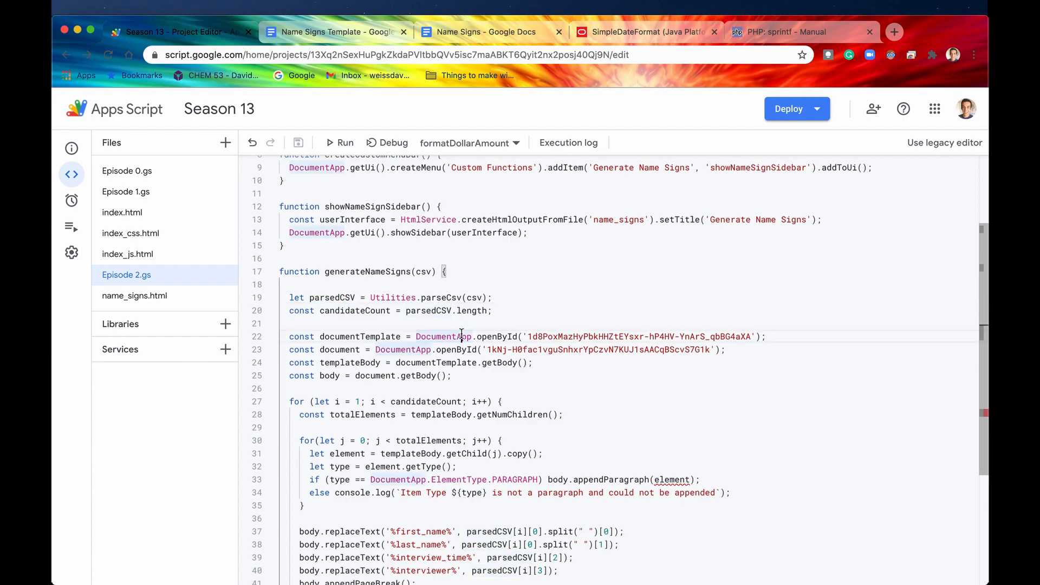
left_click_drag(289, 336, 452, 375)
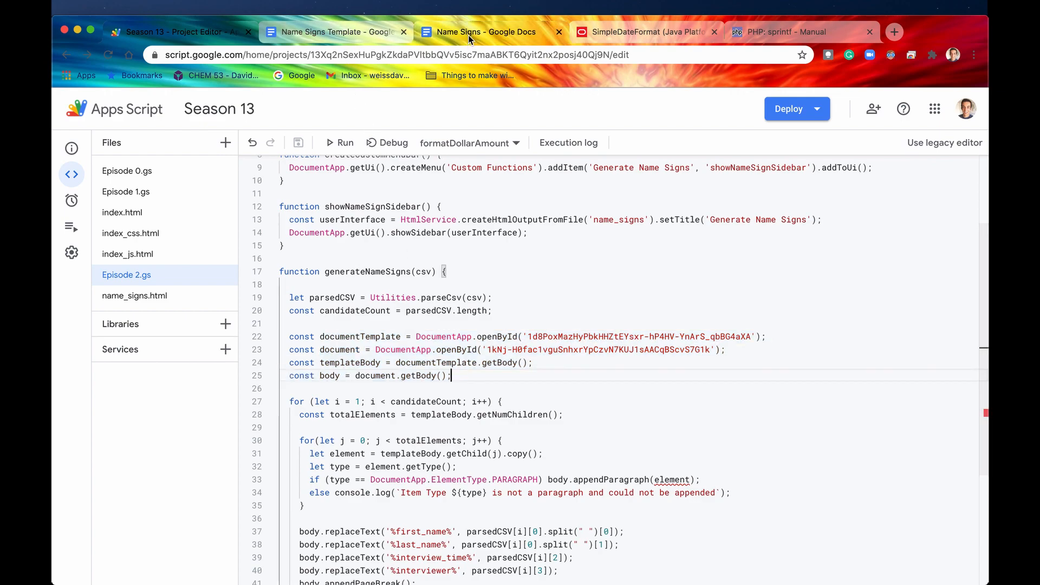
left_click(335, 31)
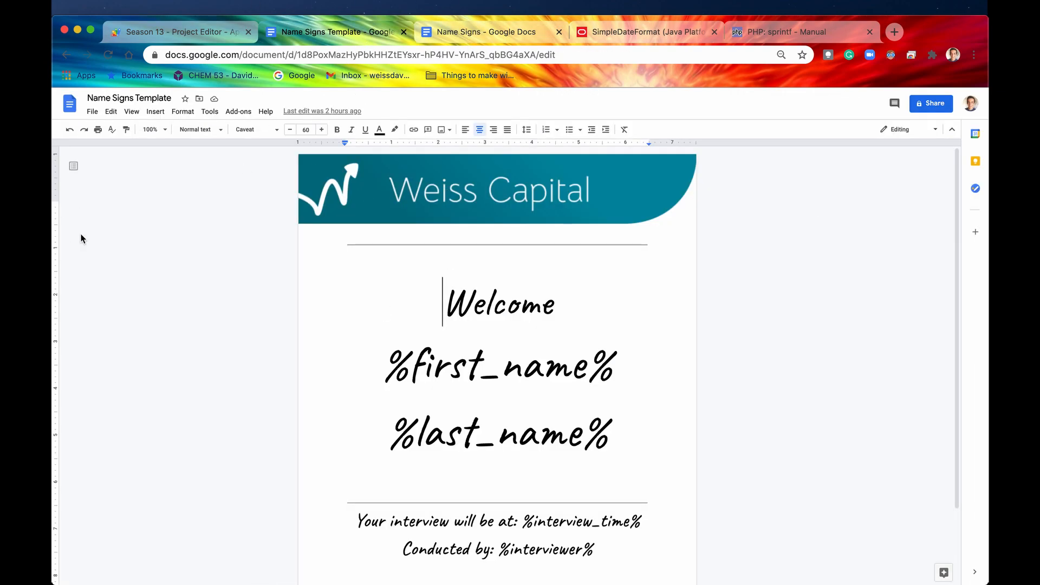
mouse_move(452, 368)
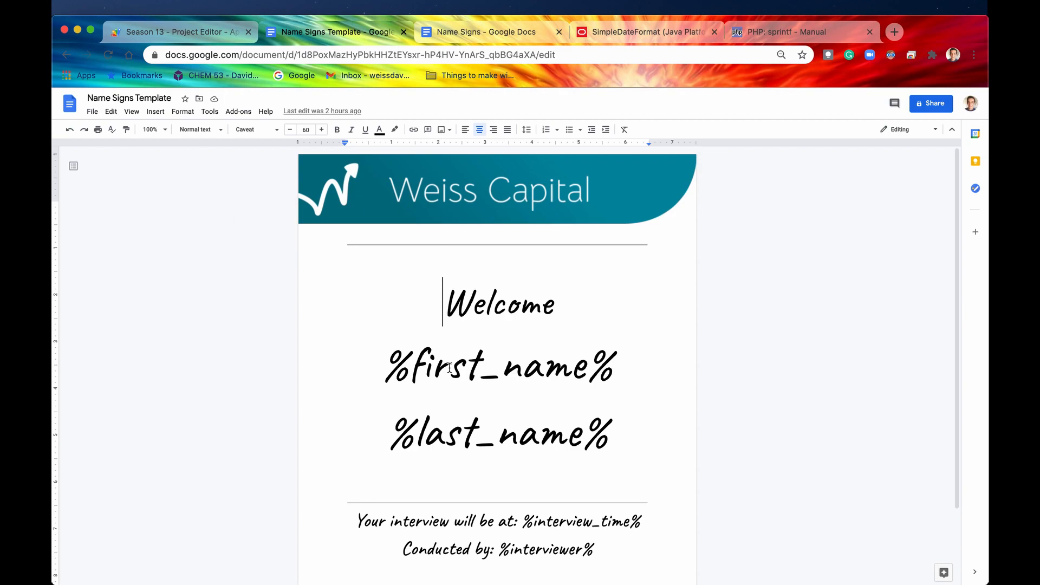
- Compare template placeholders with the parsedCSV and candidateCount variables, ending on Name Signs
scroll("down", 3)
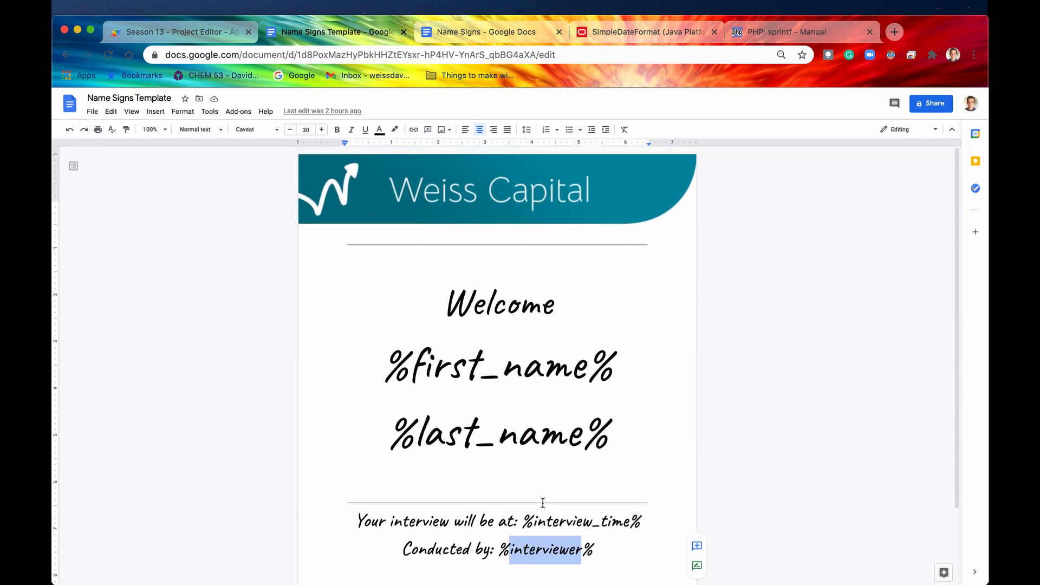
left_click(179, 31)
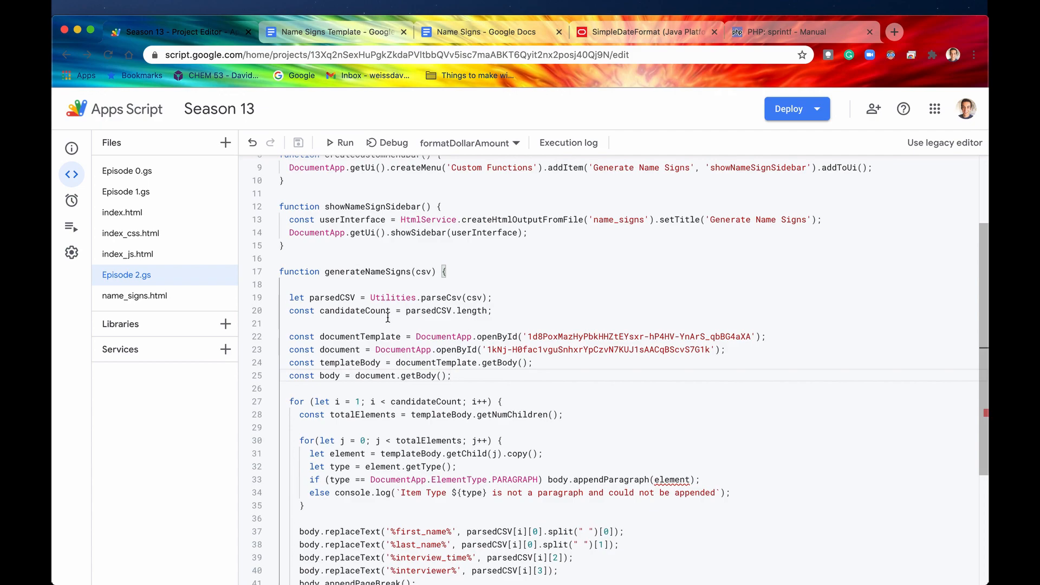
double_click(333, 298)
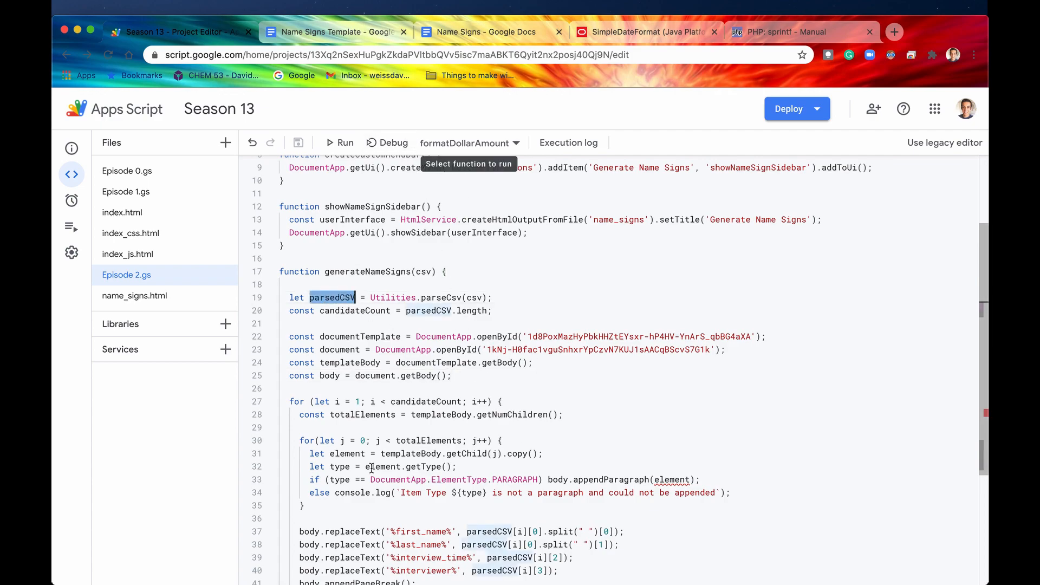
left_click(337, 31)
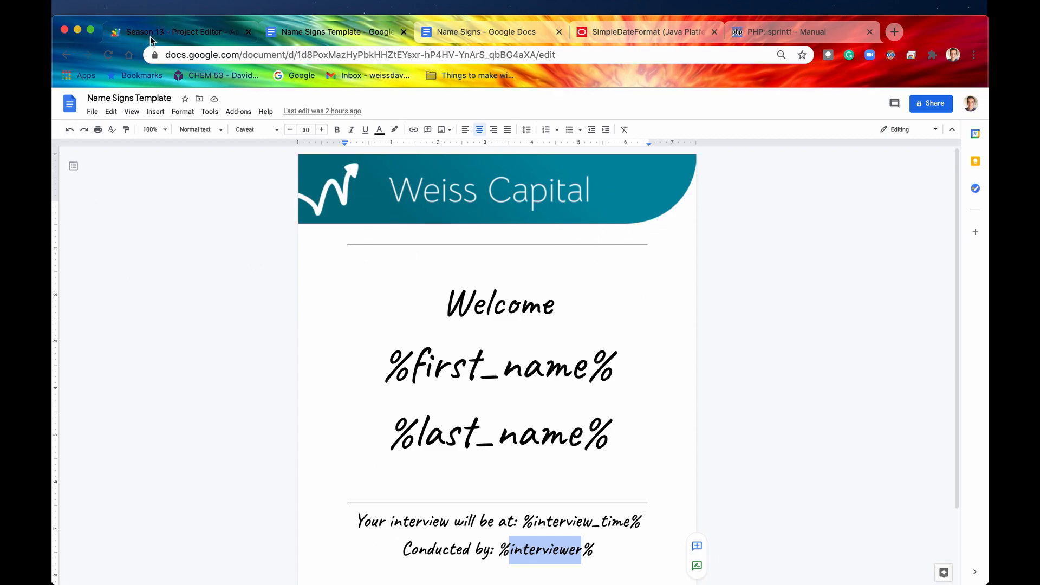
left_click(173, 31)
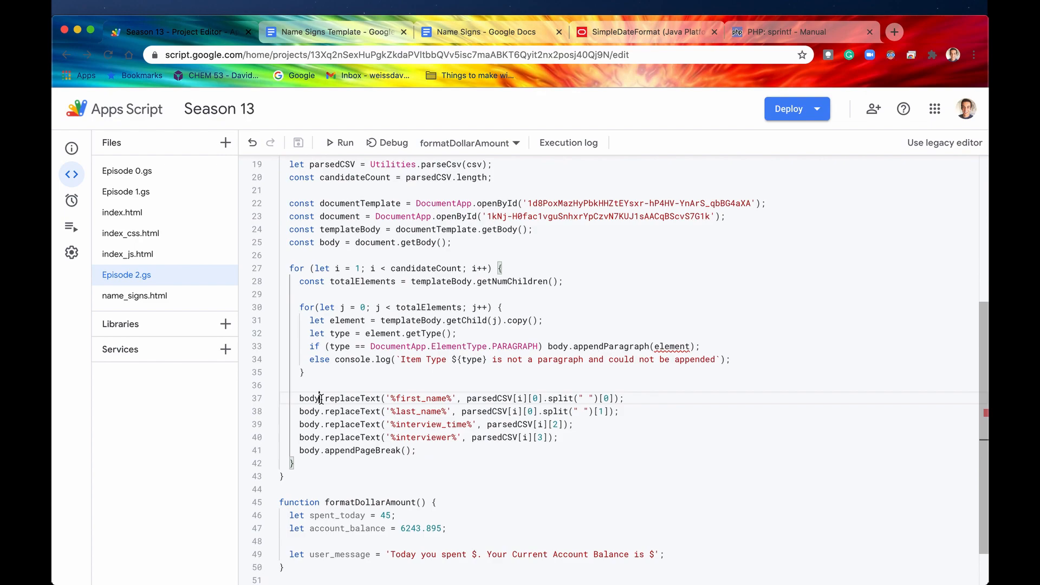
double_click(418, 398)
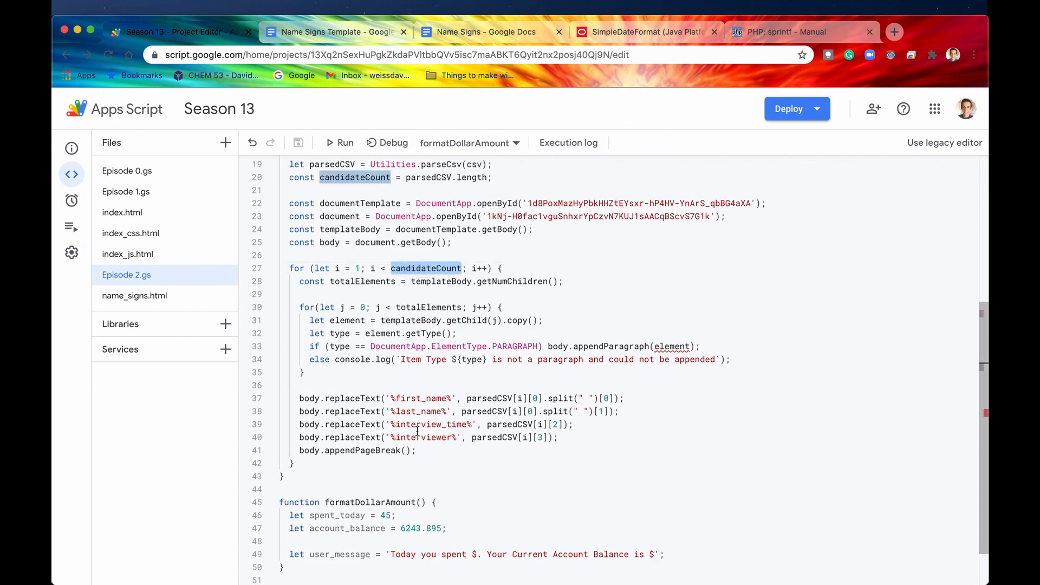
left_click(484, 32)
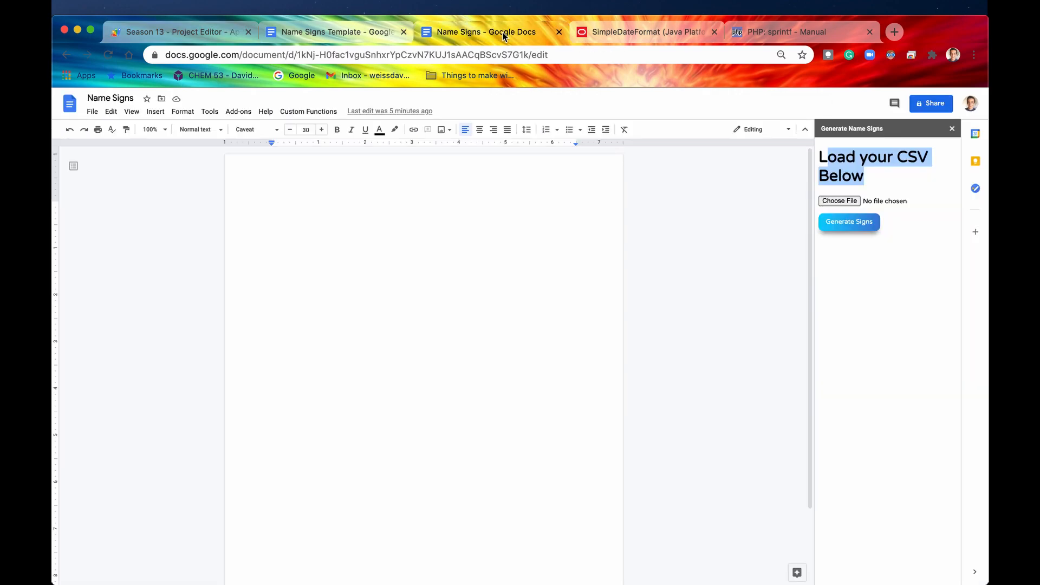
- Reload the Name Signs doc and generate signs from interviews_today.csv via Generate Name Signs
left_click(952, 129)
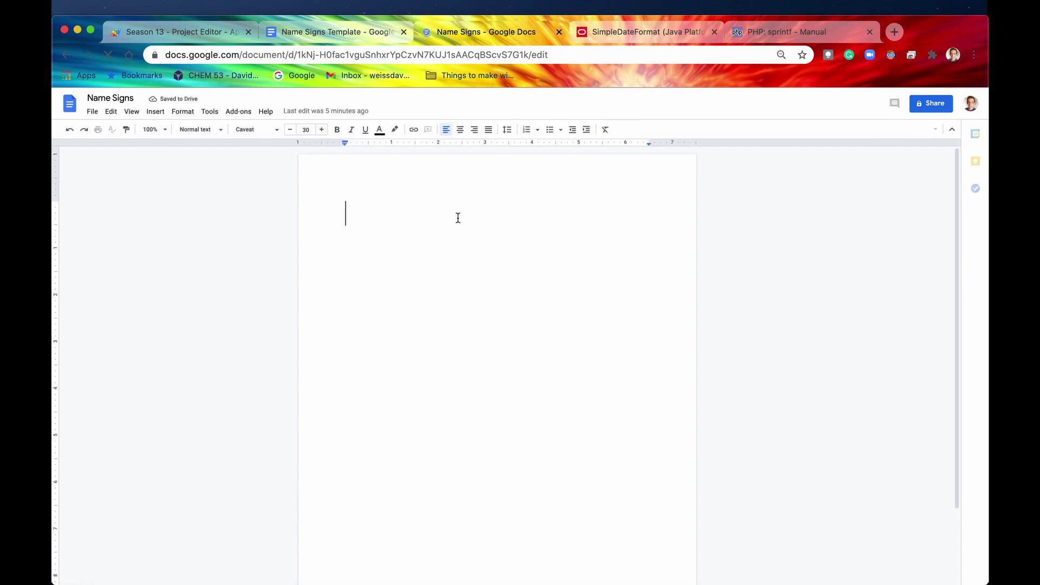
left_click(308, 111)
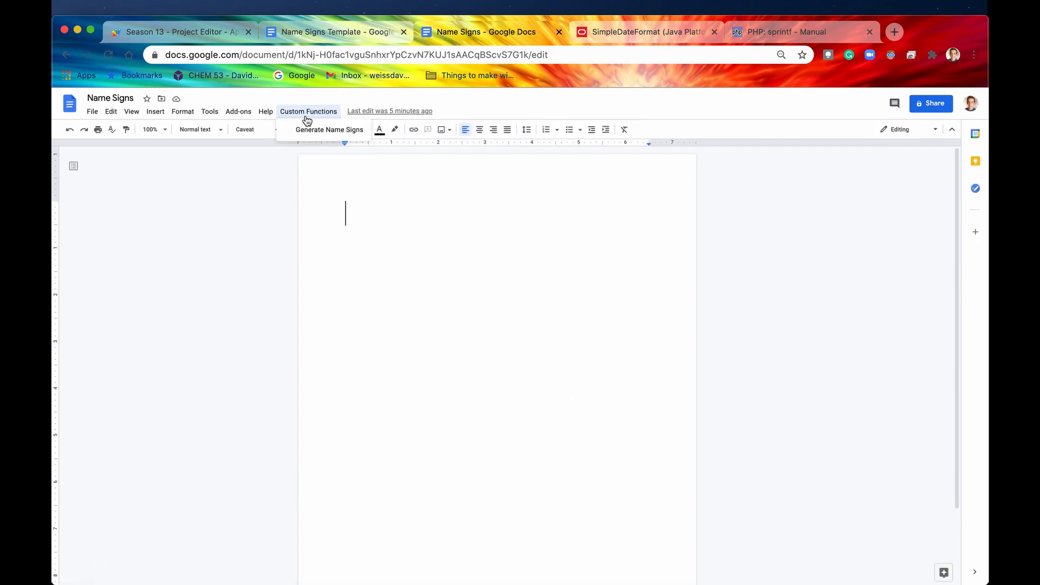
left_click(330, 129)
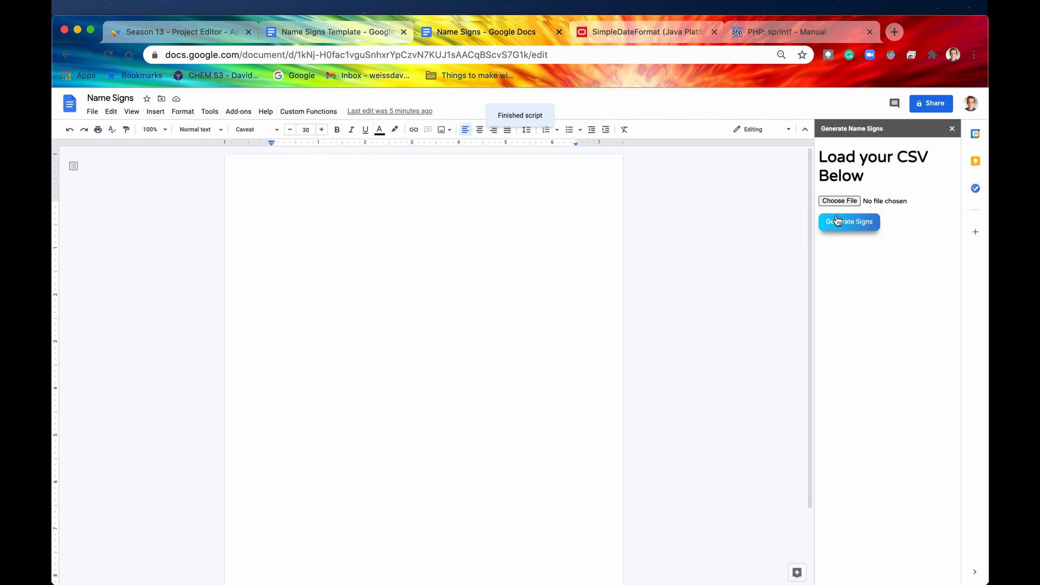
left_click(839, 200)
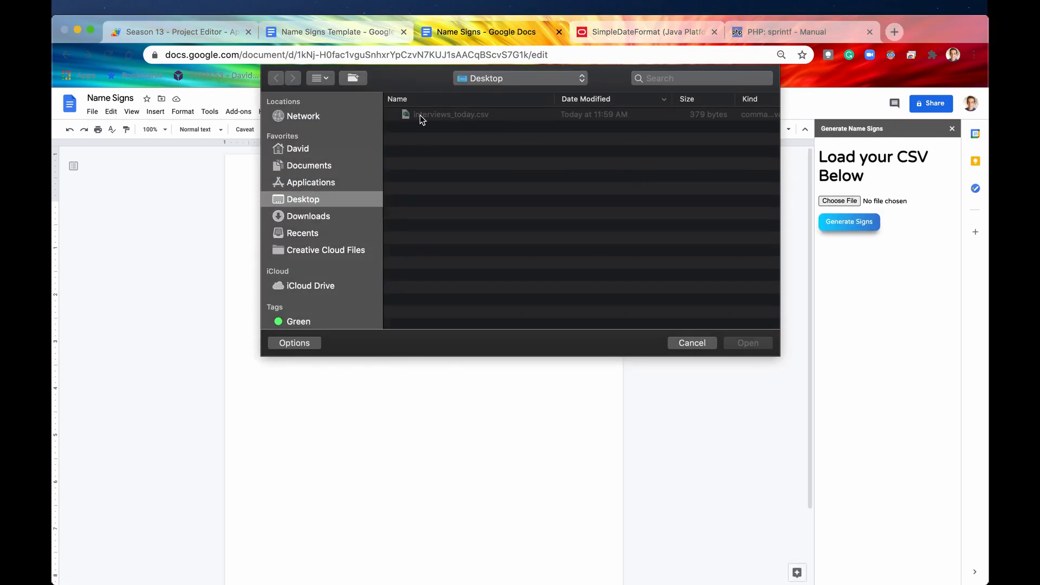
left_click(451, 114)
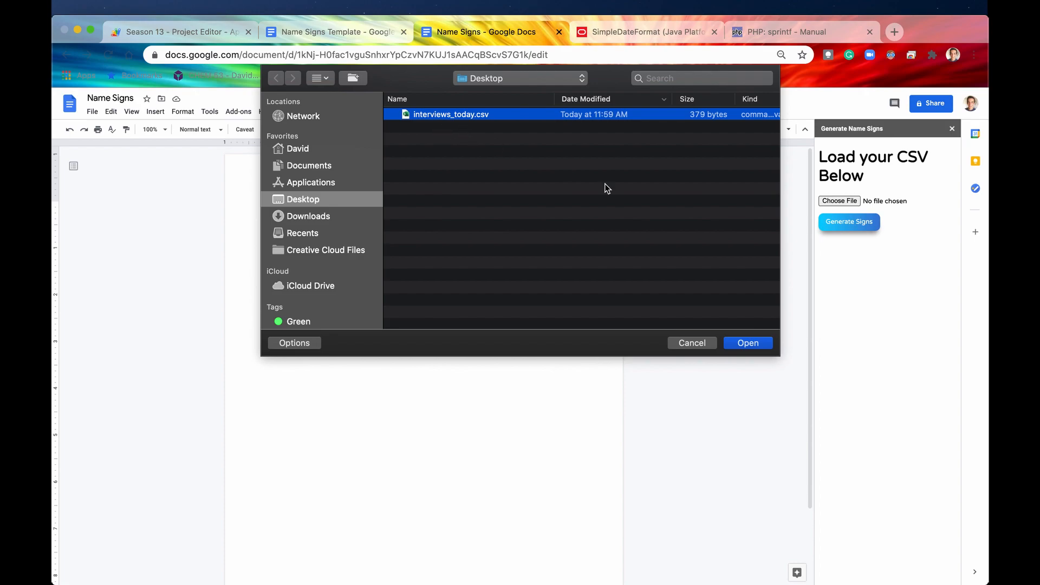
left_click(748, 343)
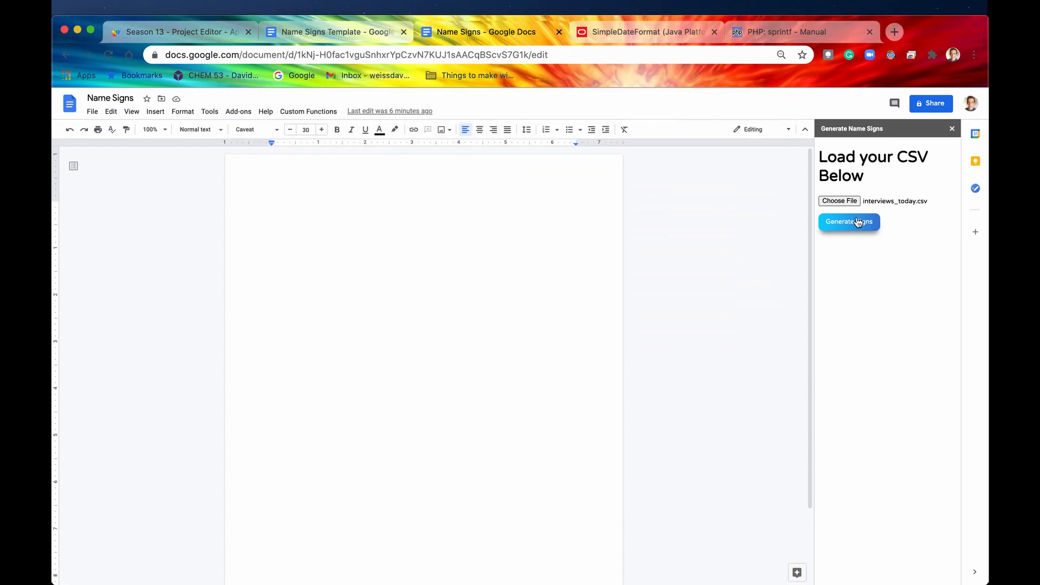
left_click(849, 222)
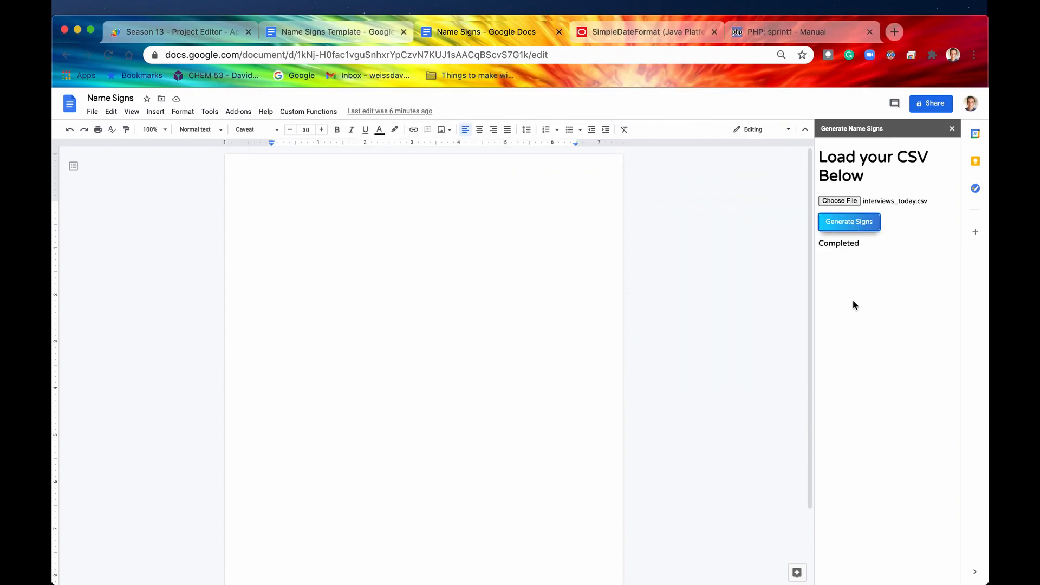
left_click(848, 221)
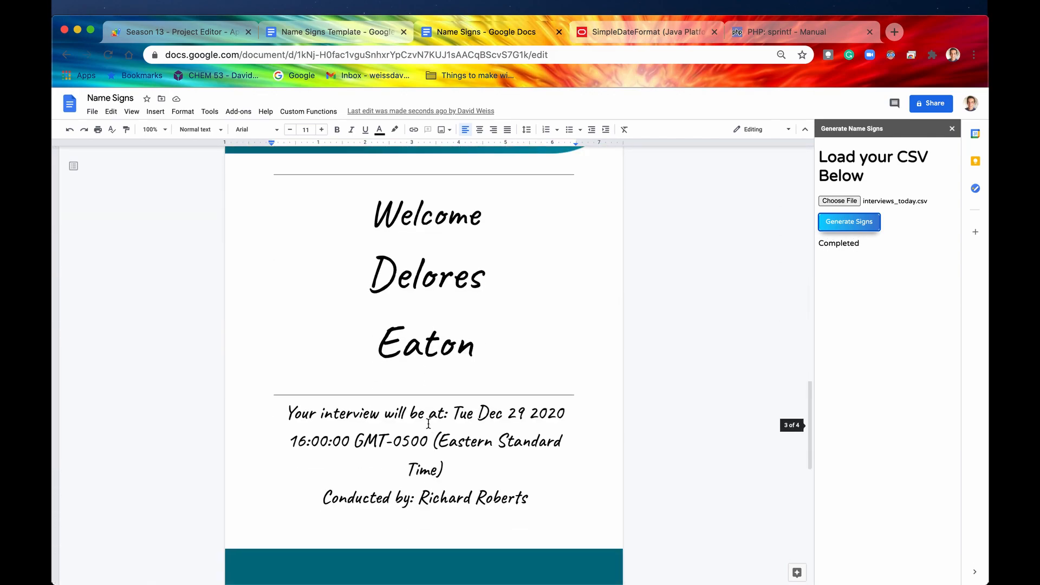
scroll("down", 3)
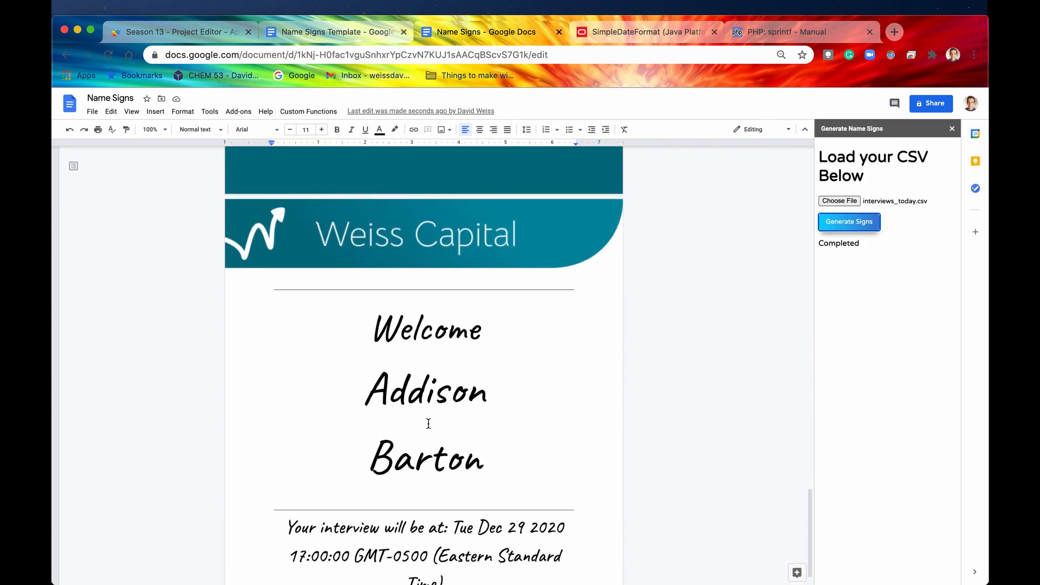
scroll("down", 3)
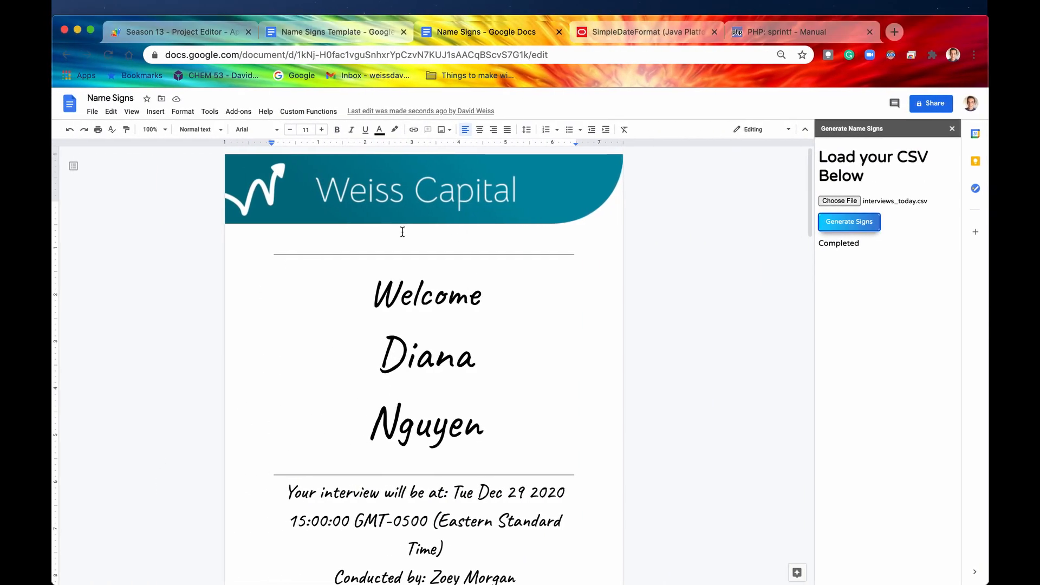
scroll("down", 3)
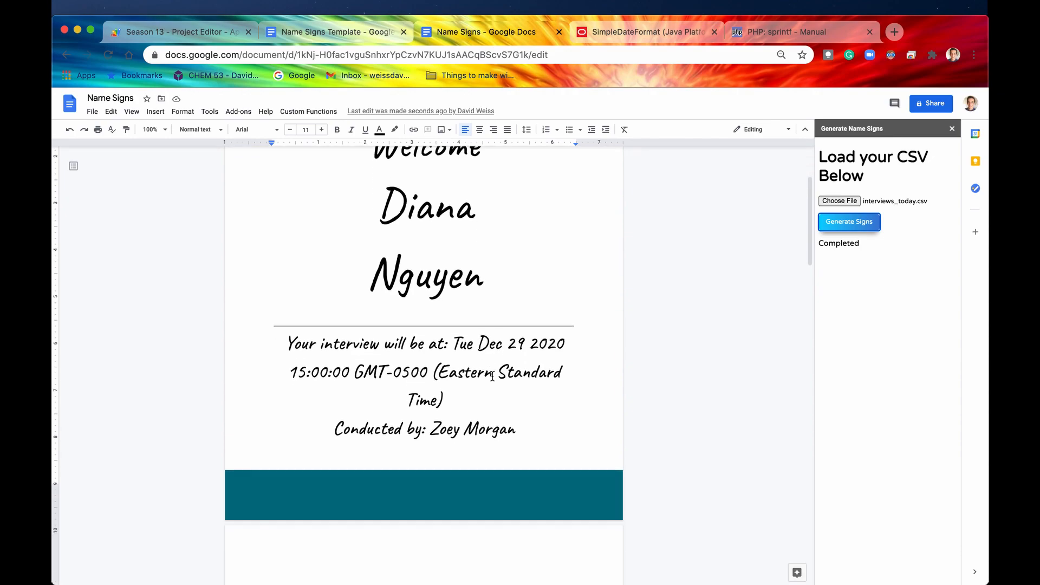
scroll("down", 3)
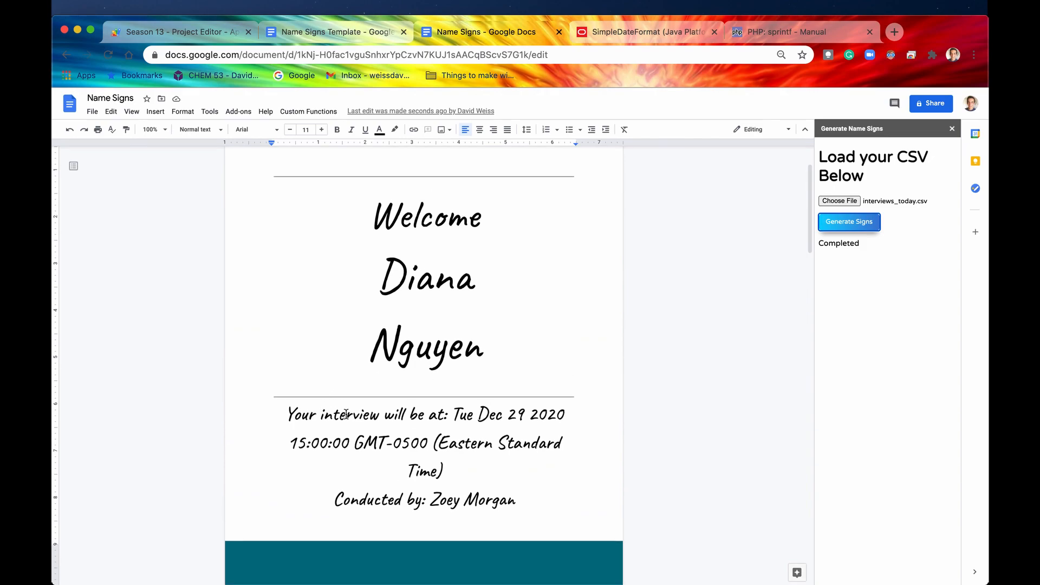
- Compare a sign's interview time text against cell C3 in the interviews_today spreadsheet
left_click(448, 414)
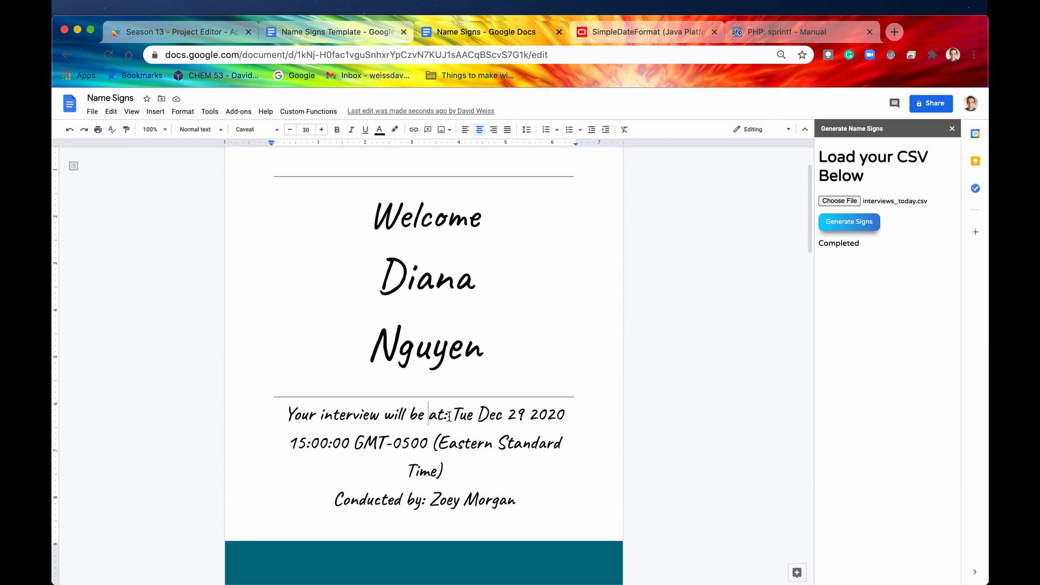
left_click_drag(451, 413, 445, 470)
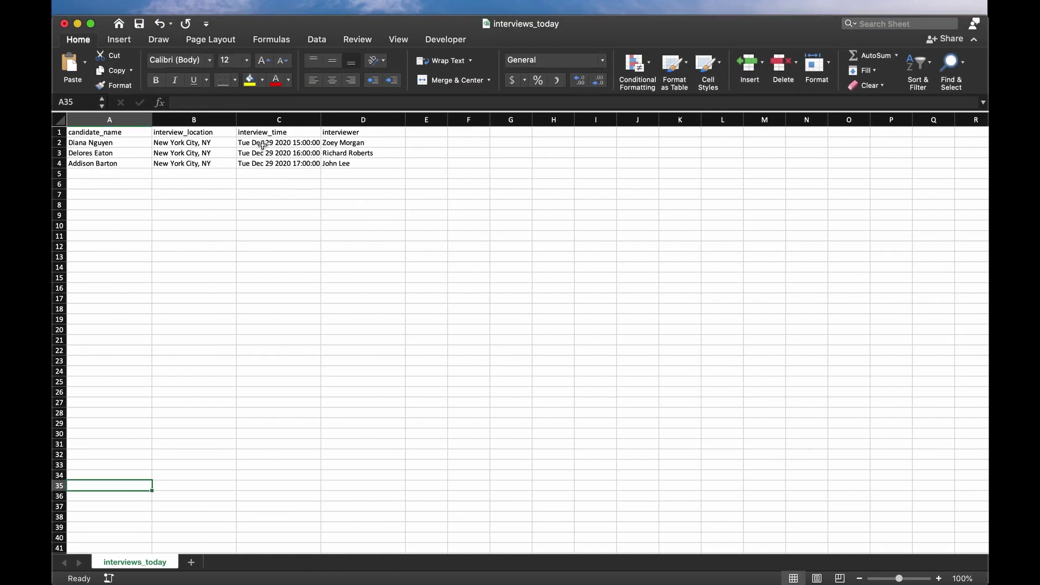
left_click(278, 152)
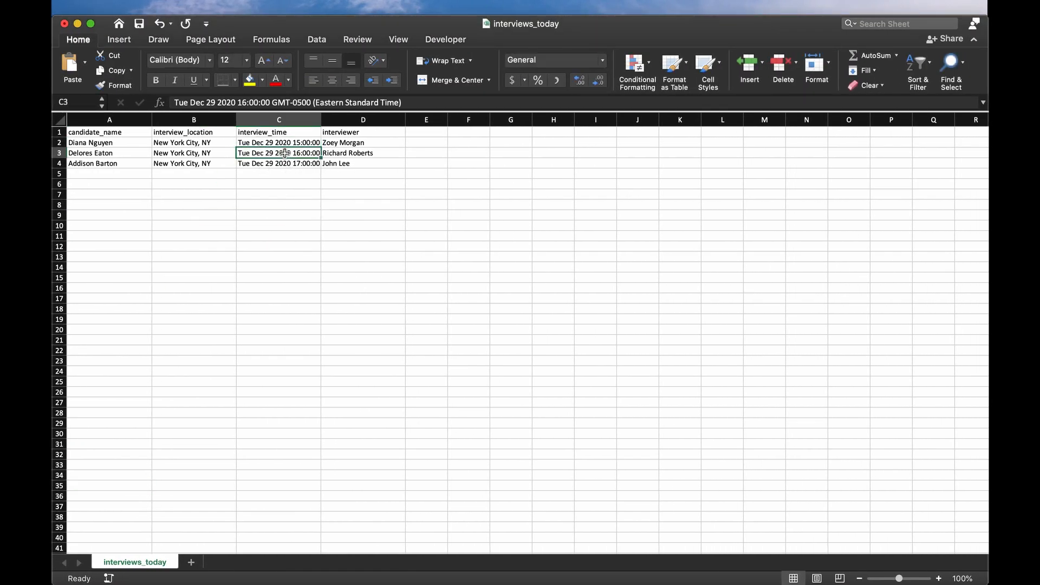
left_click(277, 163)
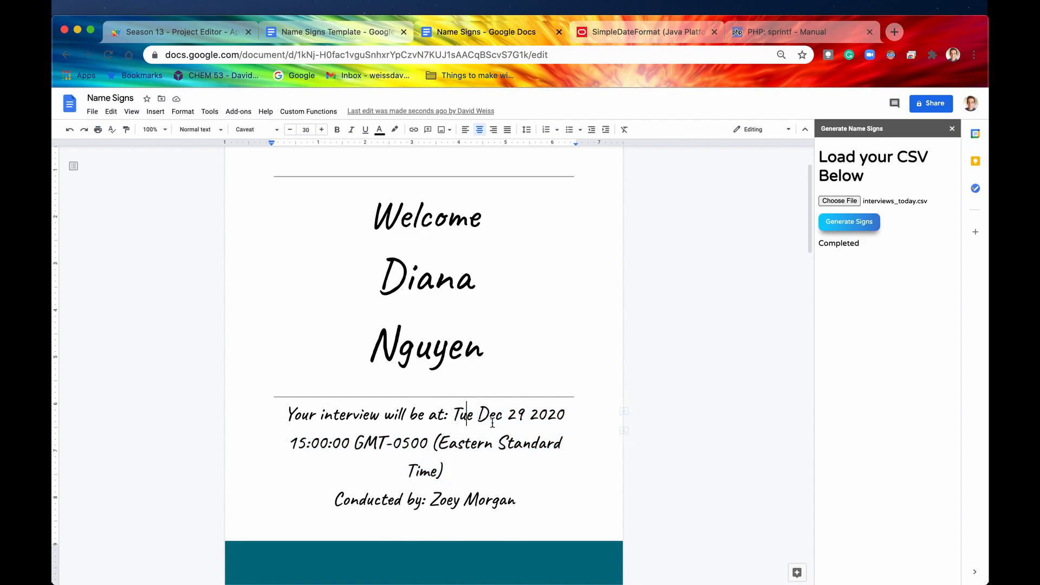
- Examine the GMT-0500 time zone in the sign's raw interview timestamp, then return to Apps Script
double_click(379, 447)
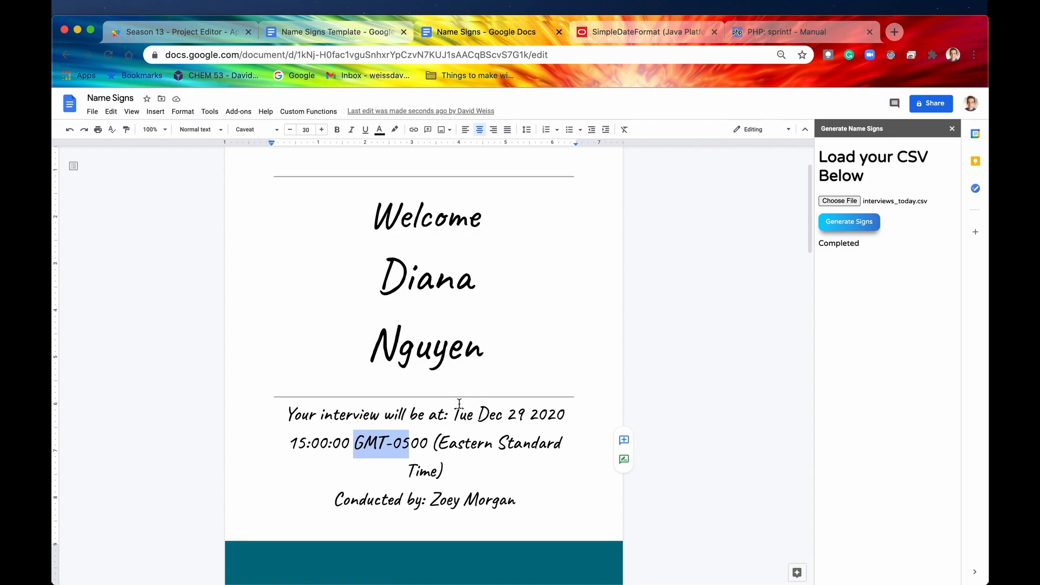
left_click(173, 31)
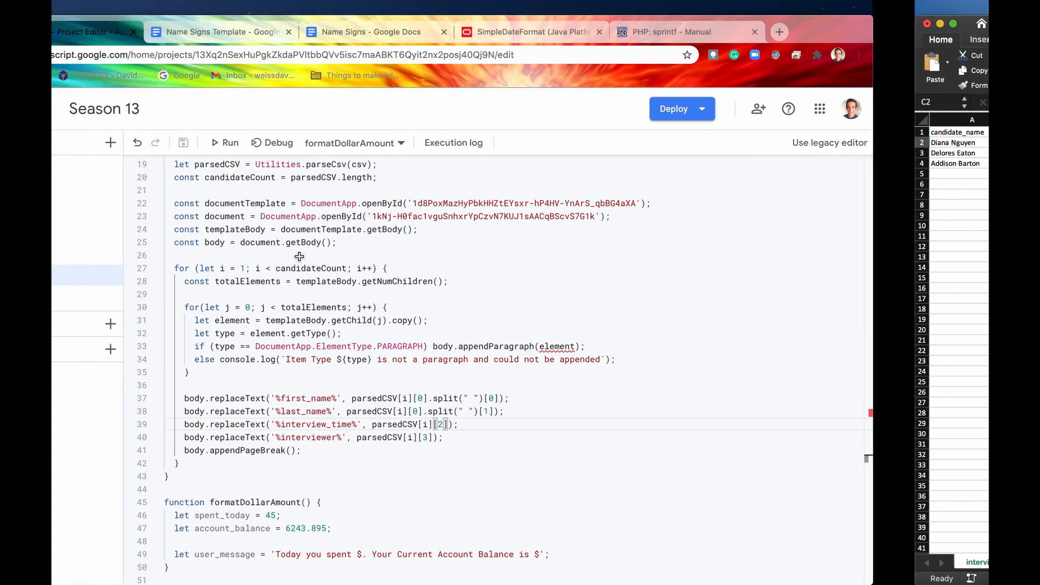
- Write line 37: let interview_time = Utilities.formatDate(new Date(parsedCSV[i][2]), 'EST', )
type("let interview_time")
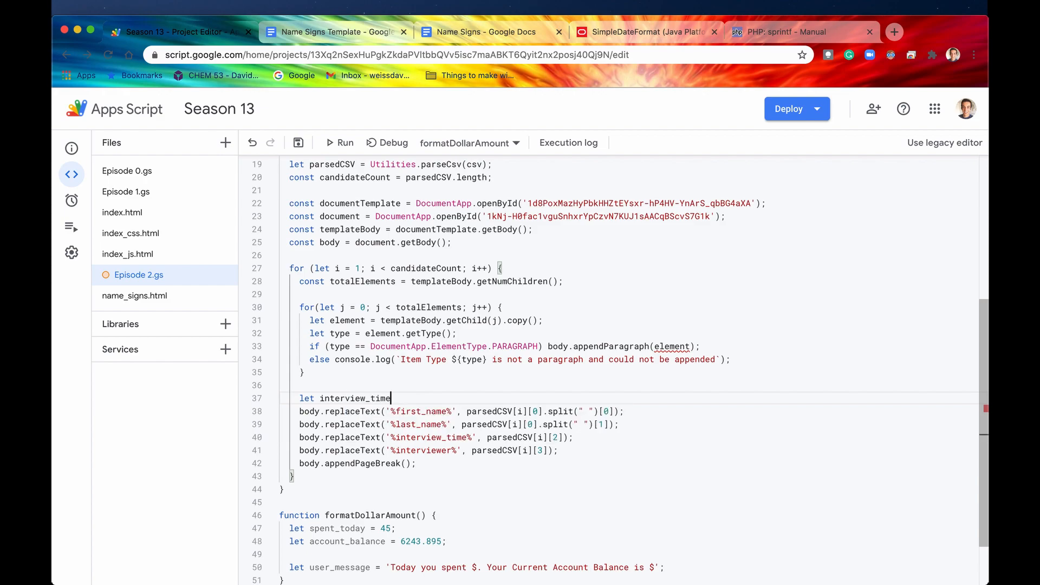
type("=")
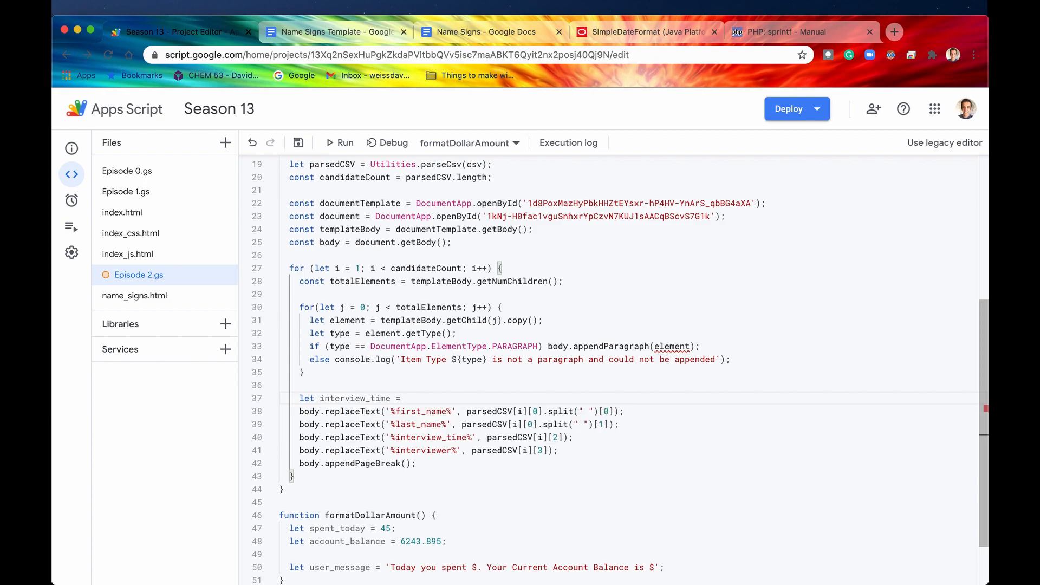
type("Utilities")
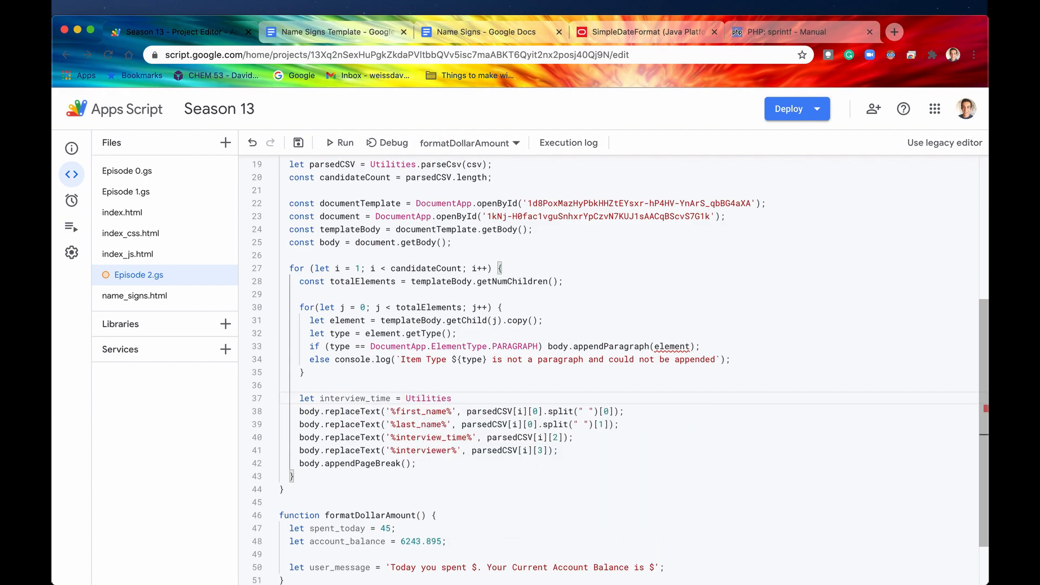
type(".formatDate")
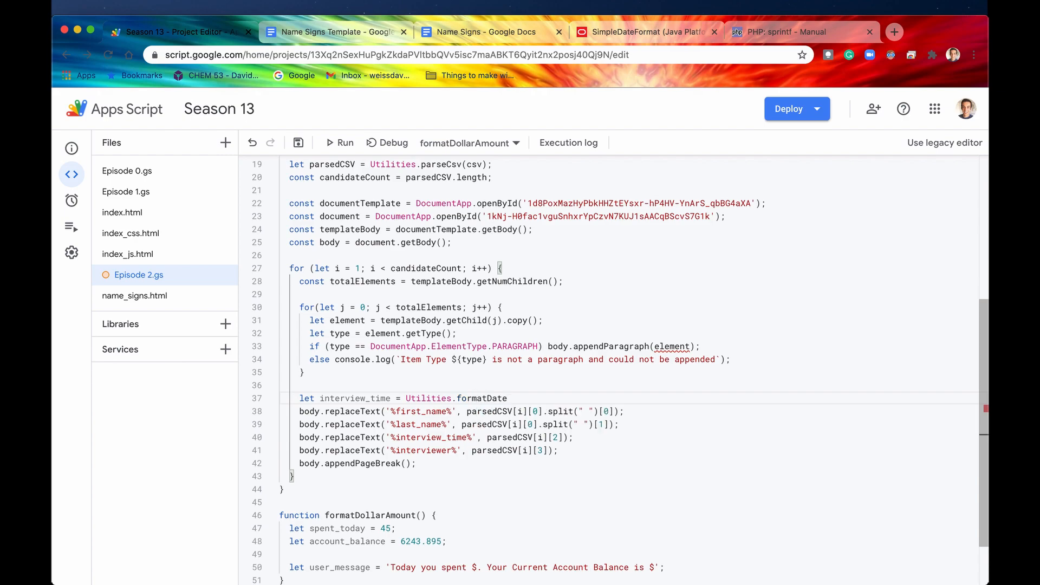
type("()")
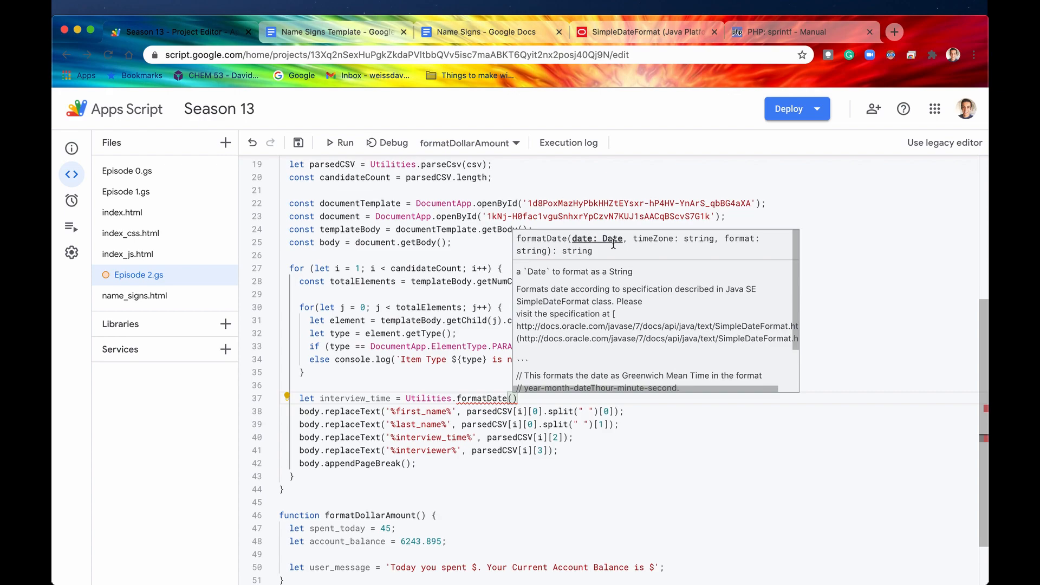
mouse_move(675, 243)
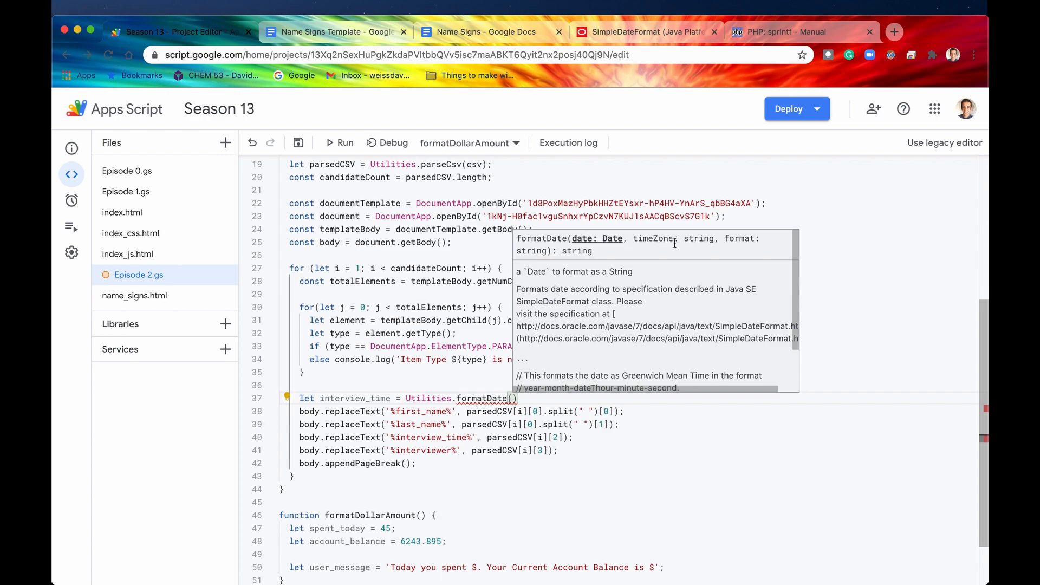
mouse_move(657, 222)
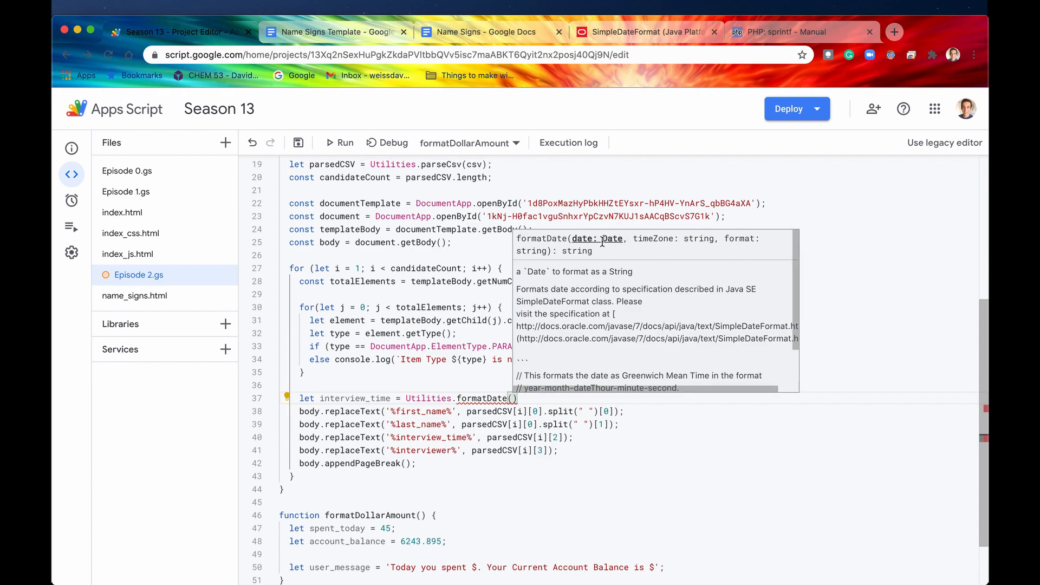
mouse_move(531, 428)
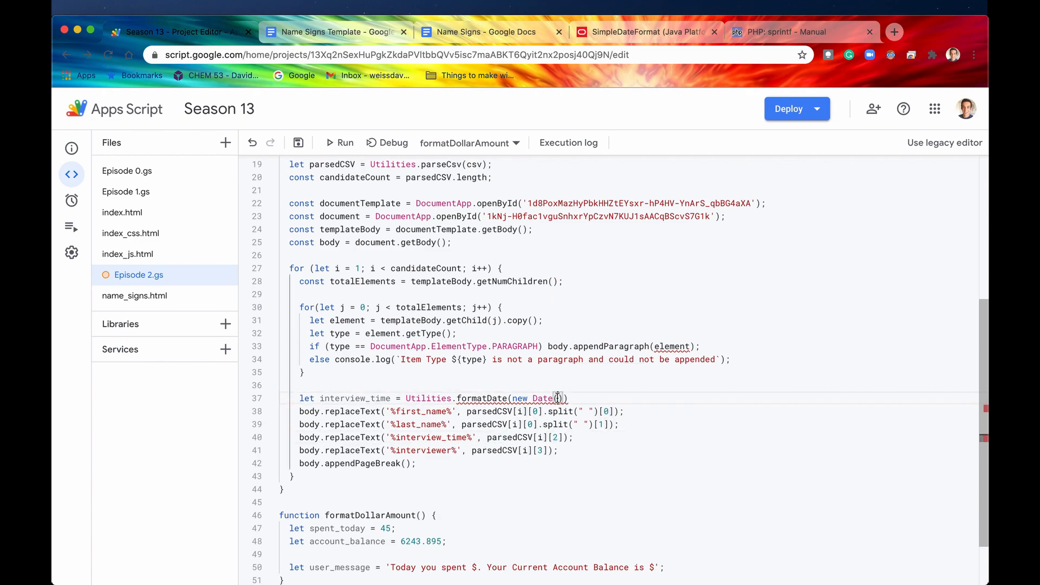
type("parsedCSV[i][2]")
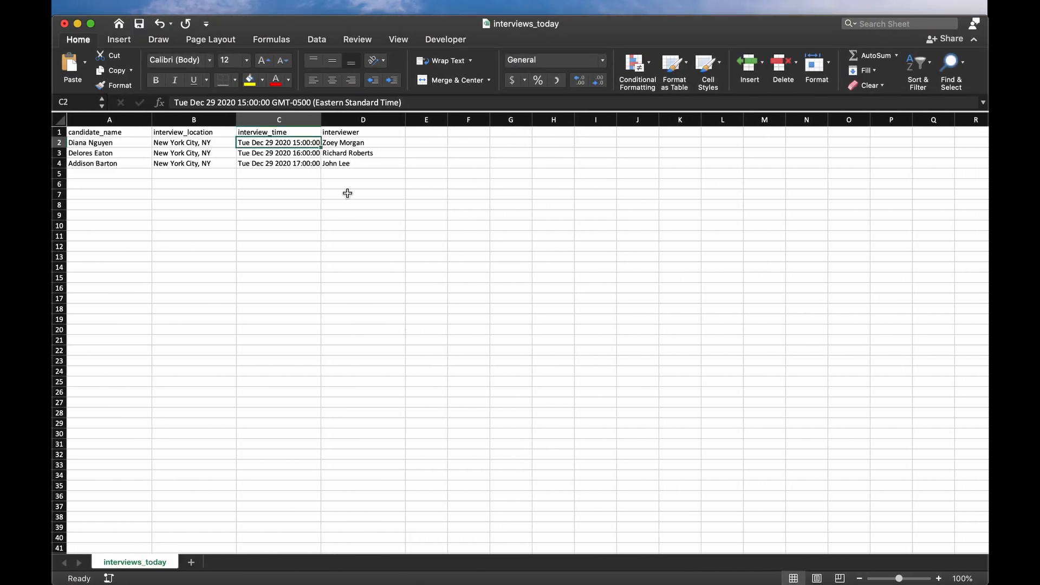
mouse_move(300, 139)
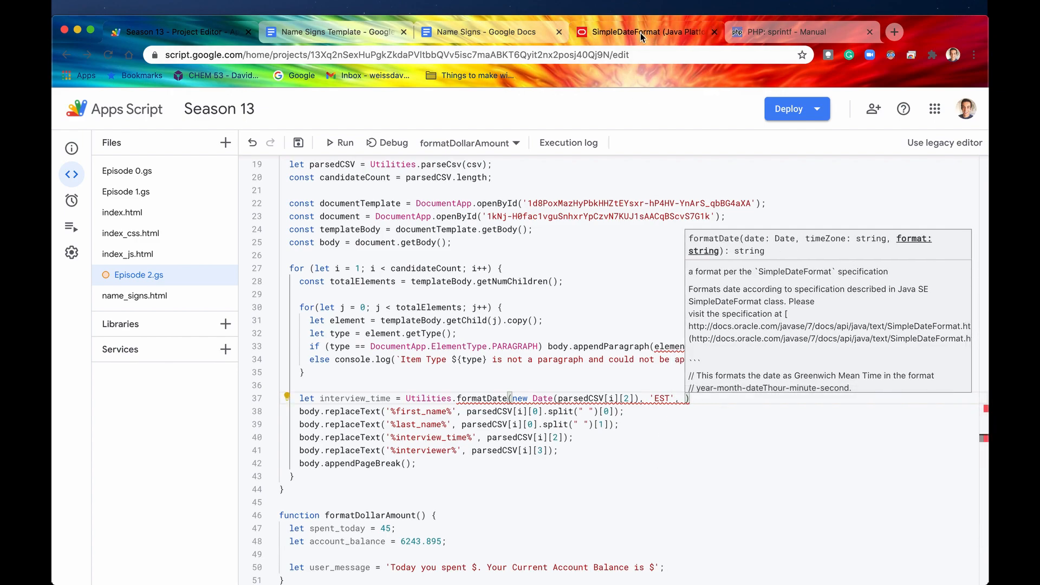
- Look up the hour (k, h) and am/pm (a) pattern letters in the SimpleDateFormat docs
left_click(643, 32)
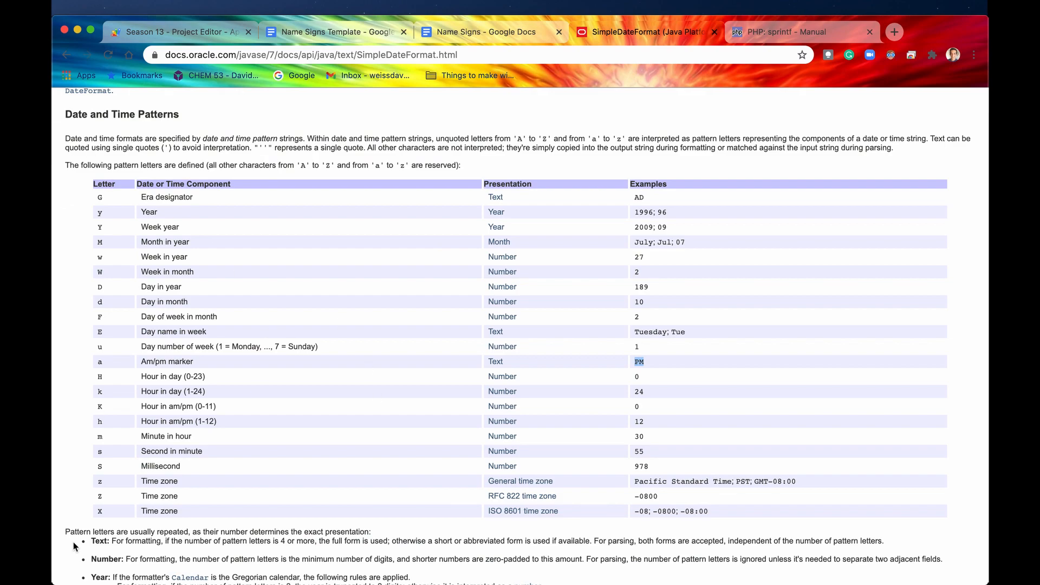
mouse_move(205, 329)
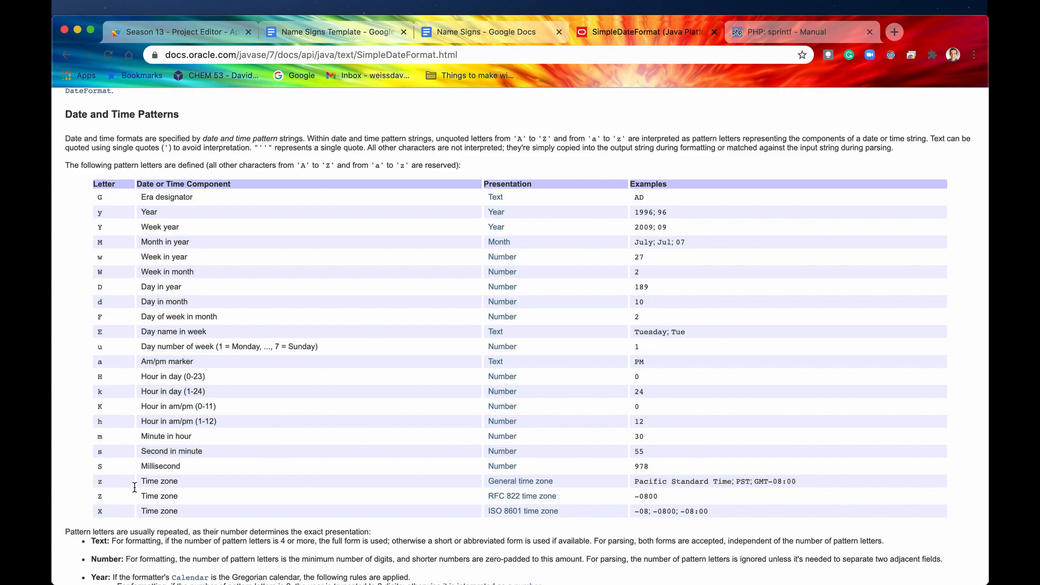
double_click(99, 421)
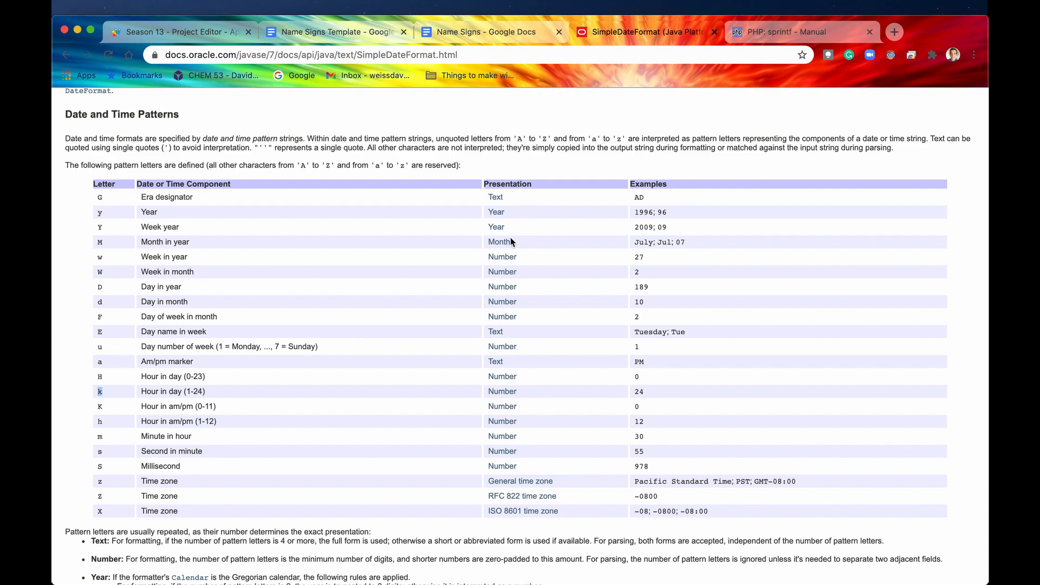
double_click(204, 422)
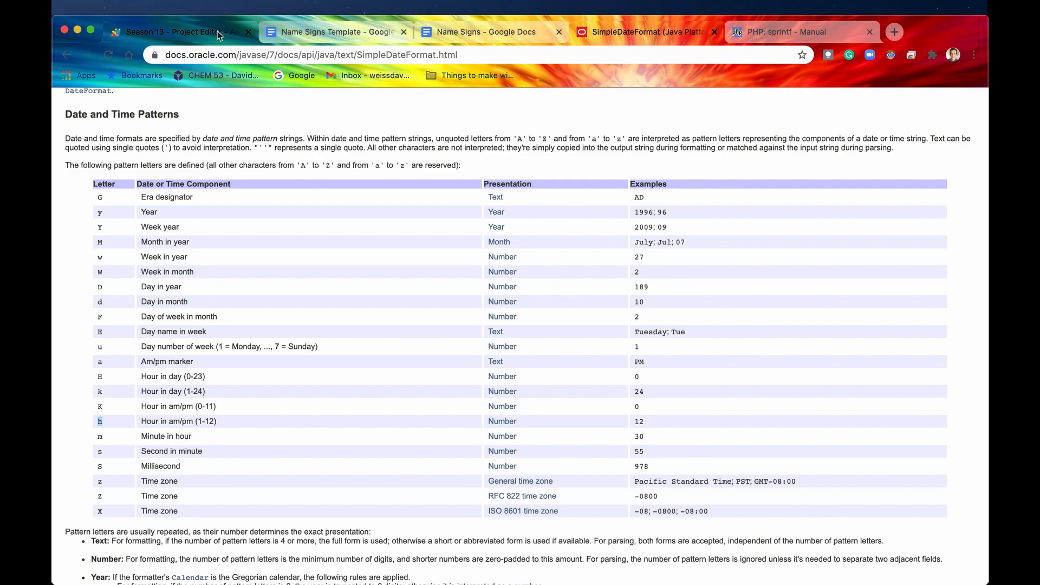
left_click(168, 32)
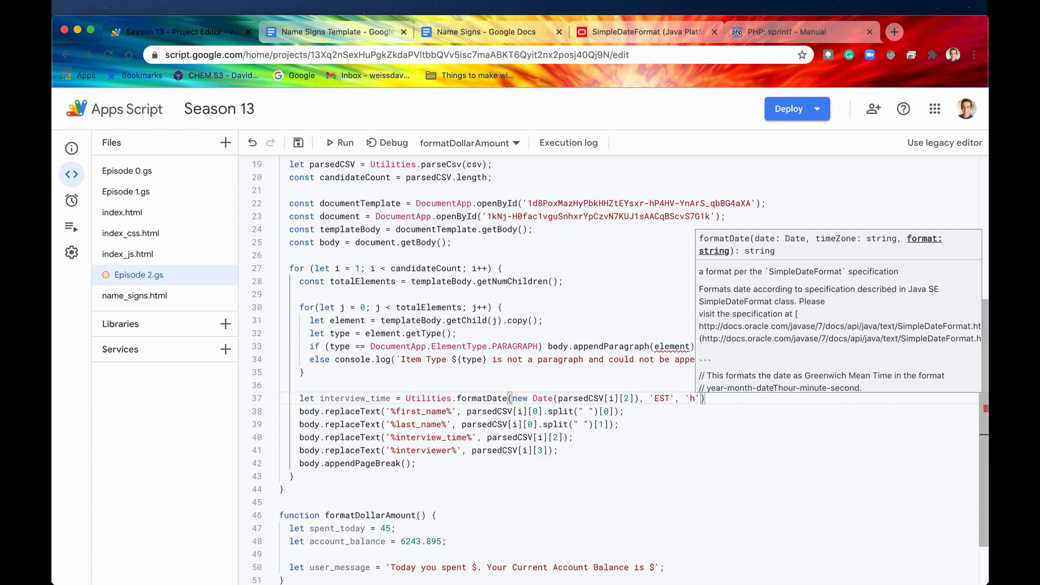
- Complete the formatDate pattern as 'h:mm a', checking the pattern reference
type(":mm")
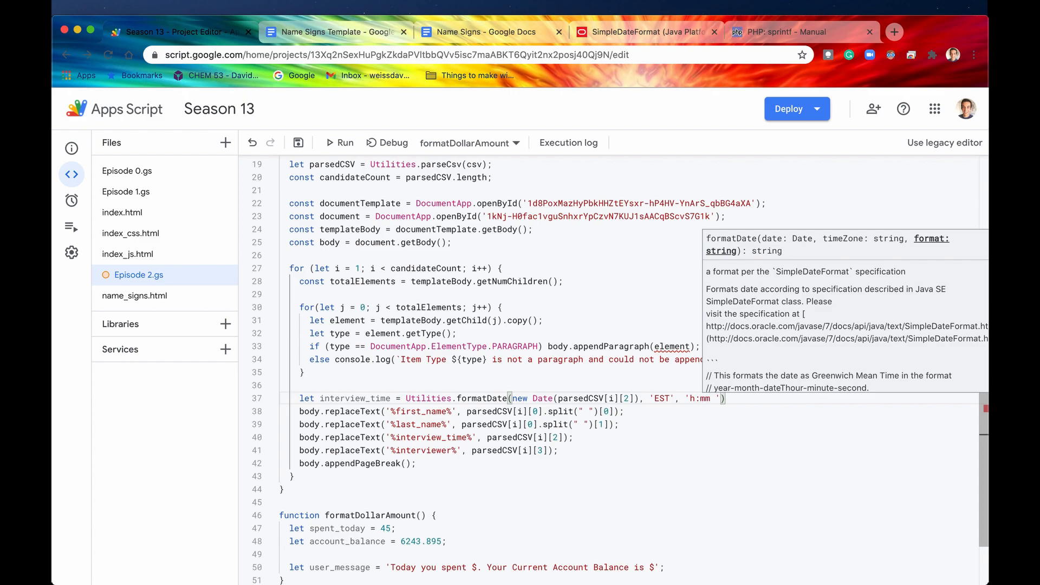
type("a")
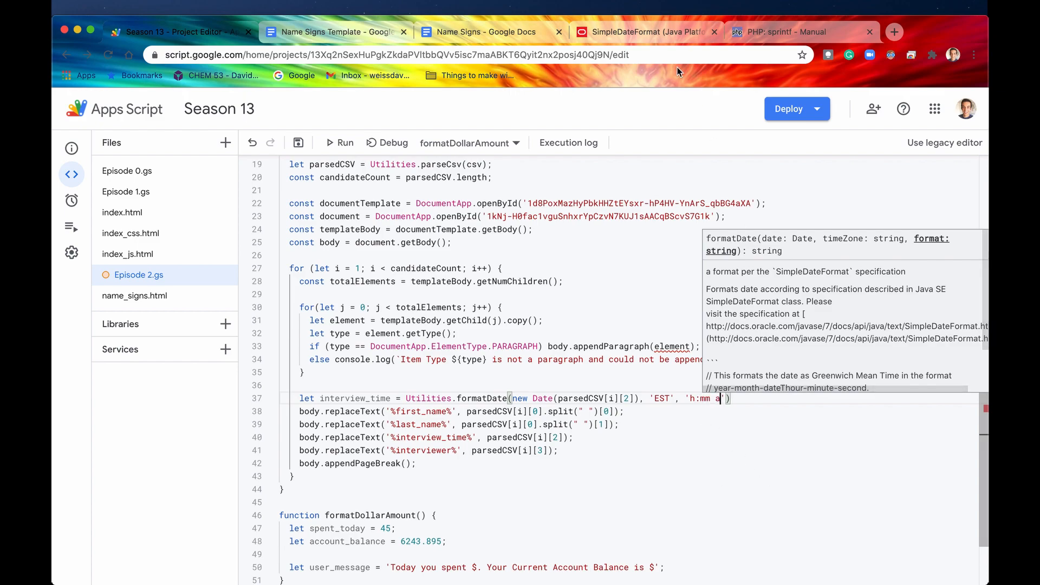
left_click(643, 32)
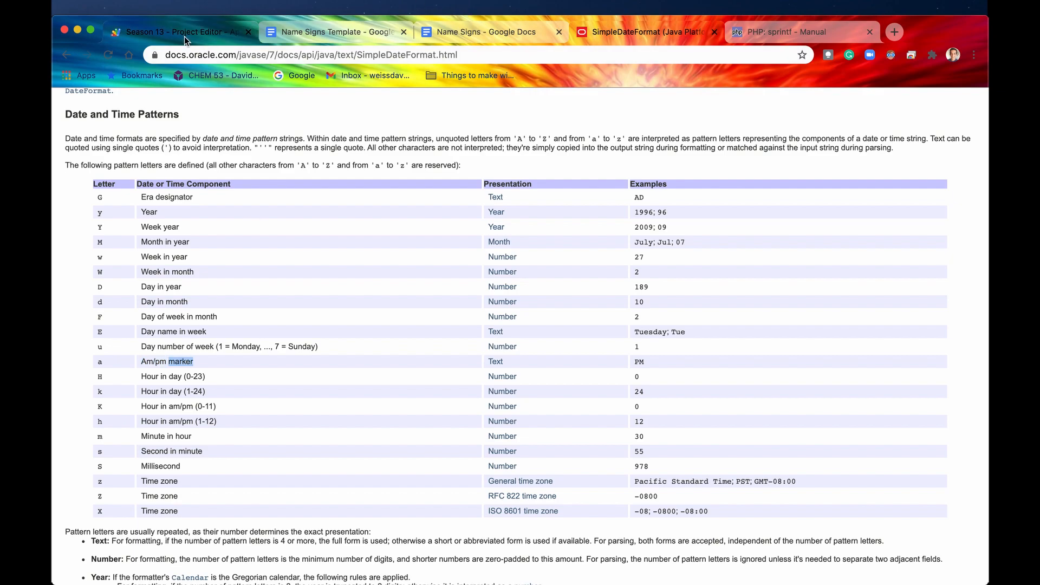
left_click(174, 31)
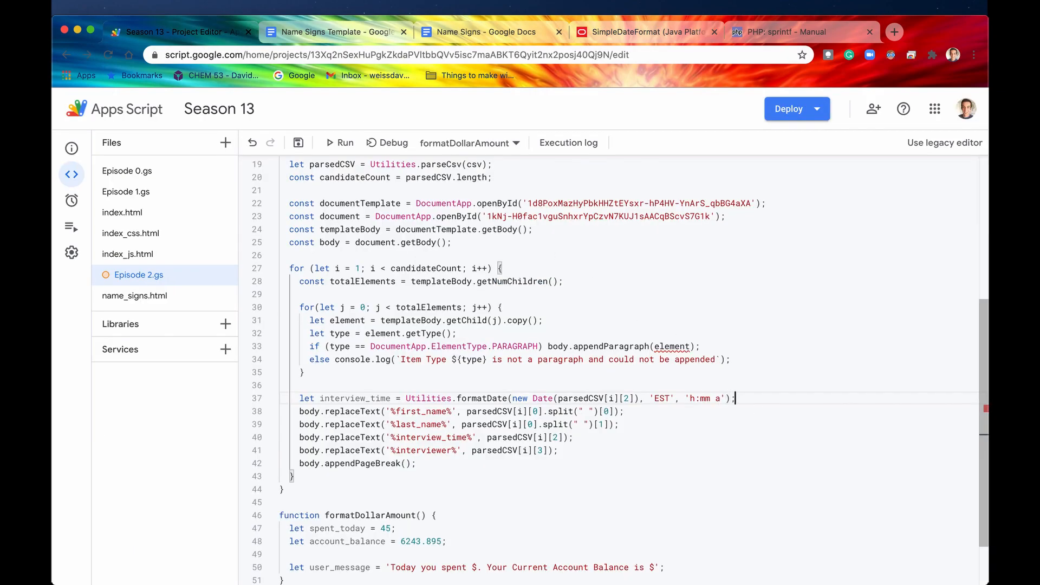
- Replace parsedCSV[i][2] on line 40 with interview_time for the %interview_time% placeholder
double_click(352, 398)
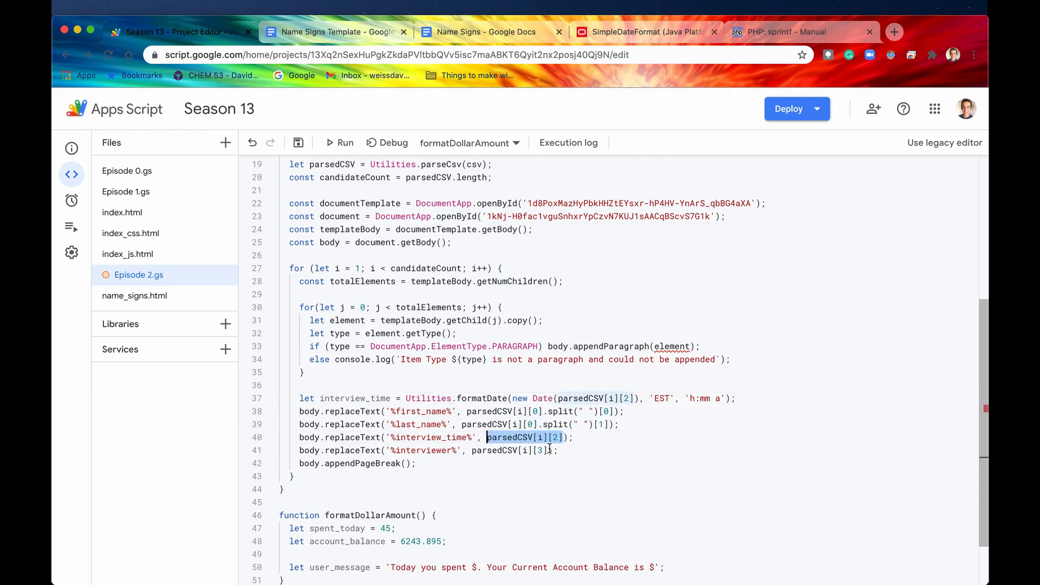
type("interview_time")
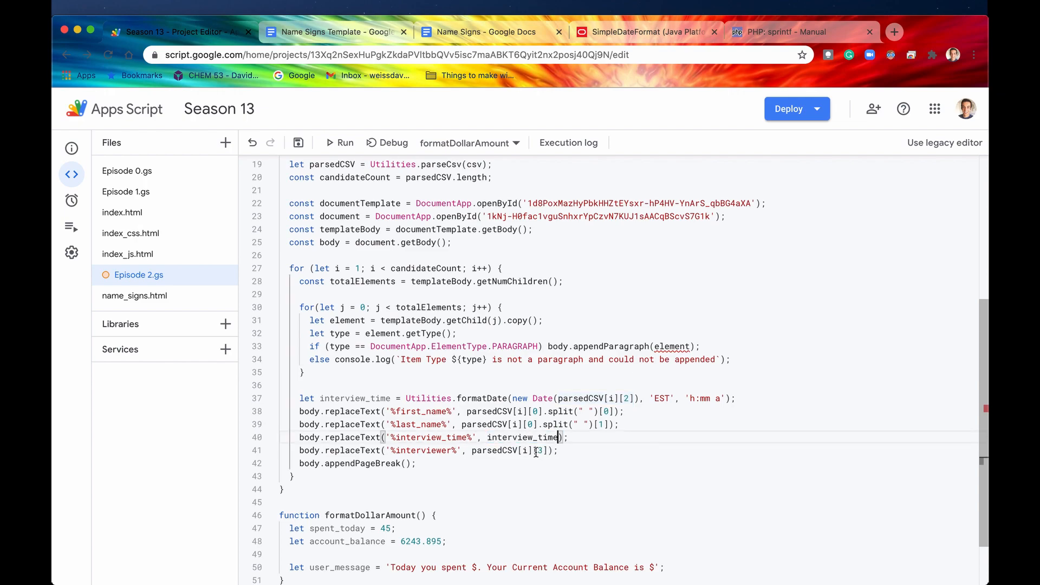
double_click(355, 398)
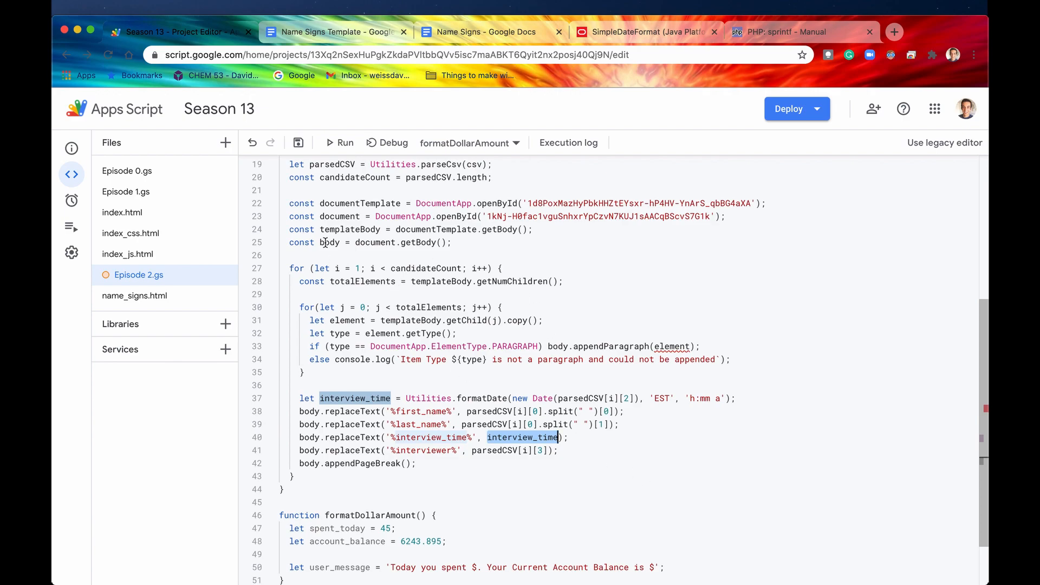
left_click(485, 32)
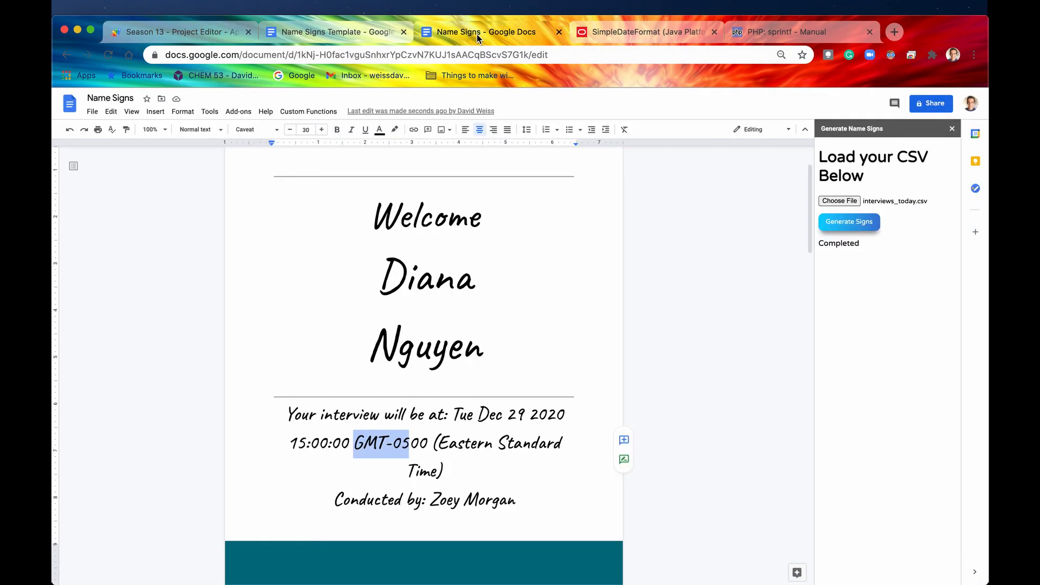
- Regenerate the name signs from interviews_today.csv through the Generate Name Signs sidebar
key("cmd+a")
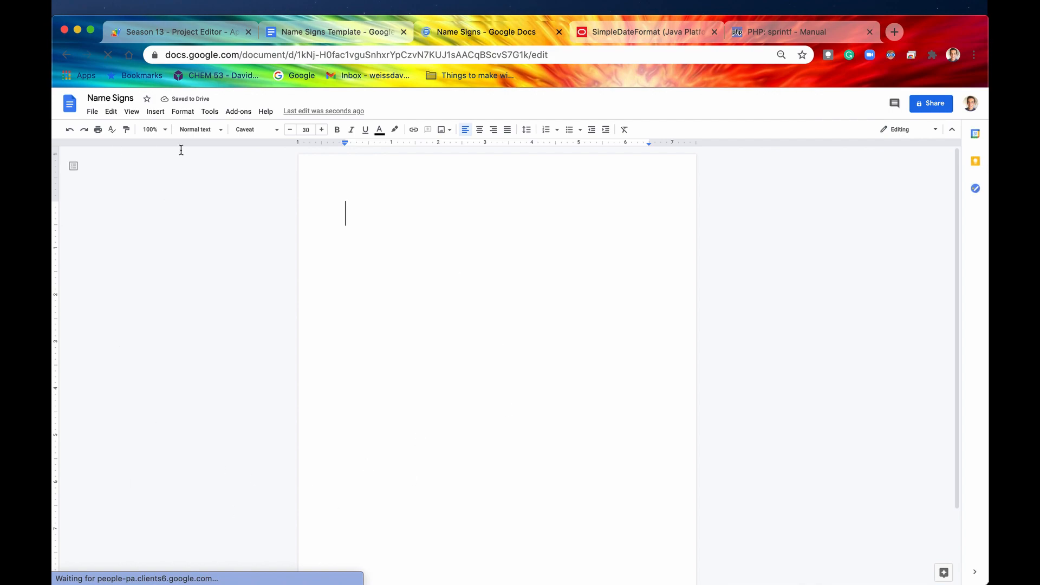
left_click(308, 112)
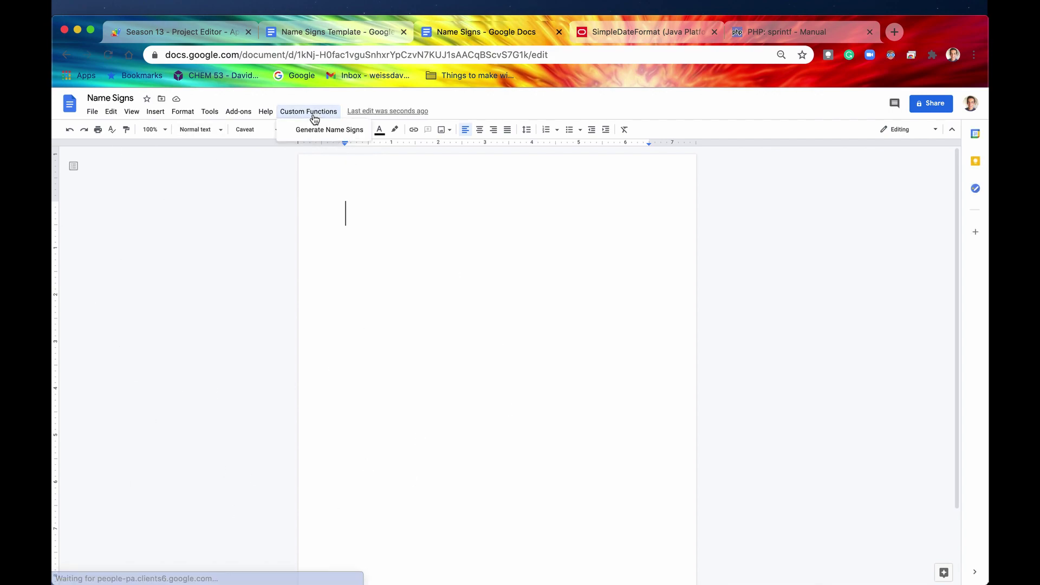
left_click(329, 130)
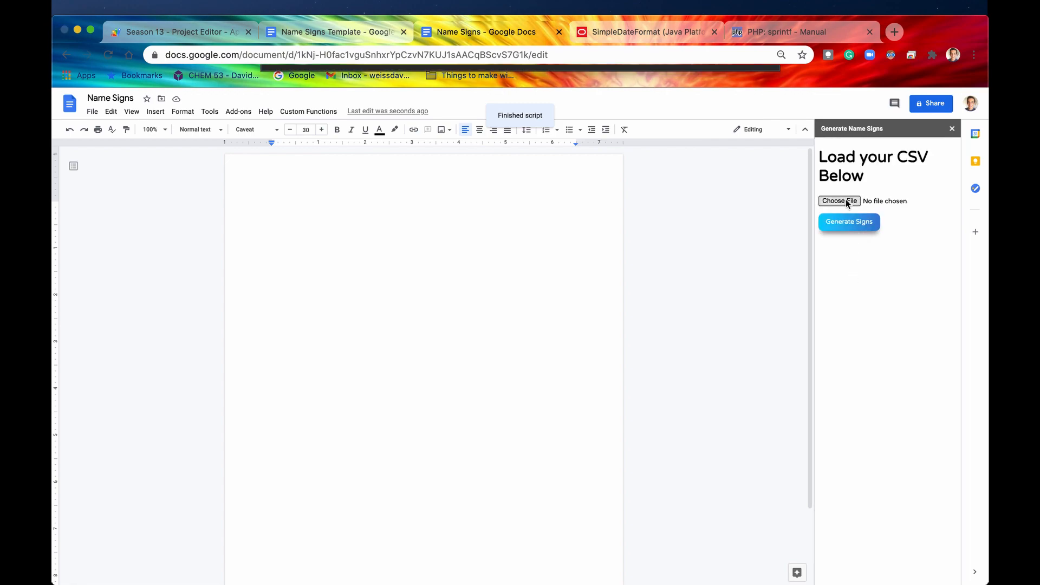
left_click(839, 201)
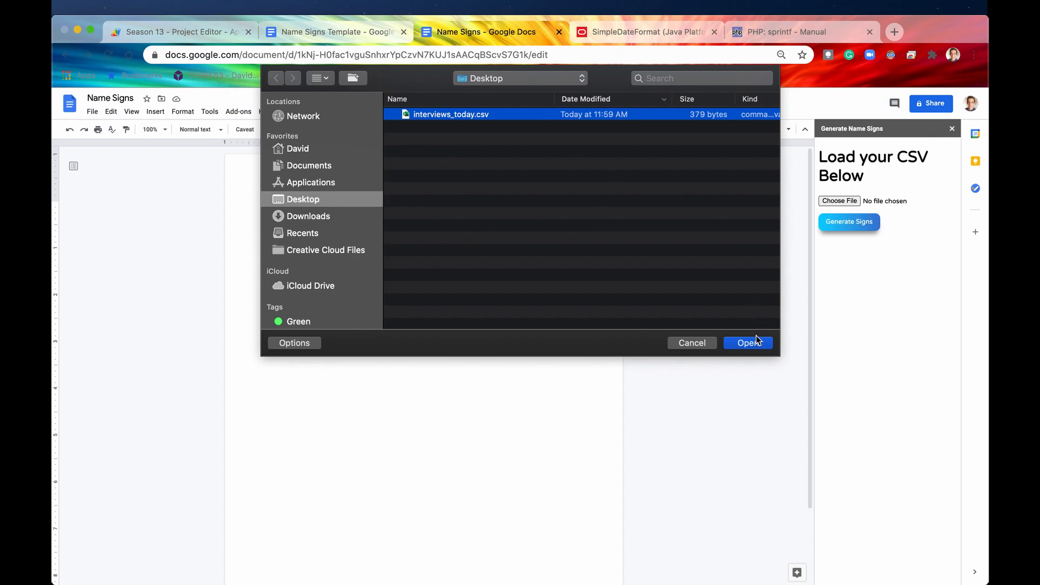
left_click(747, 343)
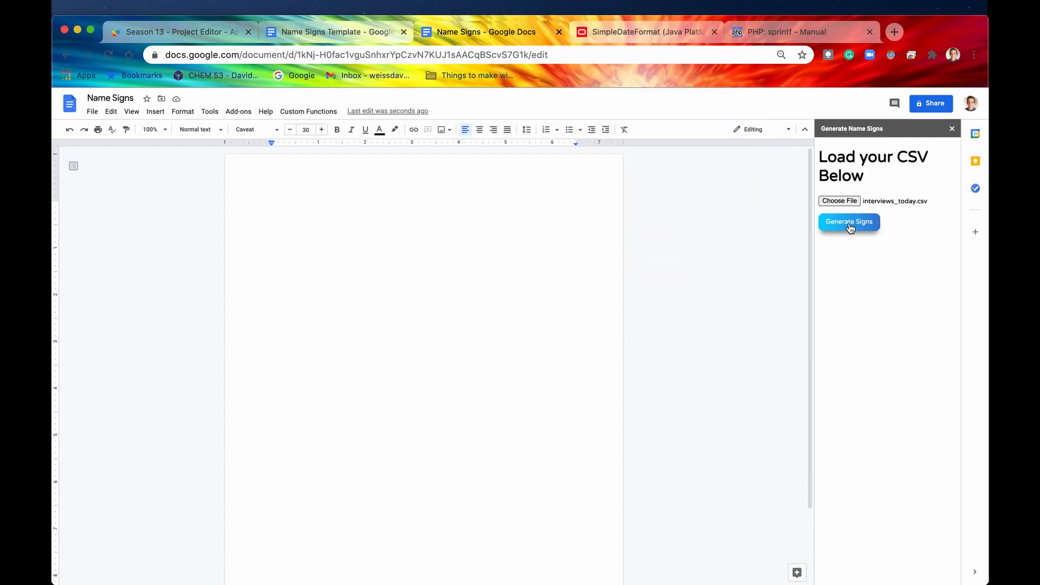
left_click(849, 222)
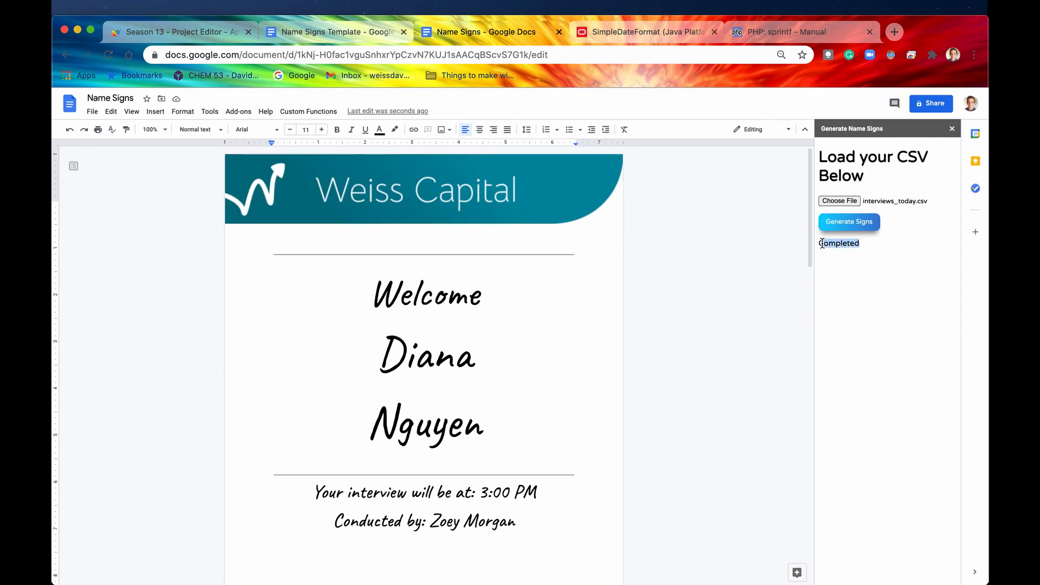
scroll("down", 3)
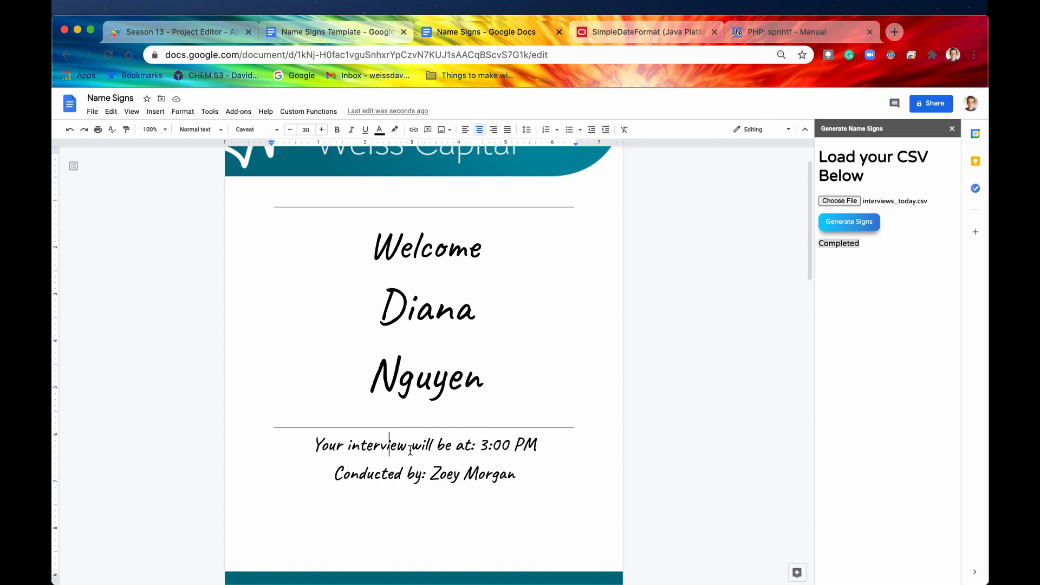
double_click(505, 445)
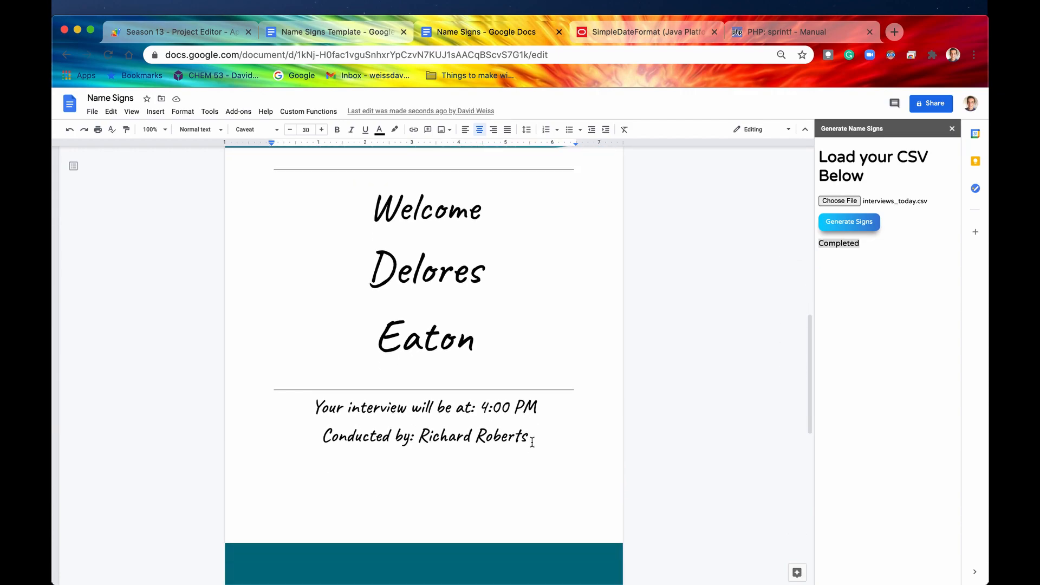
scroll("down", 3)
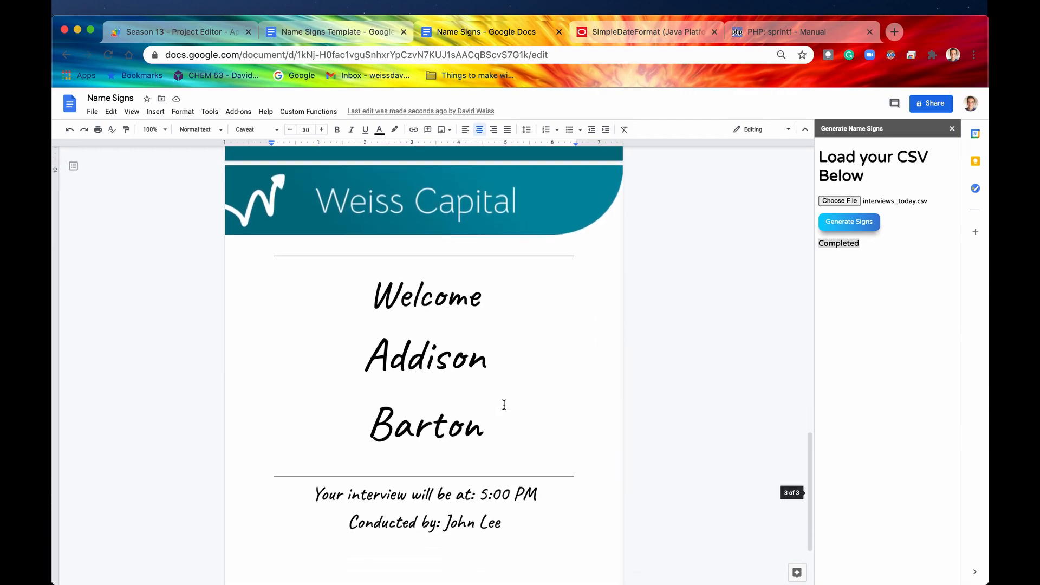
double_click(508, 463)
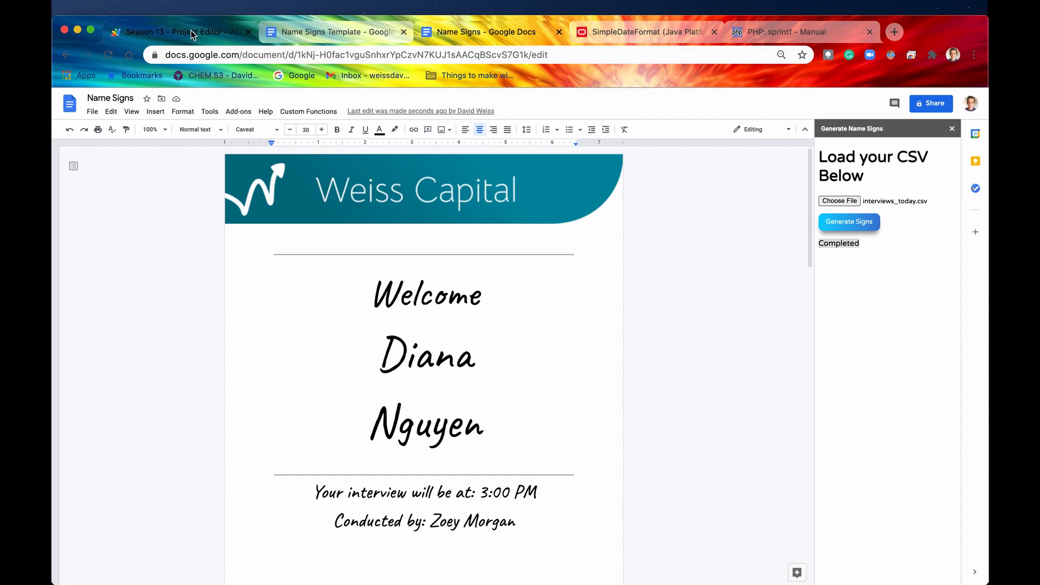
- Look over the formatDollarAmount code in Apps Script, then bring up the PHP sprintf manual
left_click(163, 31)
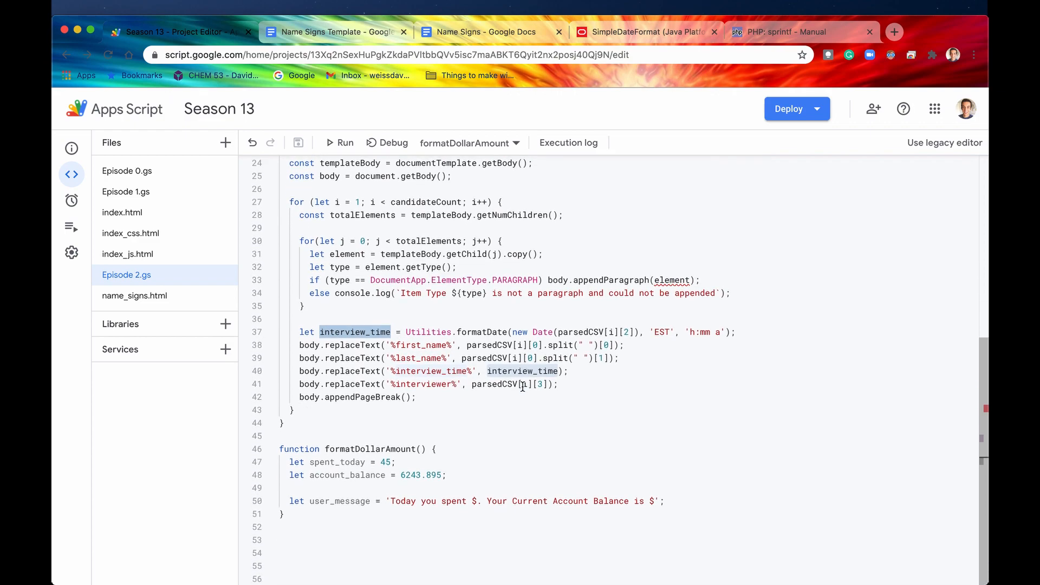
mouse_move(545, 404)
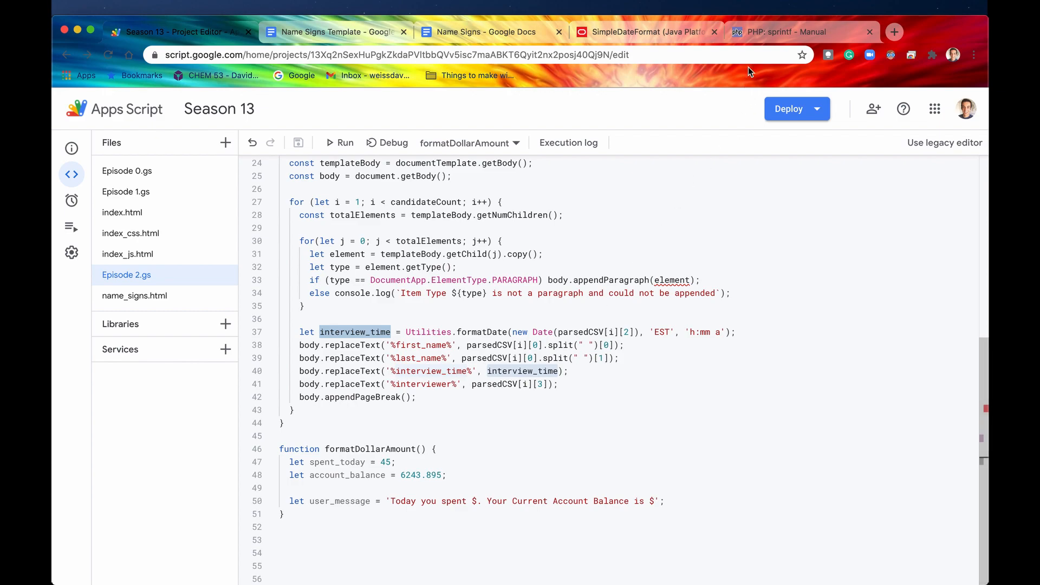
left_click(793, 32)
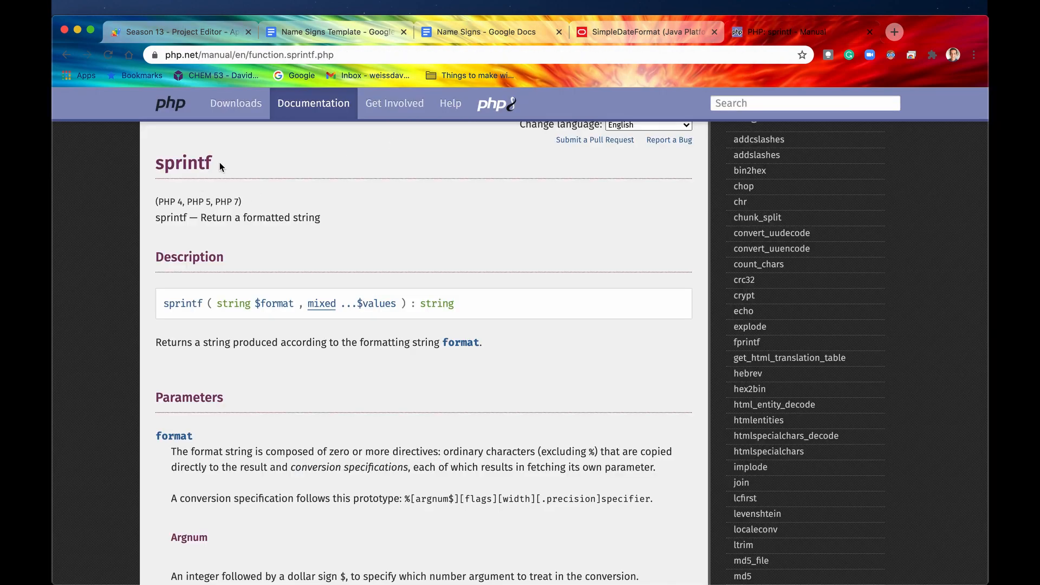
- Read the sprintf manual's Specifiers table, selecting its first rows, then return to Apps Script
double_click(204, 163)
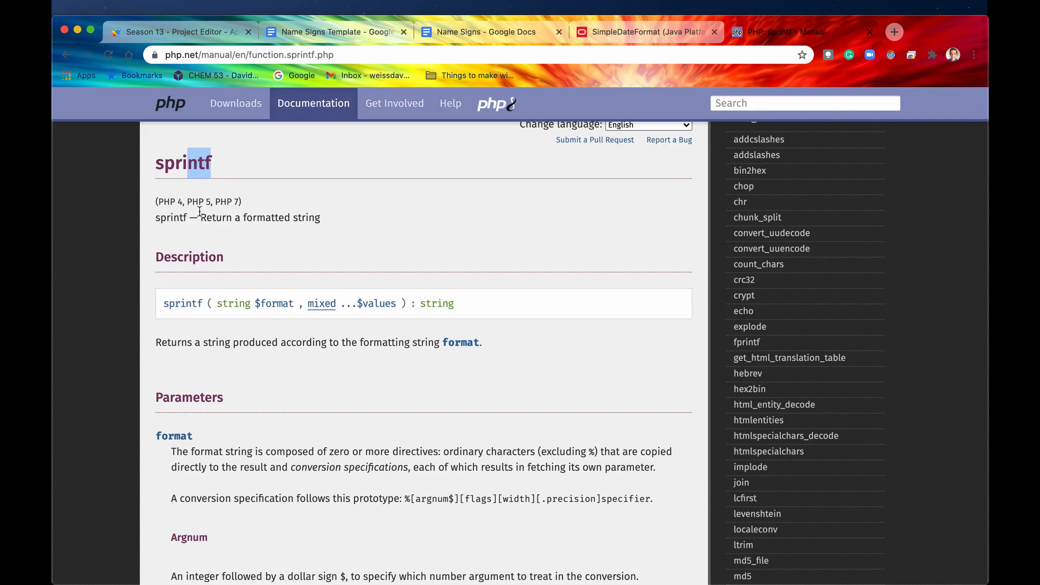
mouse_move(327, 327)
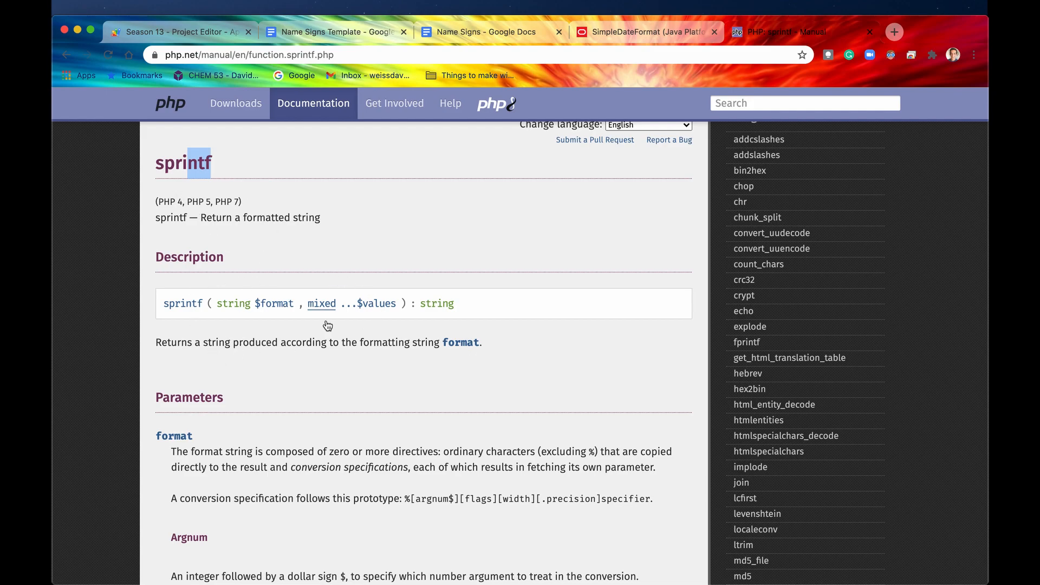
mouse_move(190, 358)
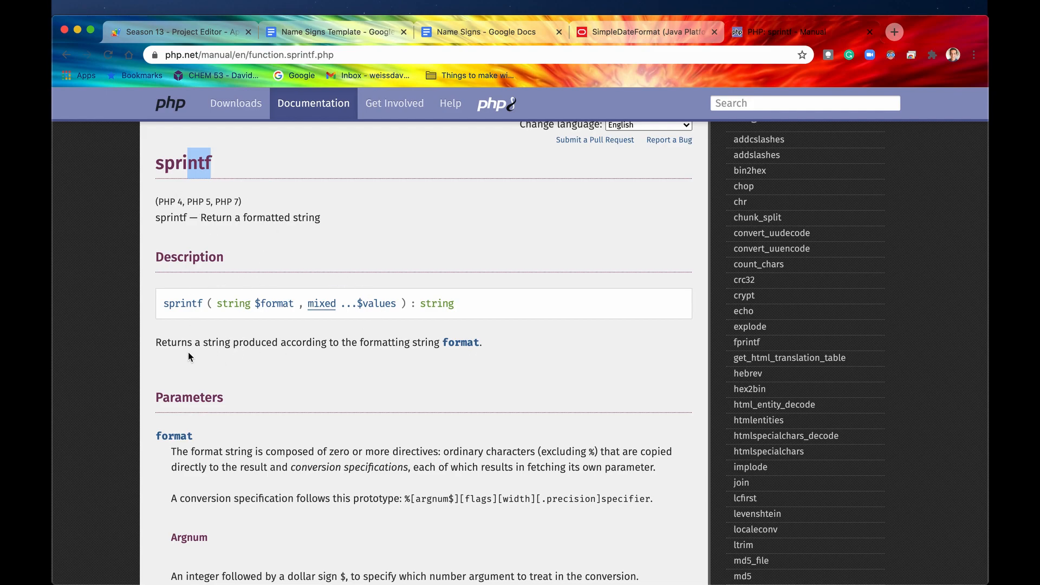
scroll("down", 3)
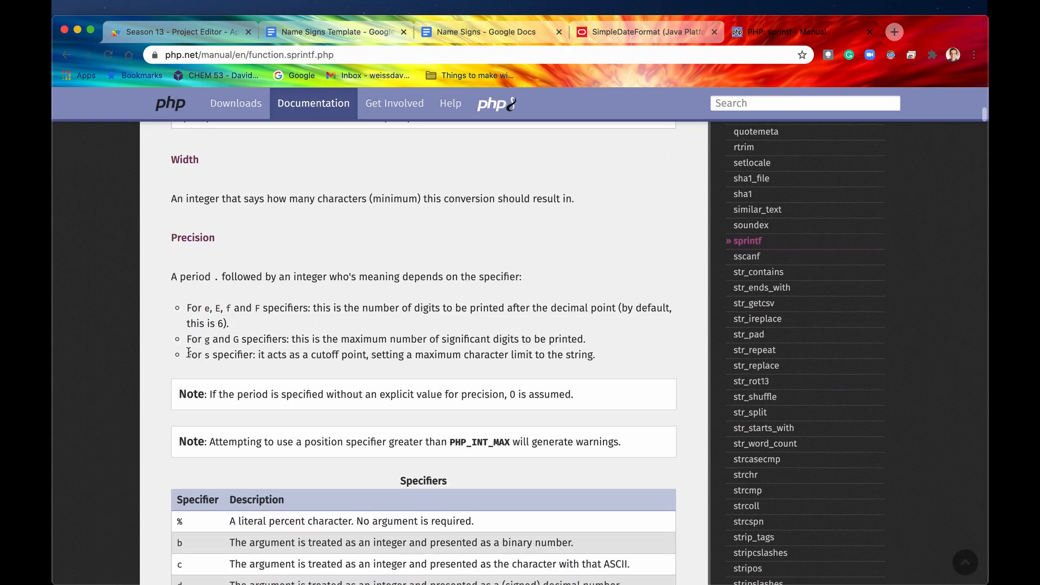
scroll("down", 3)
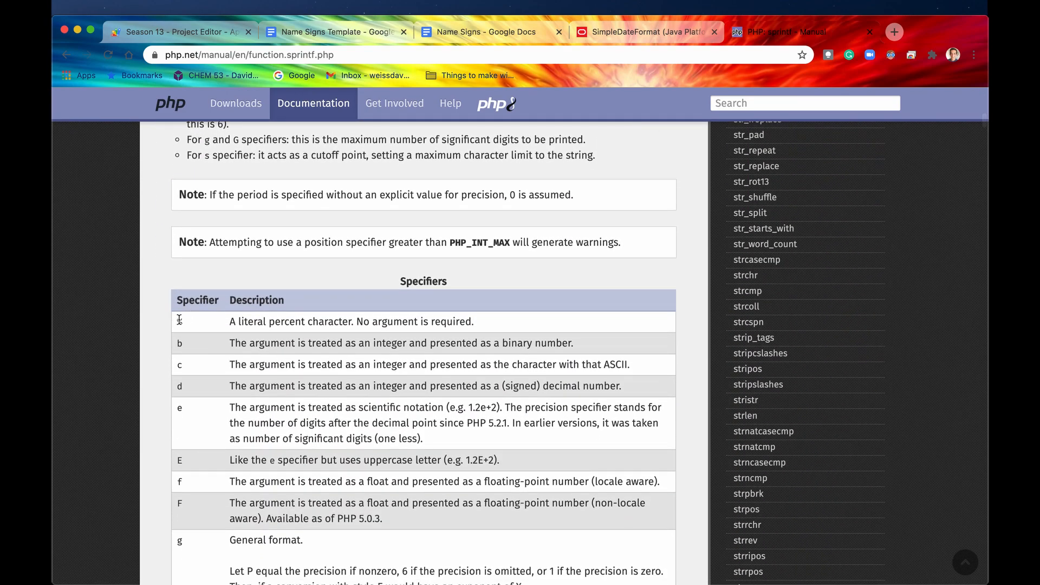
left_click_drag(178, 321, 180, 407)
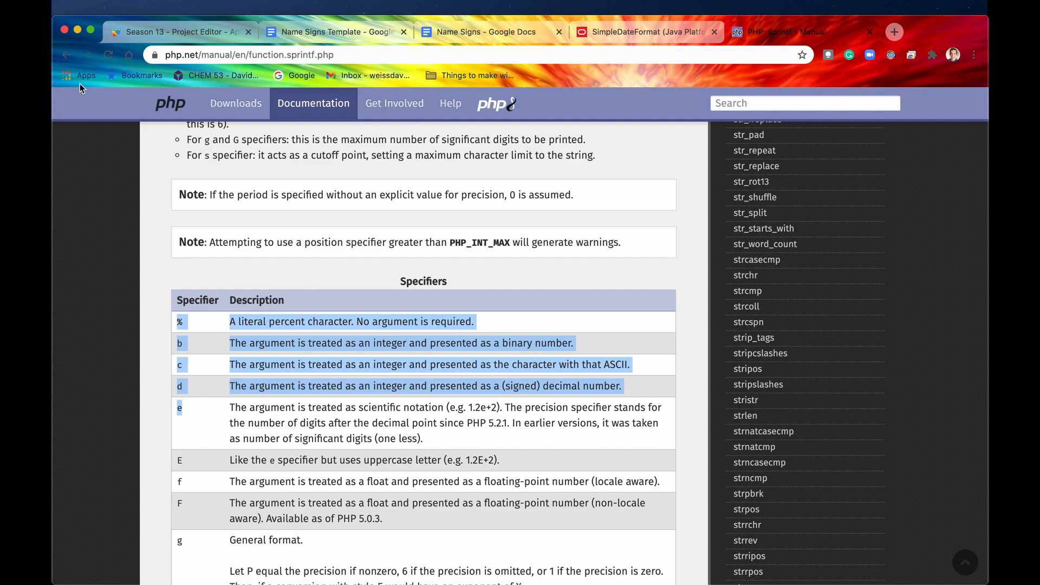
left_click(172, 32)
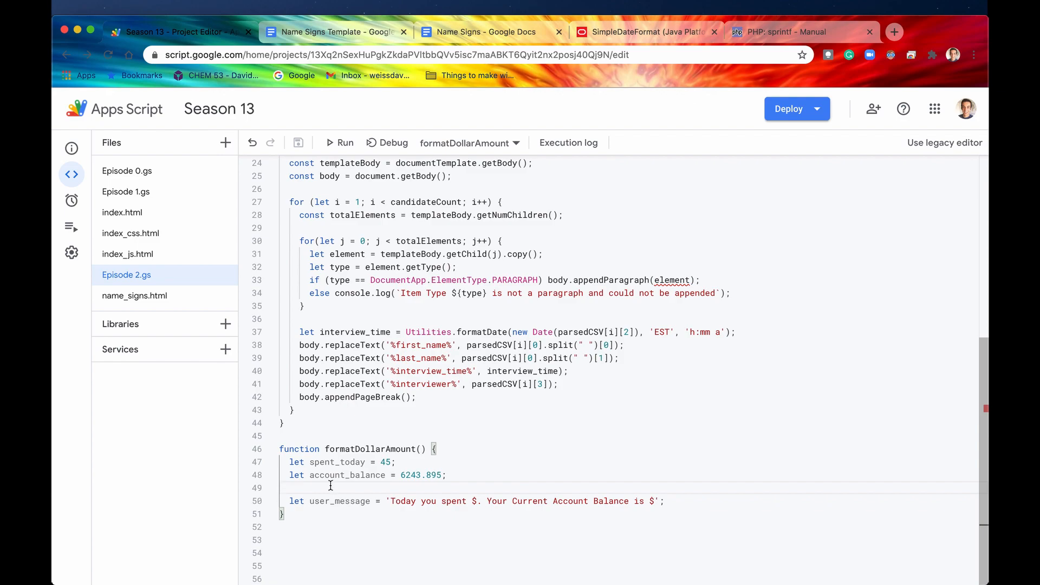
- Review the formatDollarAmount function, highlighting spent_today and its value 45
left_click_drag(278, 449, 305, 514)
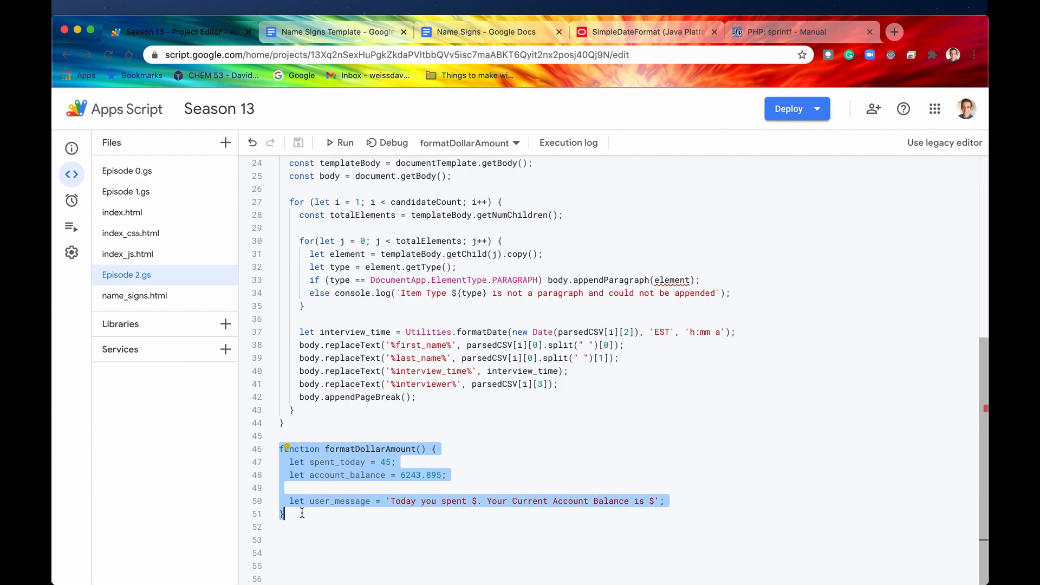
left_click(513, 510)
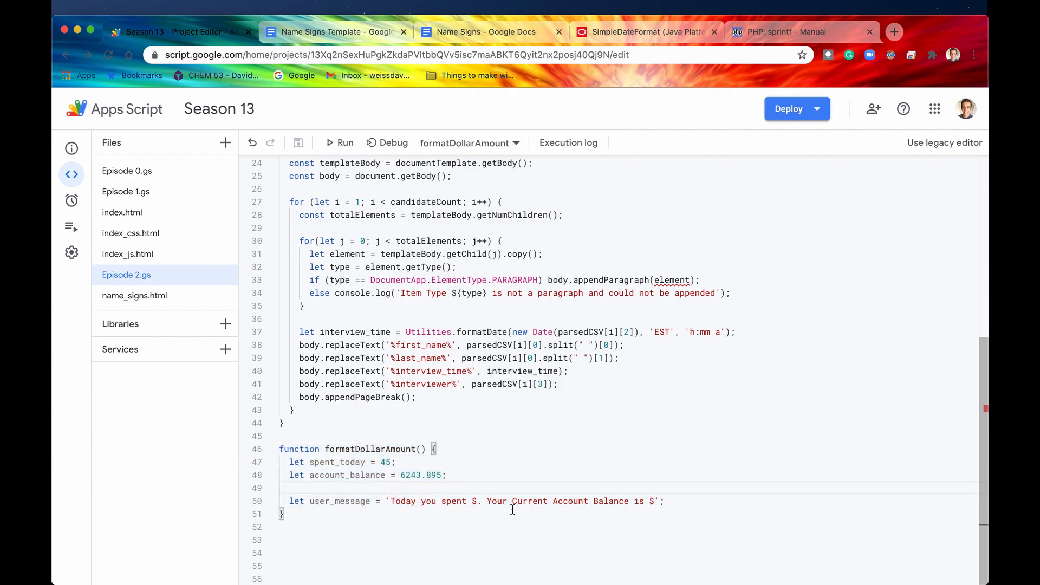
left_click(280, 526)
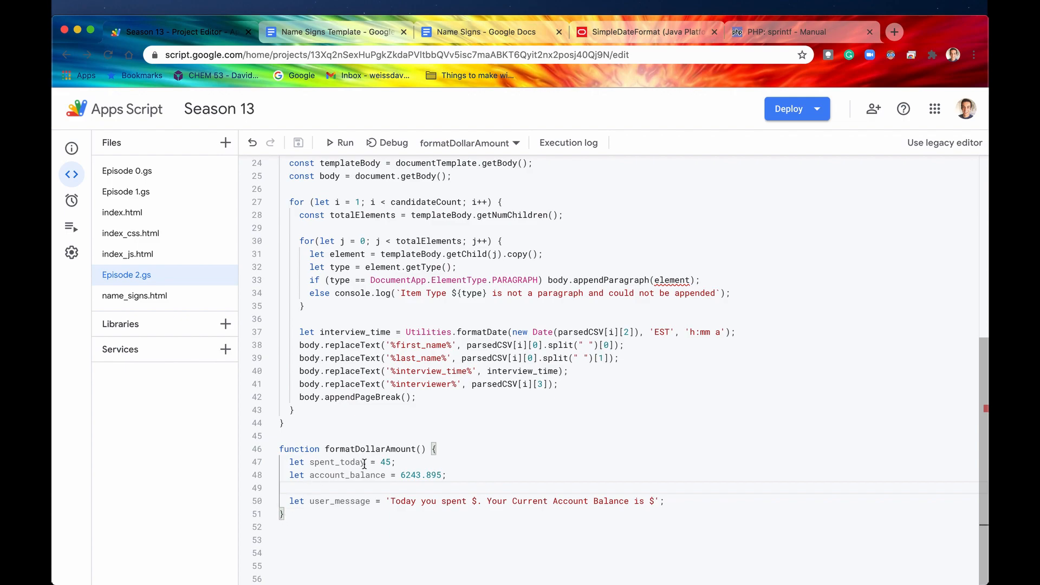
double_click(337, 462)
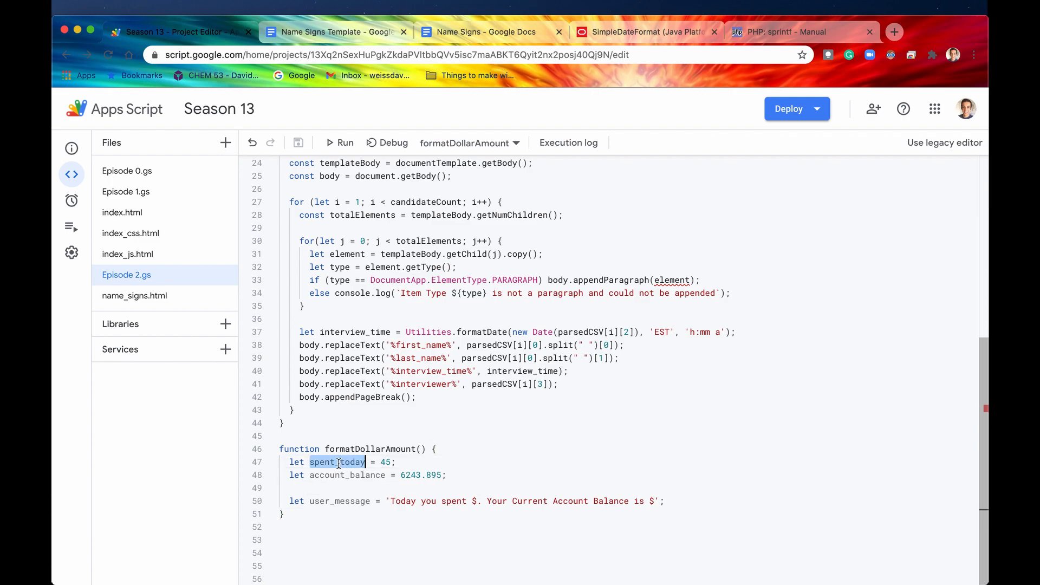
double_click(347, 475)
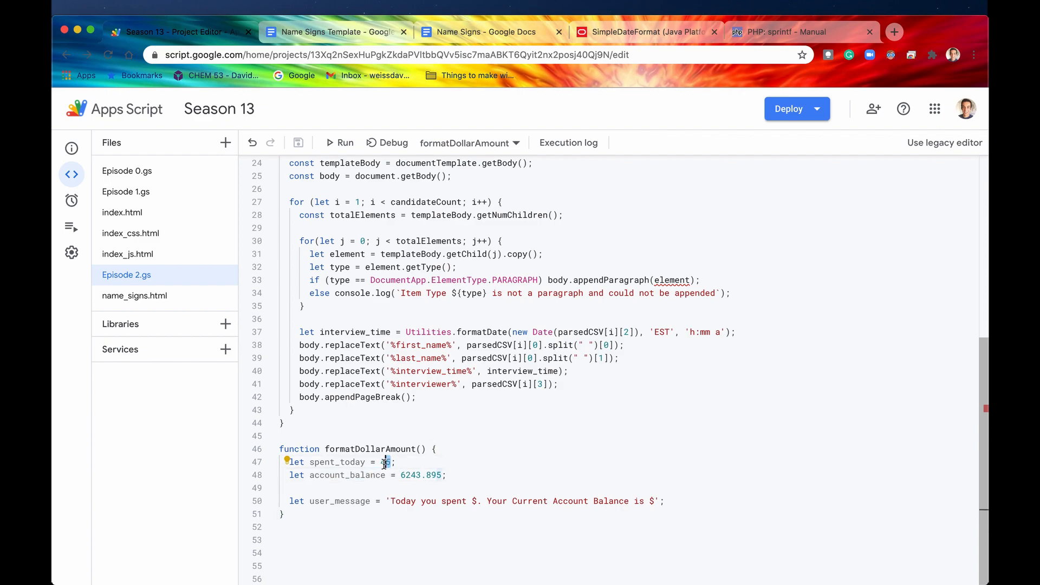
double_click(385, 462)
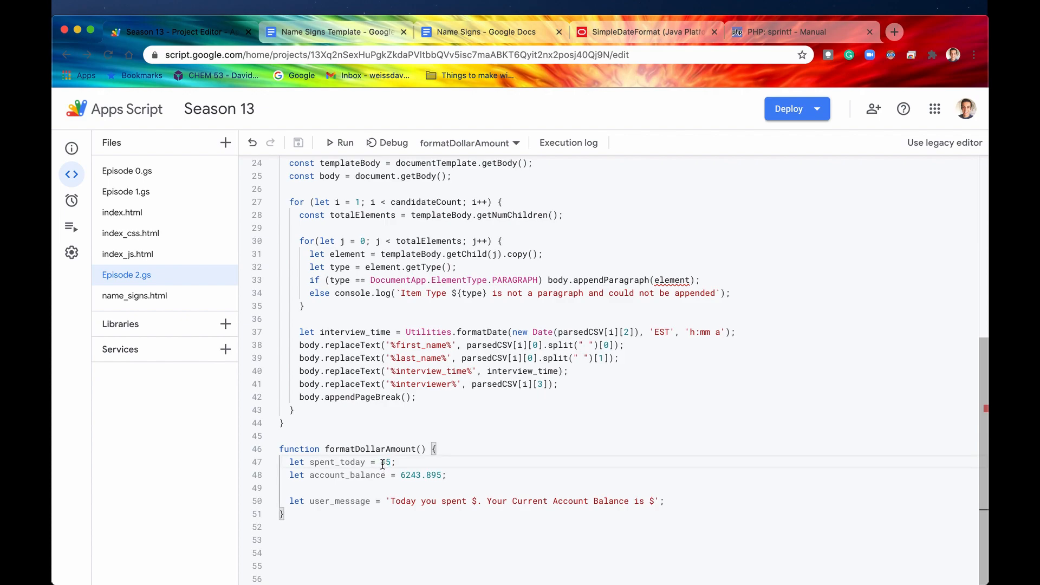
double_click(386, 462)
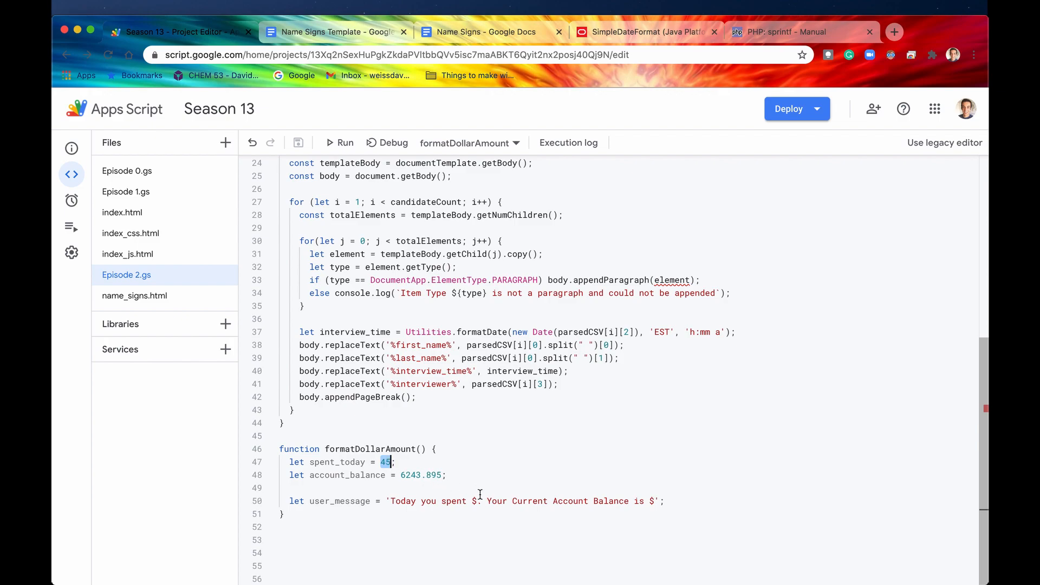
- Try a ${spent_today} interpolation in user_message, then revert to the plain '$' text
type("{}")
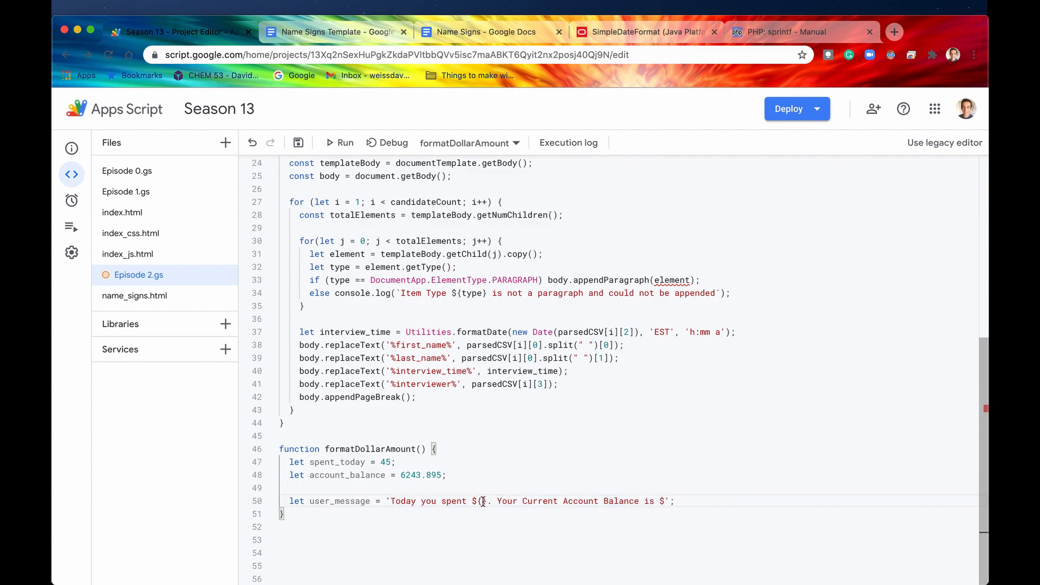
type("spent_to")
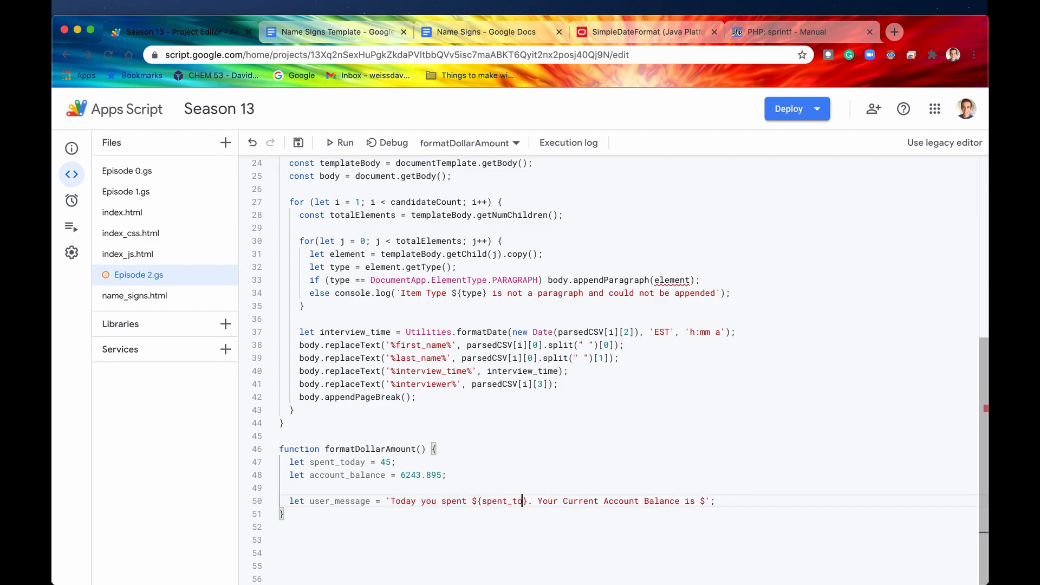
type("day}")
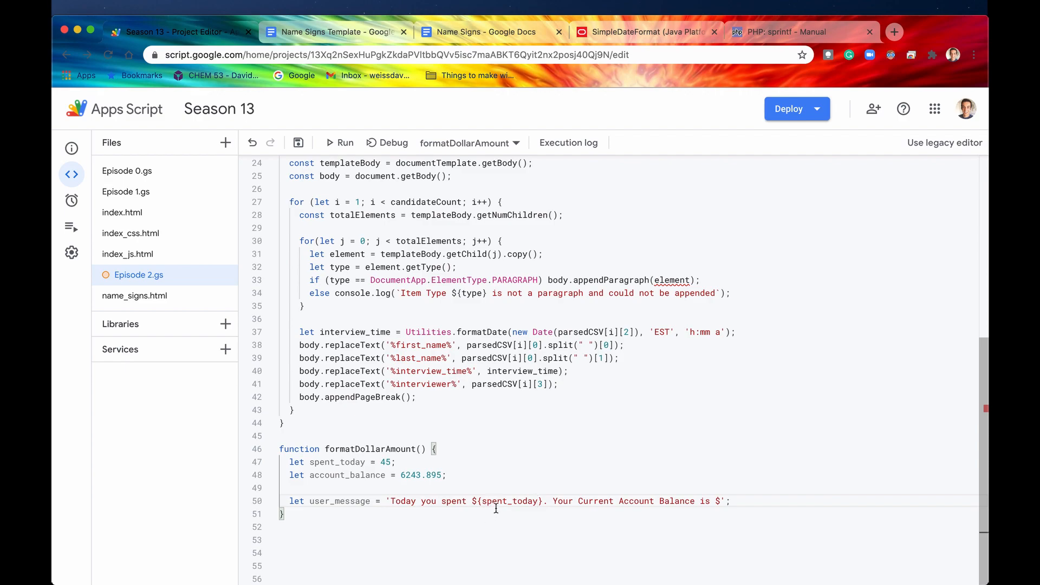
double_click(510, 501)
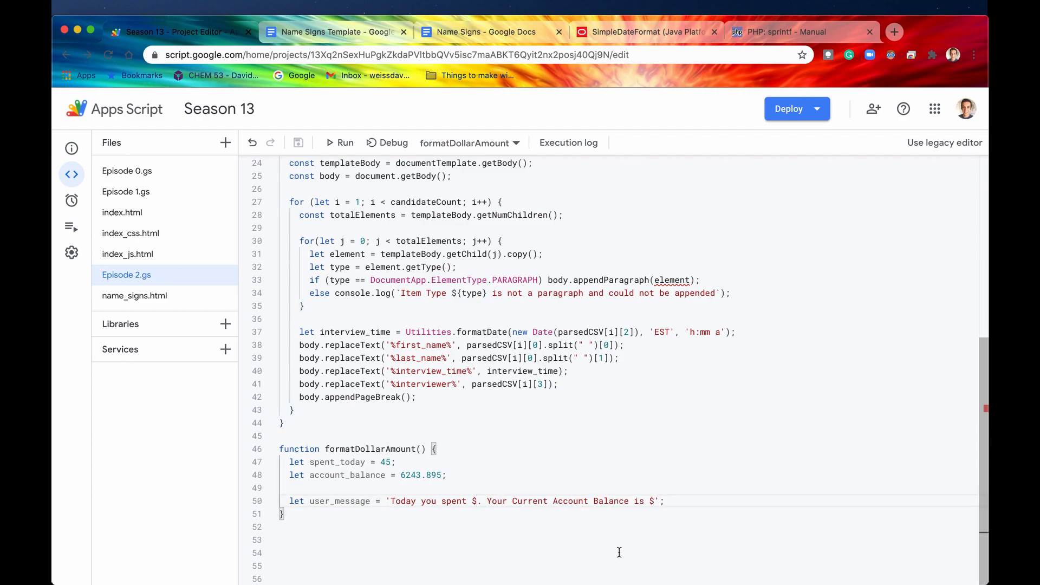
mouse_move(472, 535)
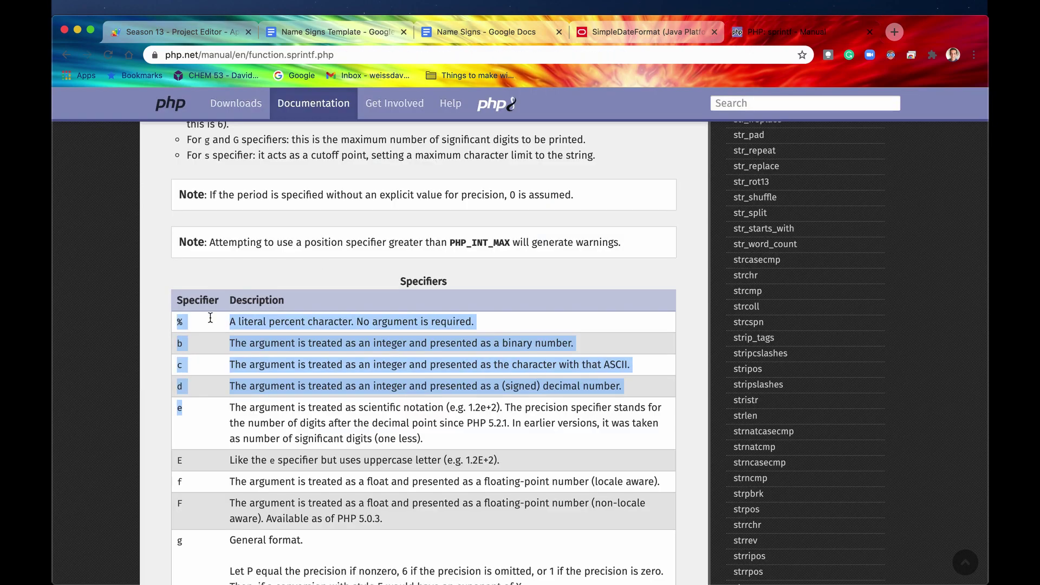
- Put a %.2f two-decimal specifier after each dollar sign in user_message
left_click(178, 32)
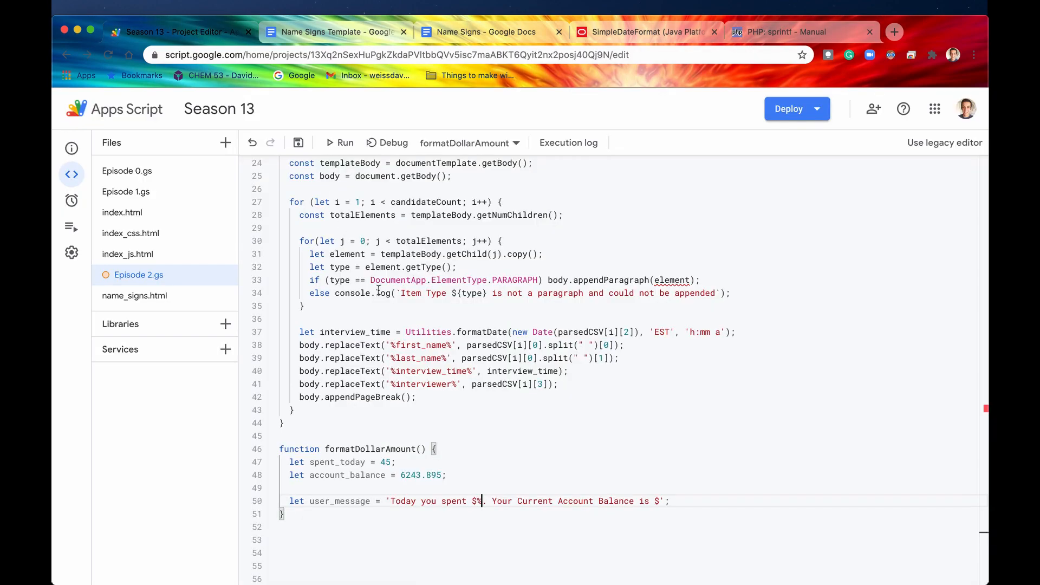
type(".2.")
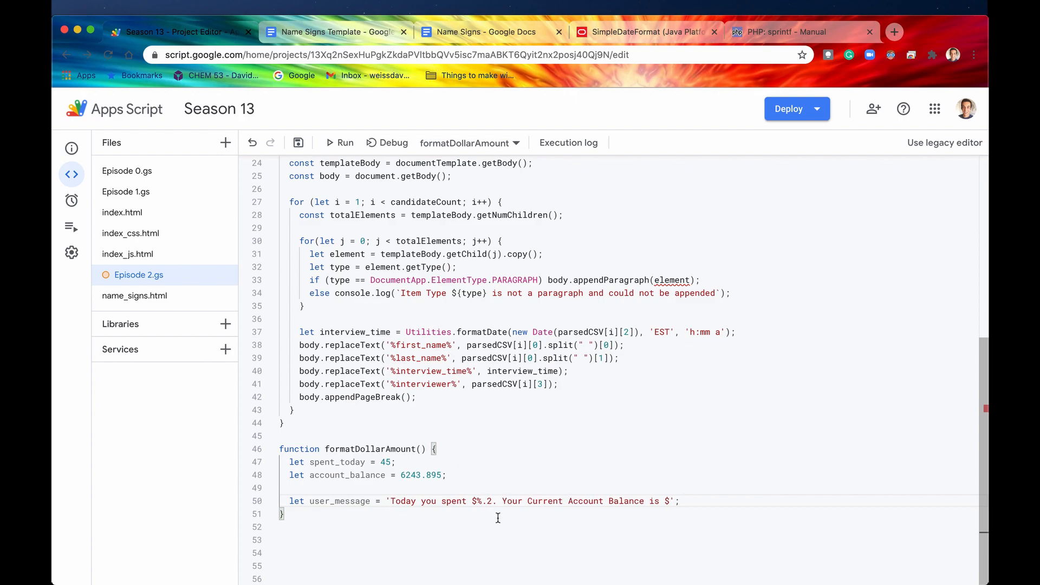
mouse_move(487, 511)
type("f")
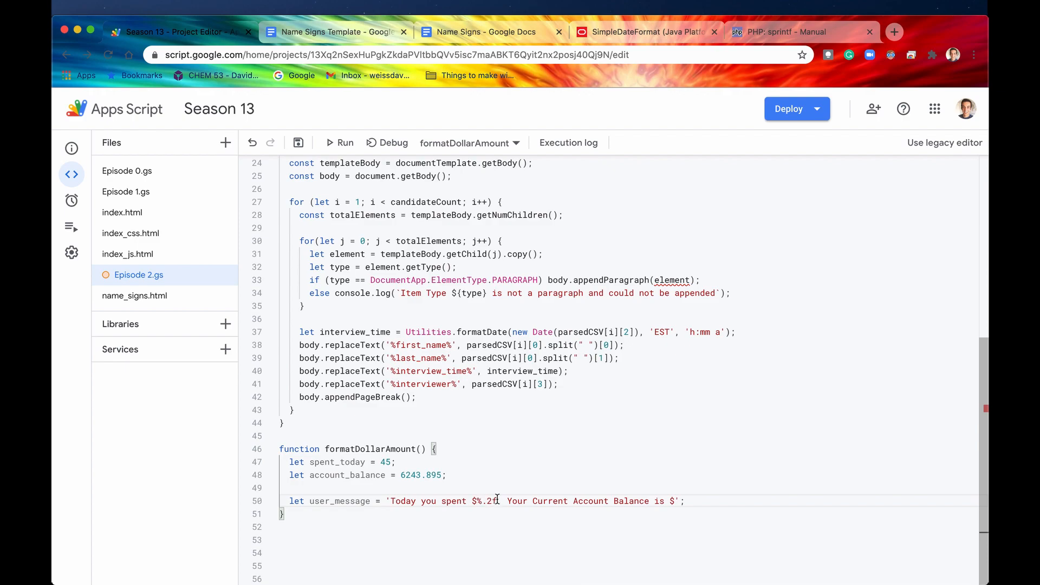
double_click(485, 501)
type("%.2f")
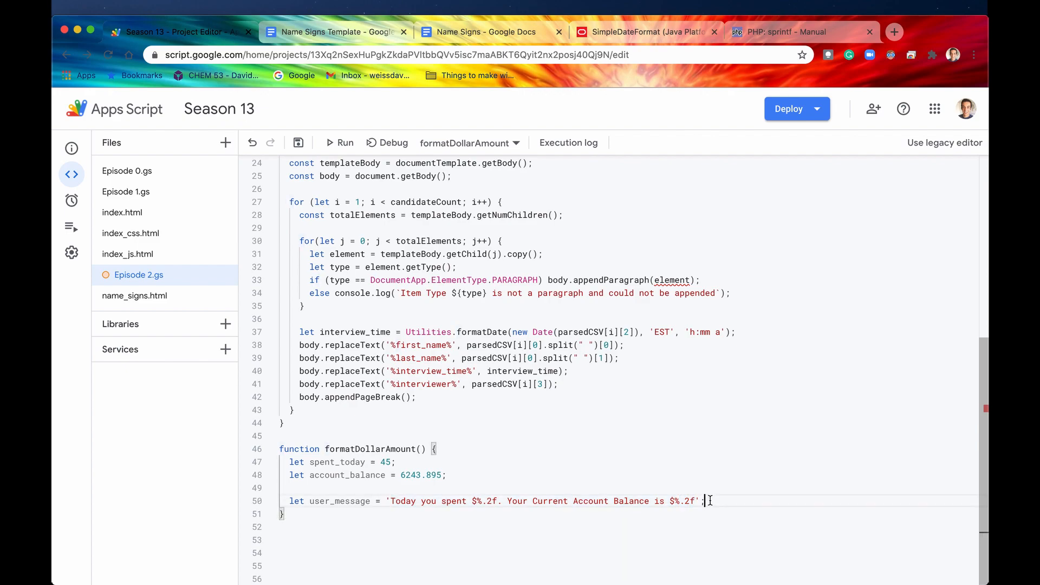
- Write Utilities.formatString(user_message, spent_today, account_balance) on line 51
type("Utilities.formatString(")
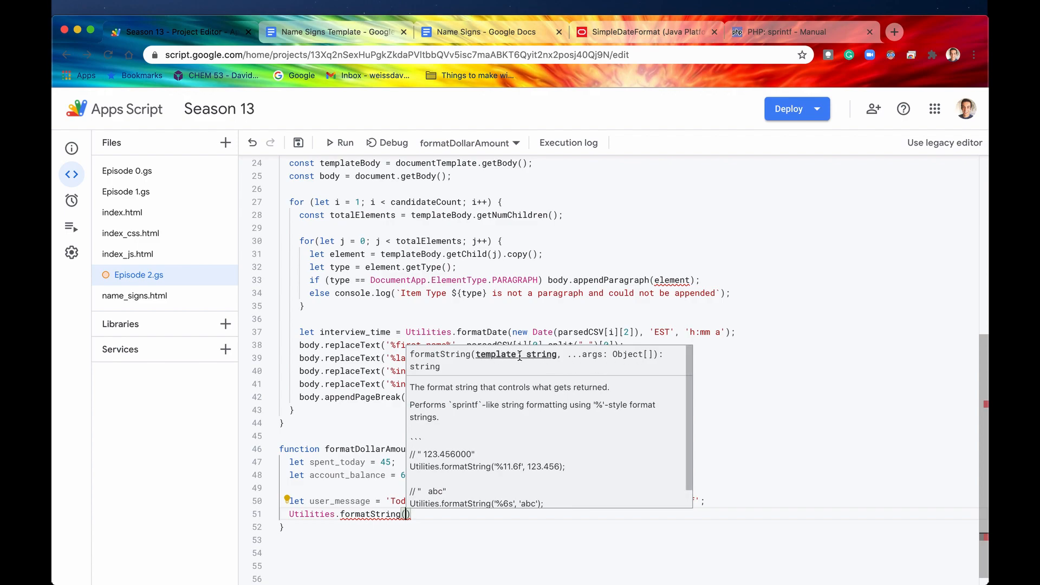
mouse_move(583, 354)
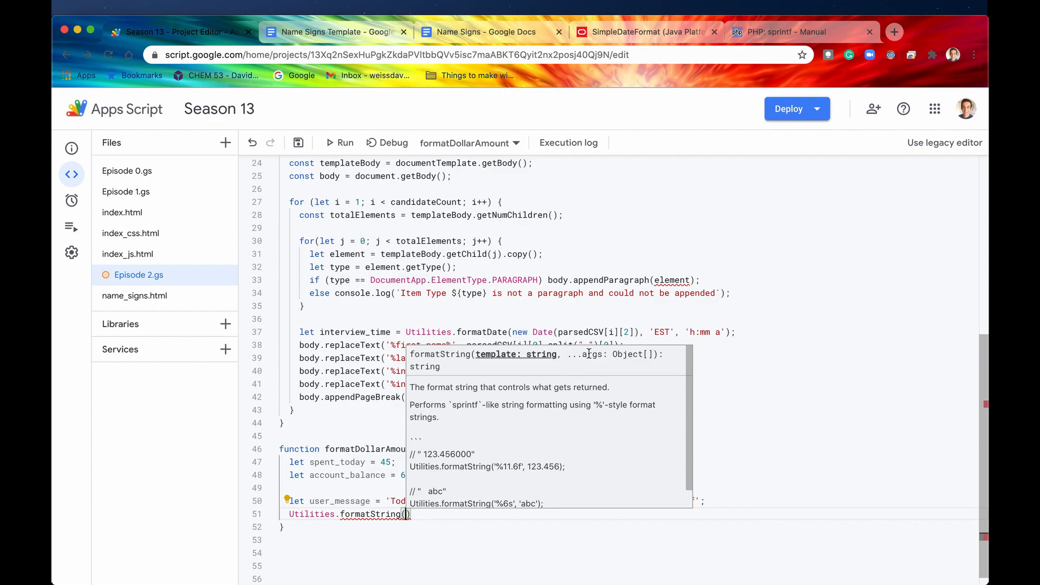
mouse_move(455, 475)
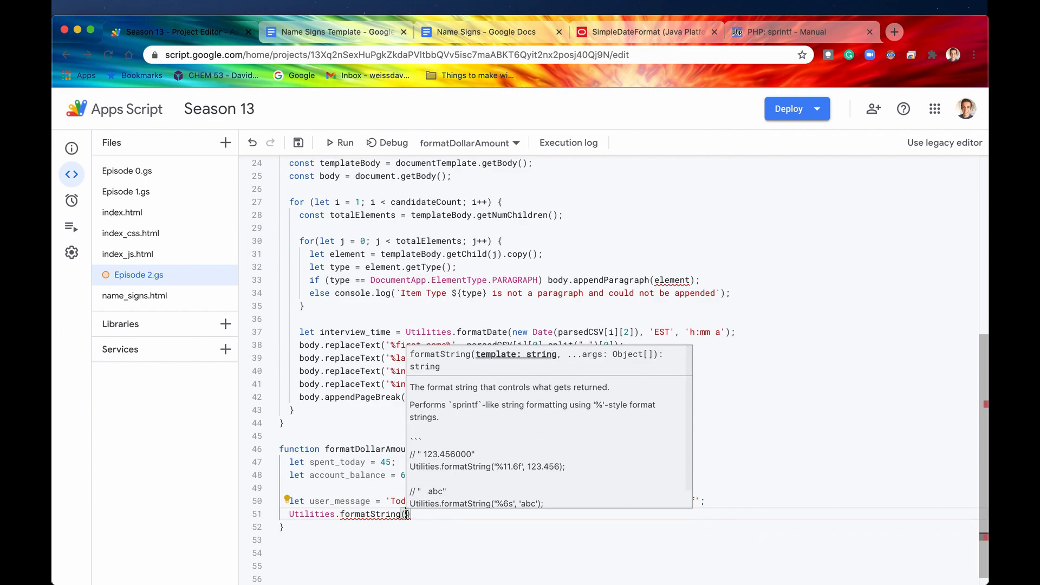
type("user_message,")
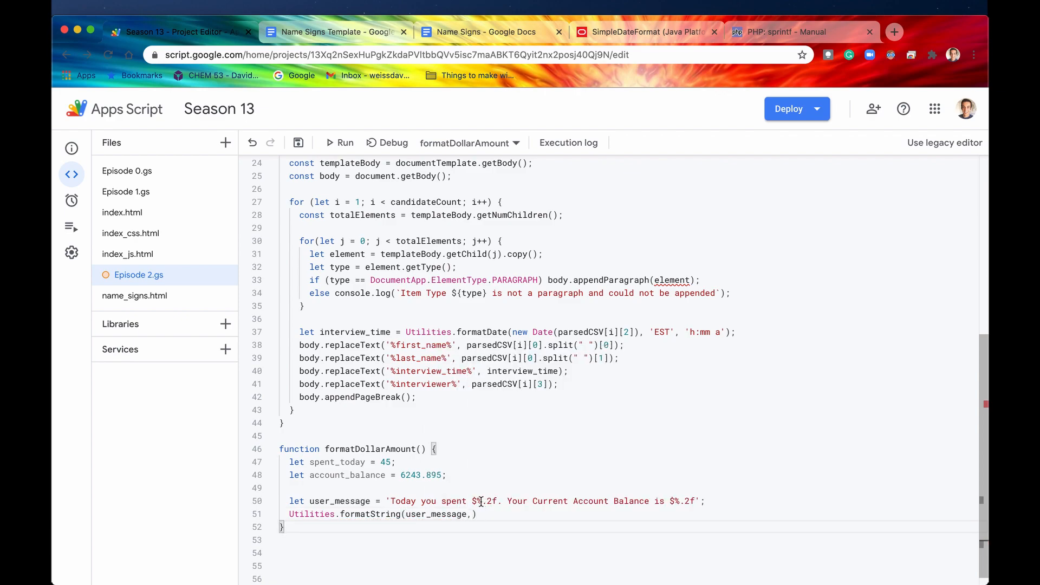
double_click(483, 501)
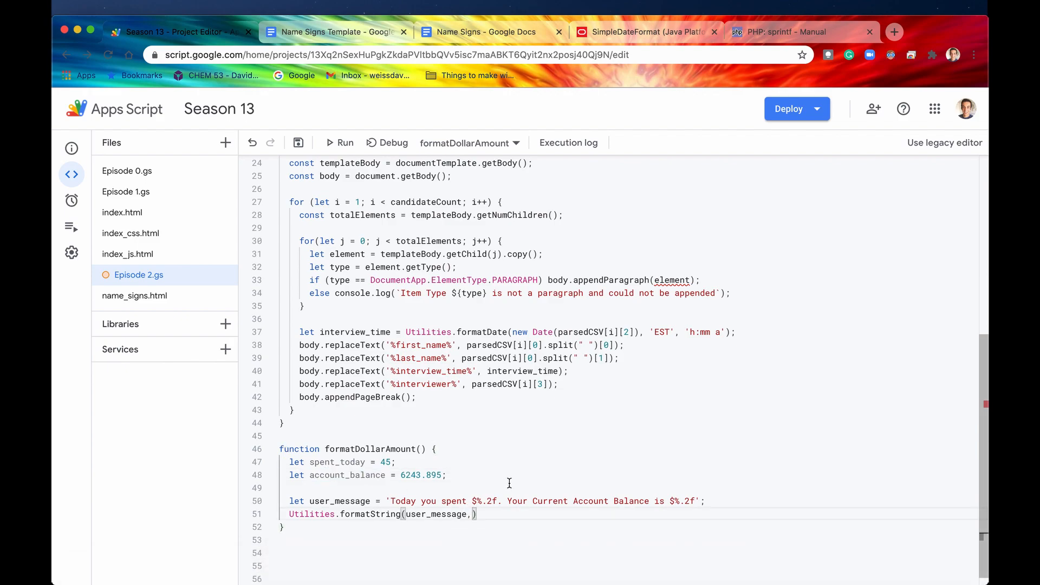
type("spent_today,")
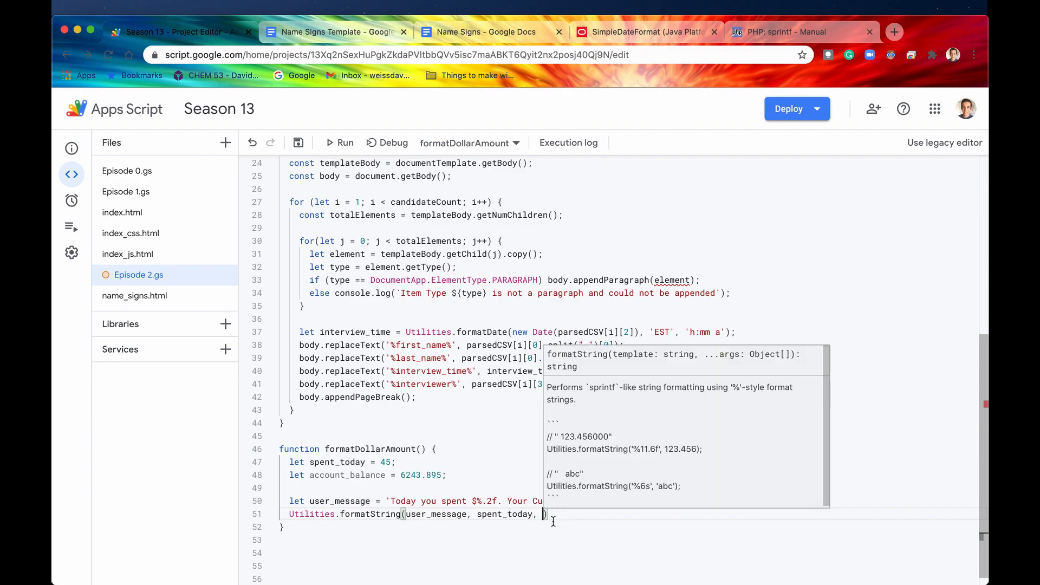
type("account_balance")
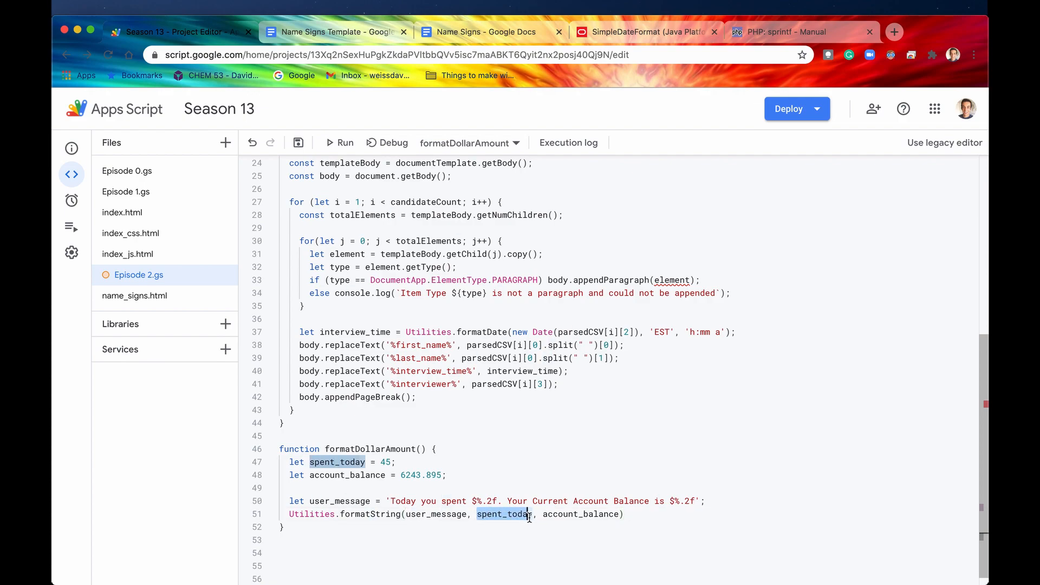
left_click(482, 501)
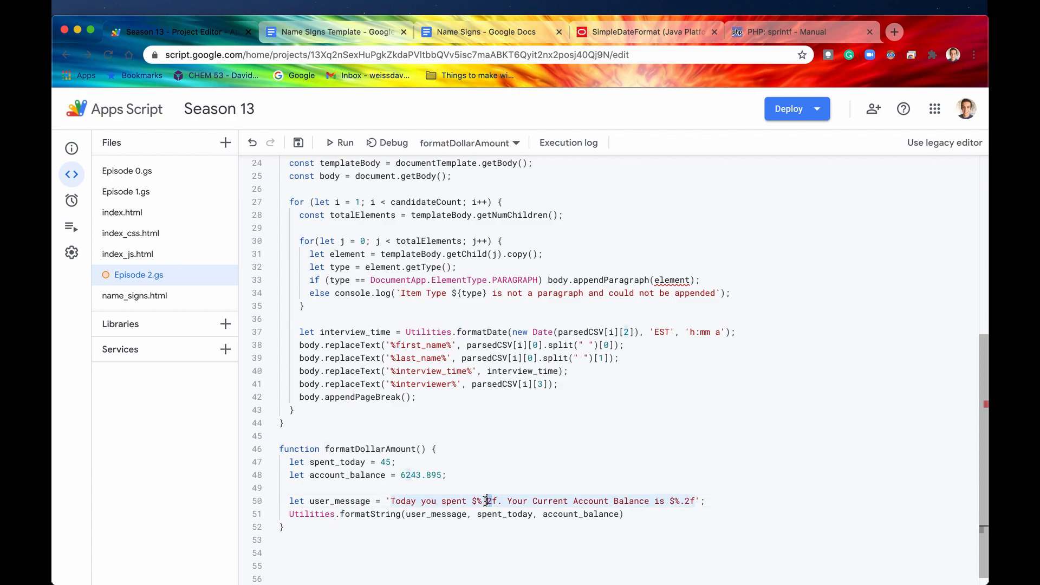
mouse_move(566, 514)
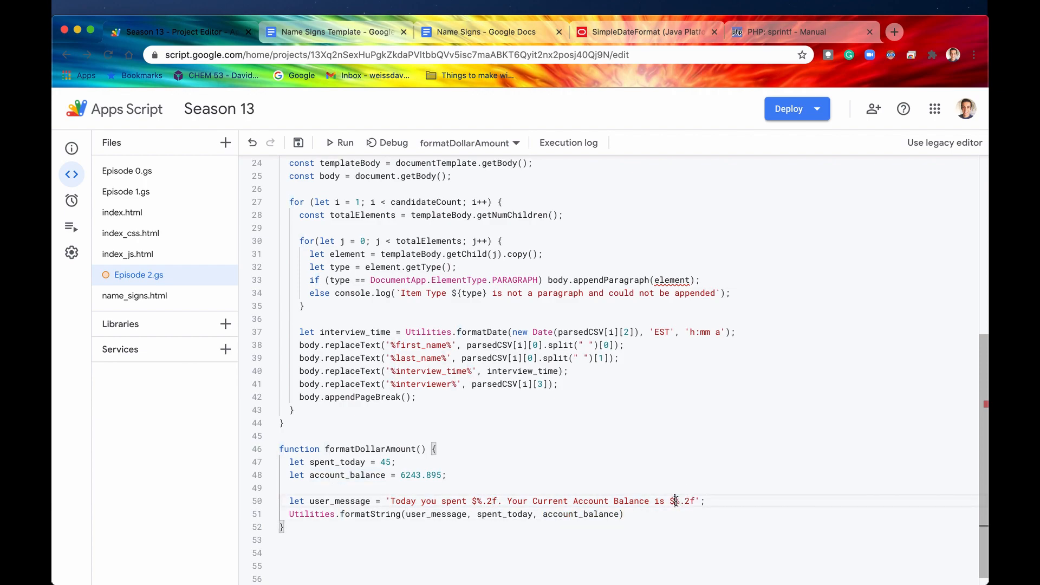
double_click(681, 501)
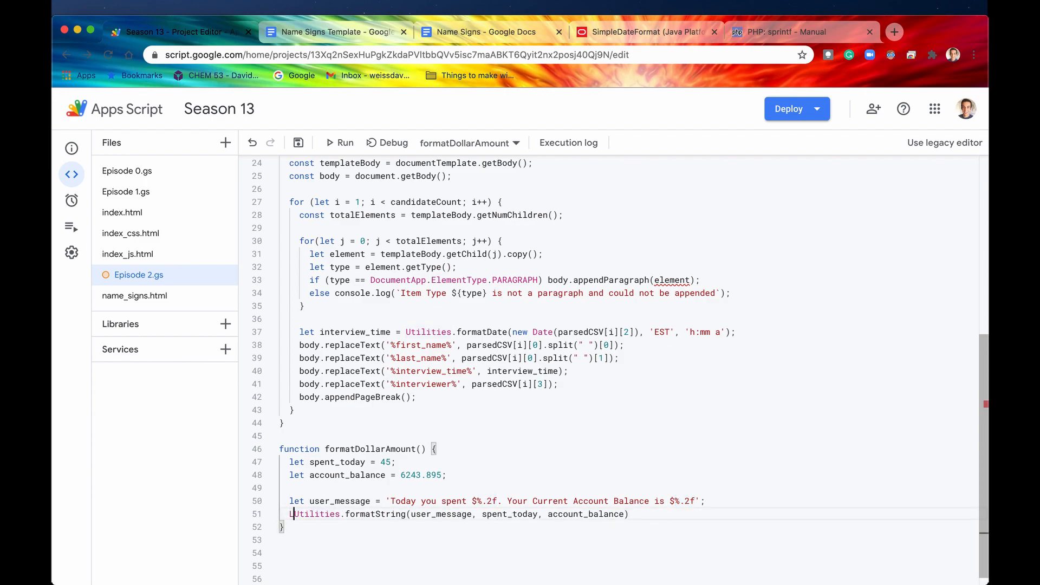
- Wrap the formatString call in Logger.log() and run formatDollarAmount
type("Logger.log(")
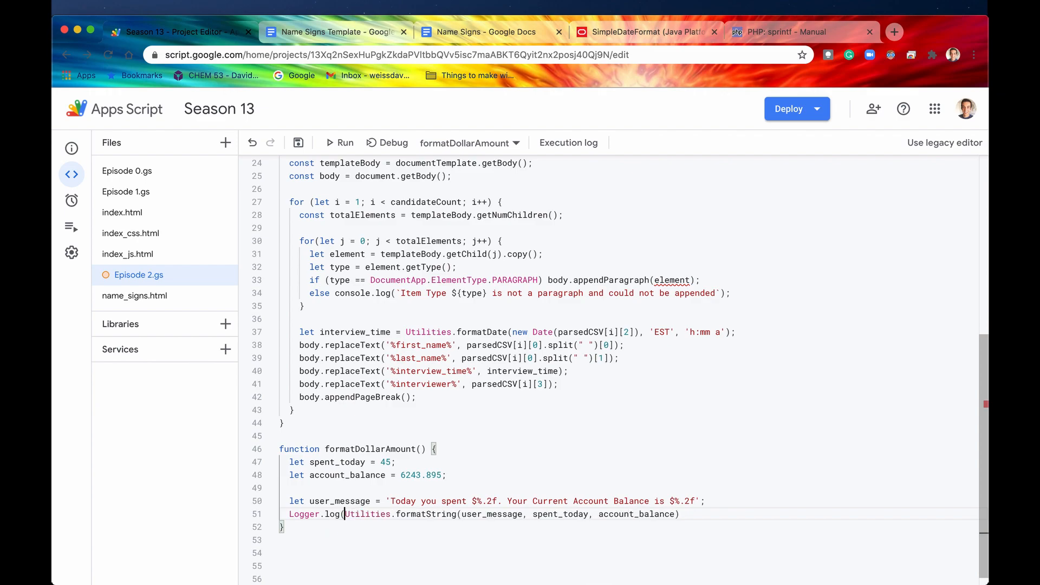
type(")")
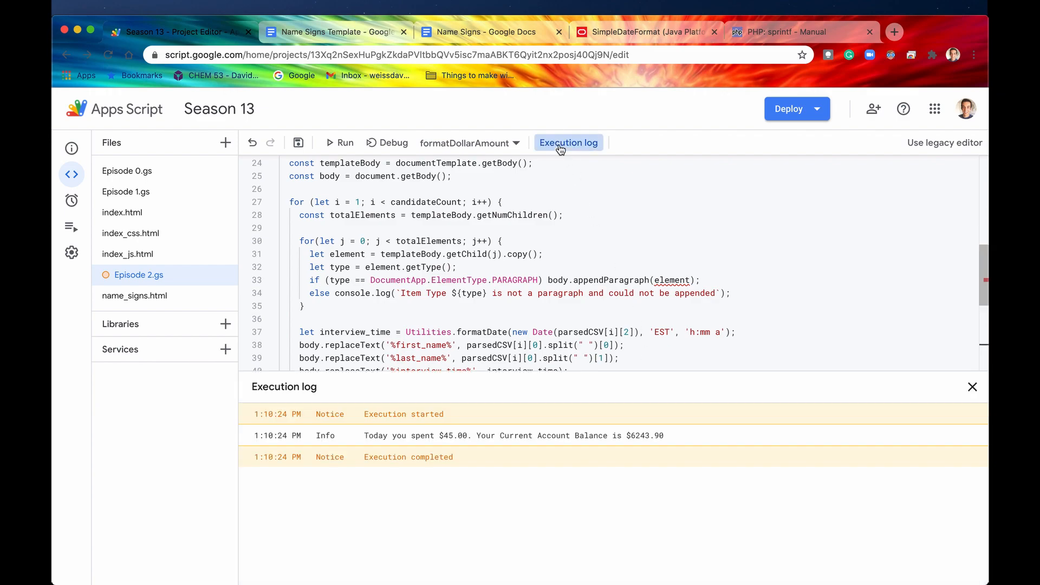
left_click(339, 142)
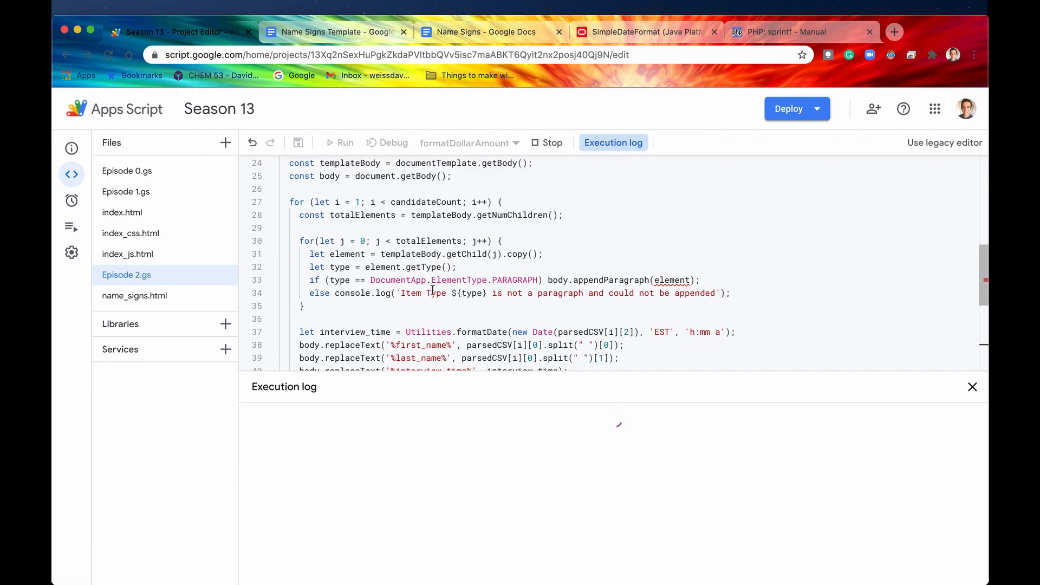
left_click(344, 143)
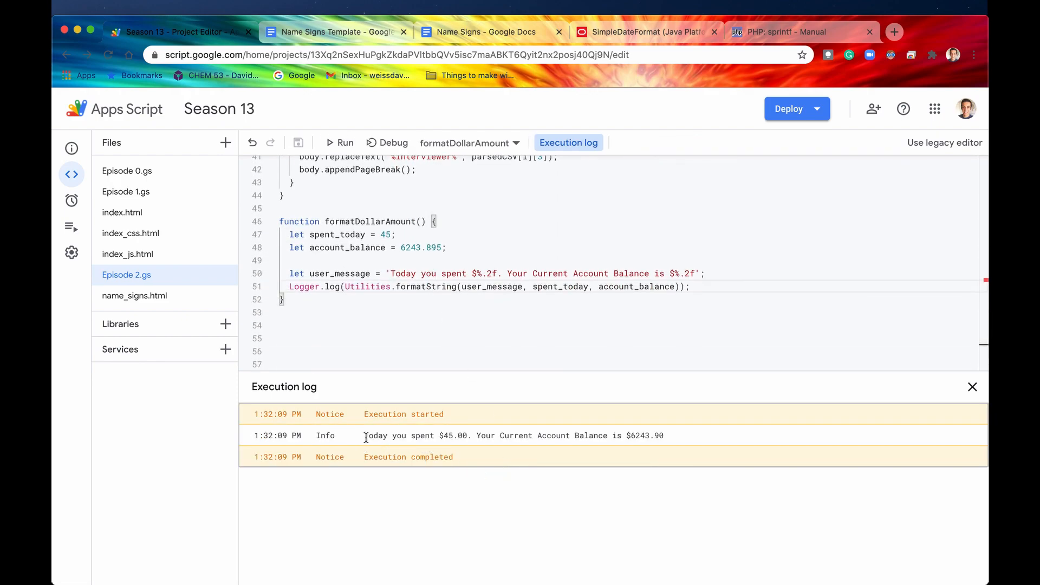
- Compare the logged $6243.90 balance with account_balance 6243.895, then close the execution log
left_click_drag(477, 435, 527, 435)
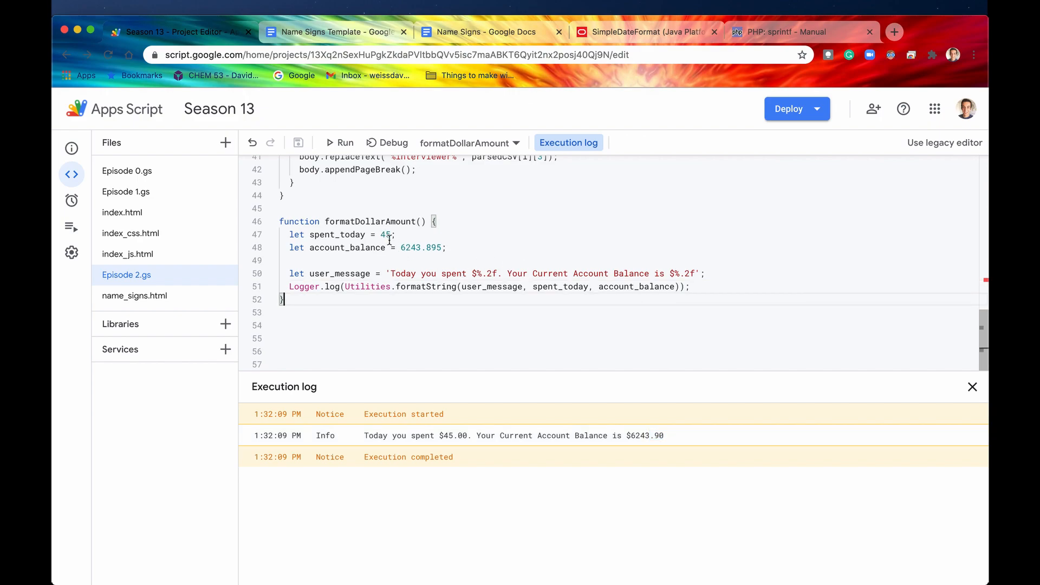
double_click(386, 235)
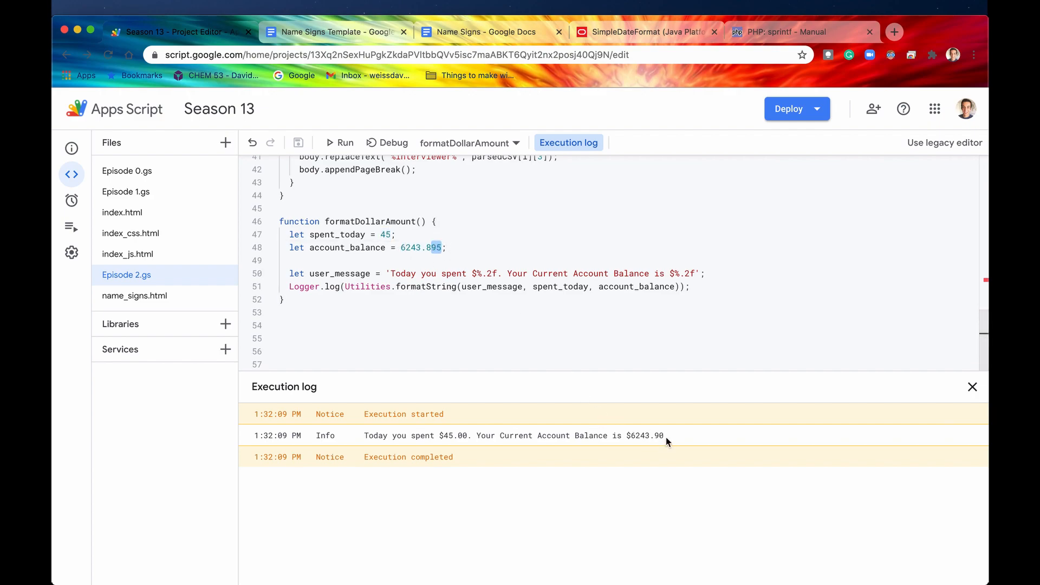
double_click(649, 435)
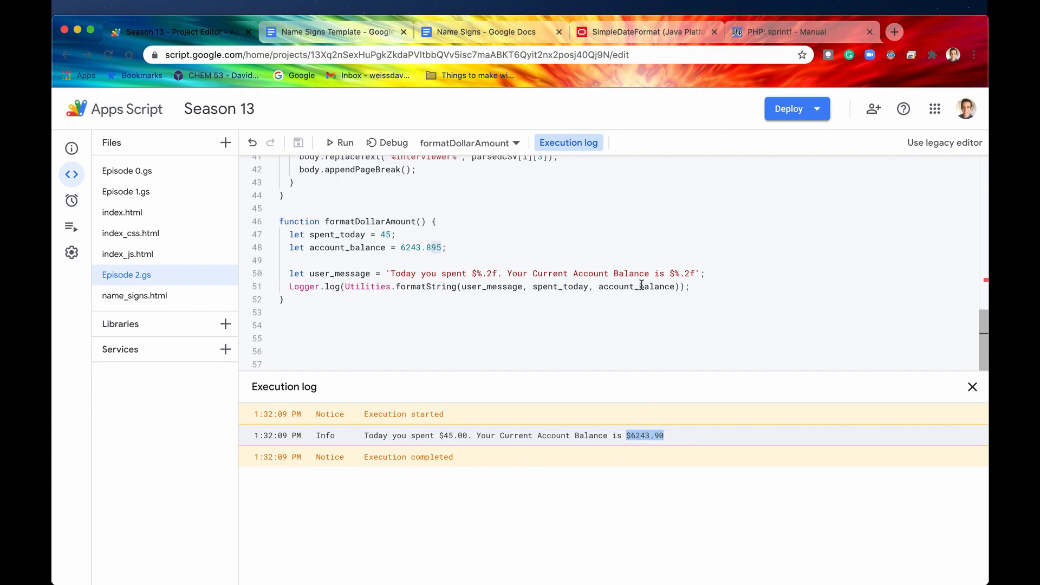
double_click(637, 287)
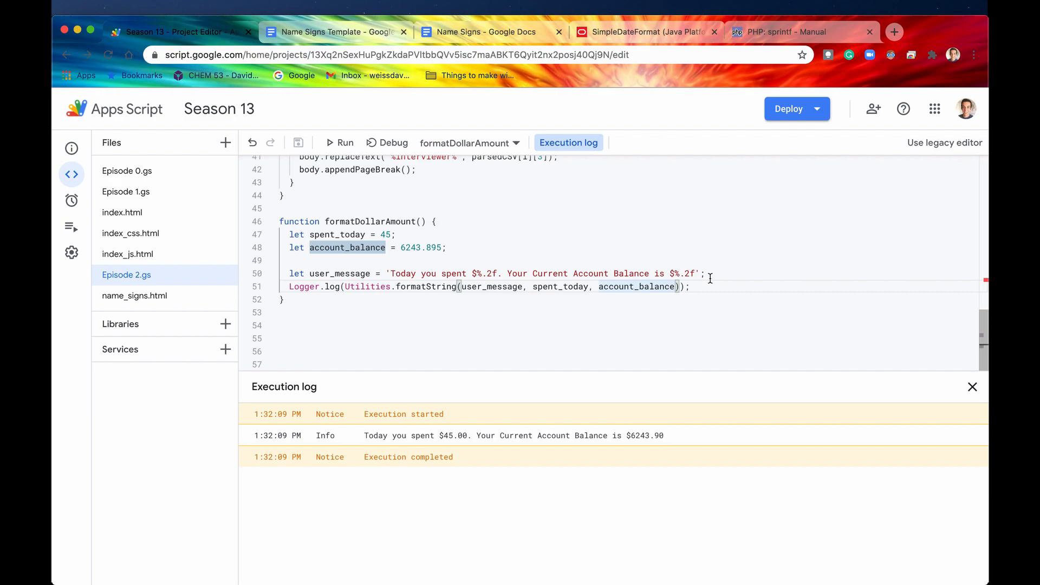
mouse_move(972, 387)
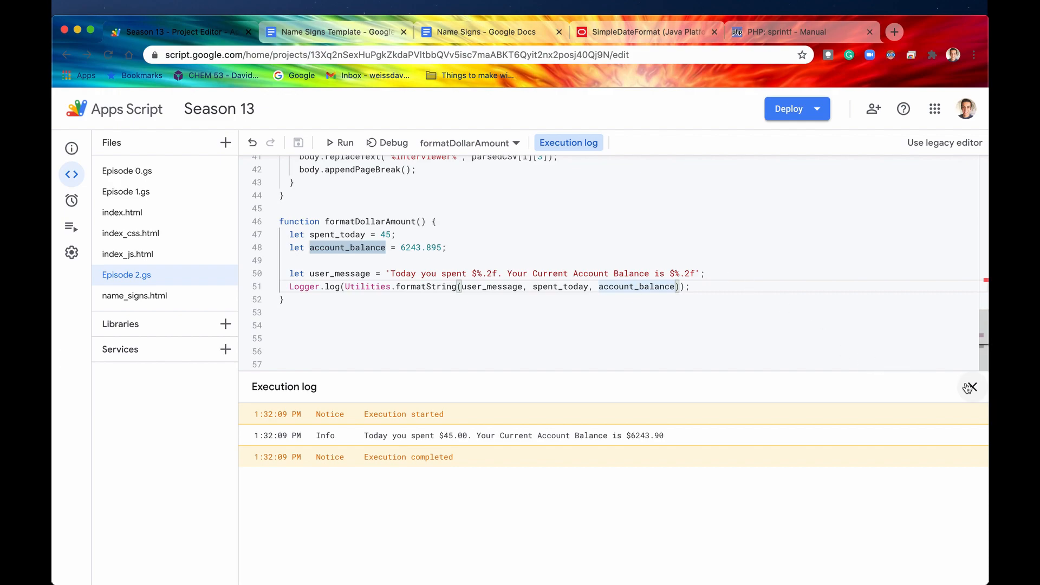
left_click(971, 387)
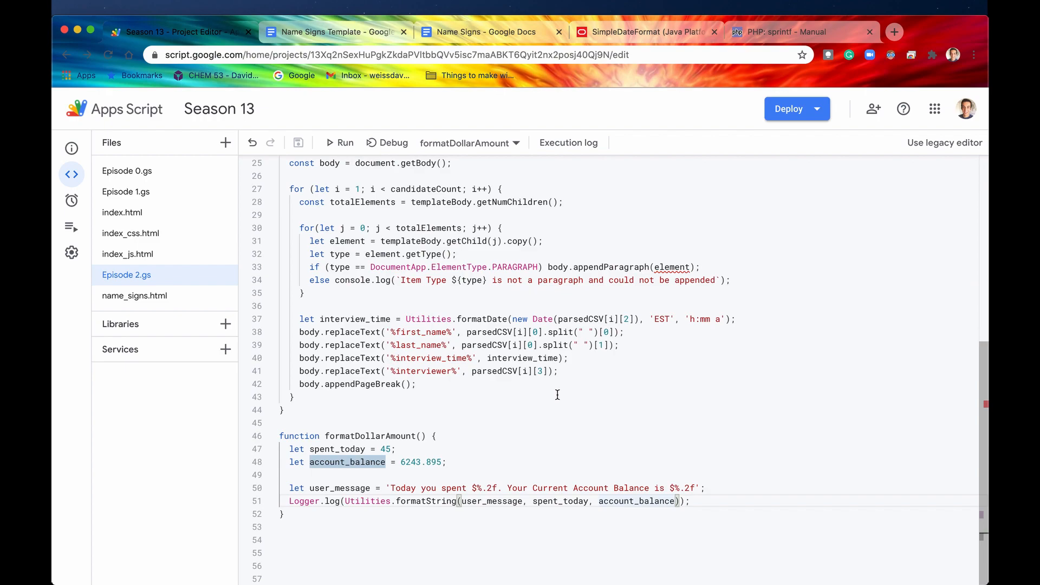